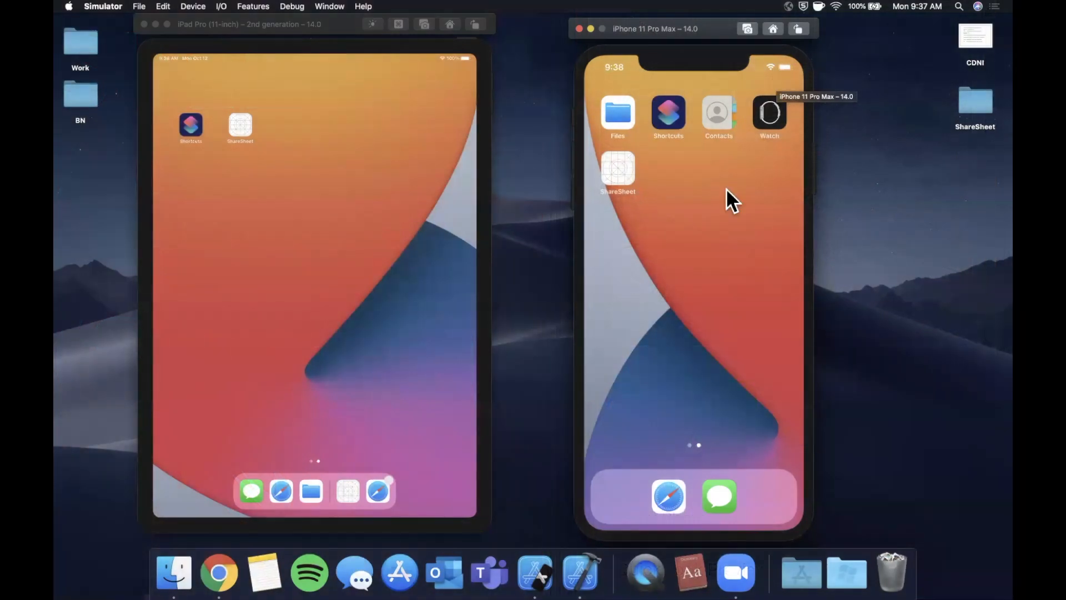
pyautogui.moveTo(826, 131)
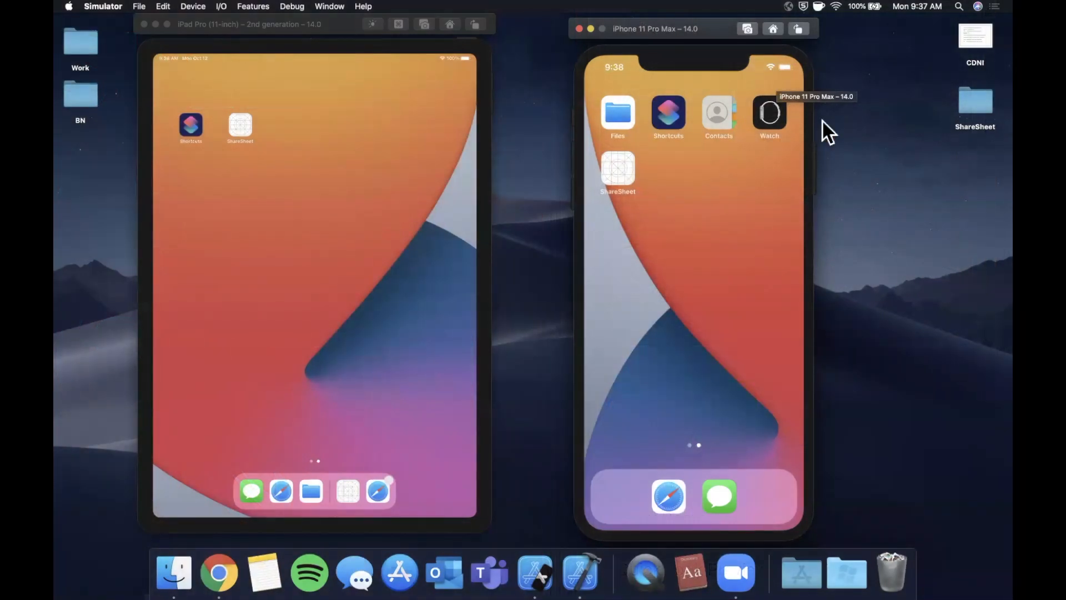
pyautogui.moveTo(750, 160)
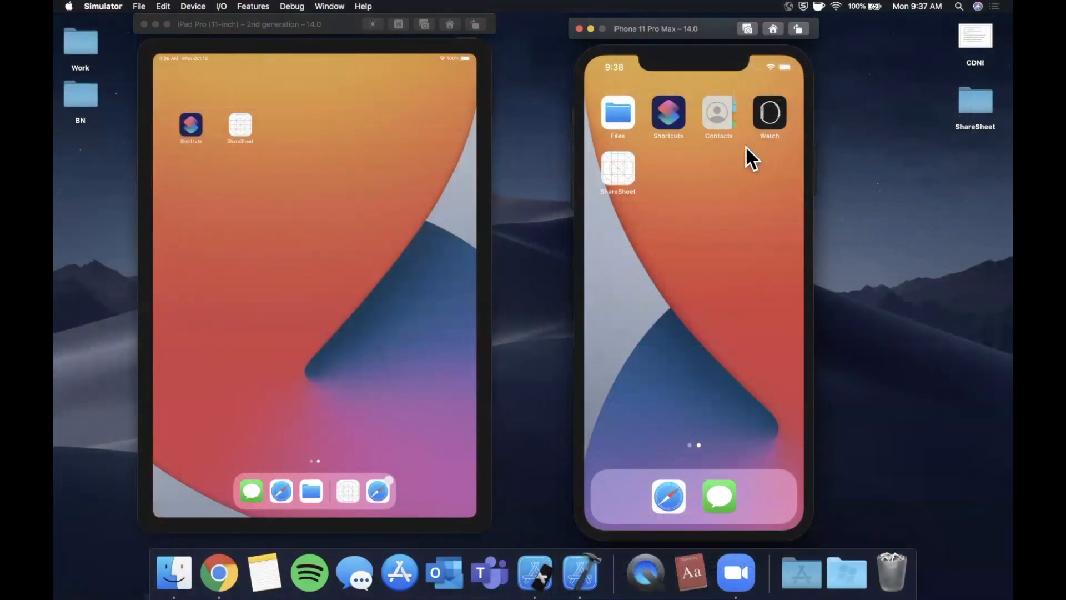
# Step: Launch the ShareSheet app from the iPhone simulator home screen
pyautogui.click(616, 168)
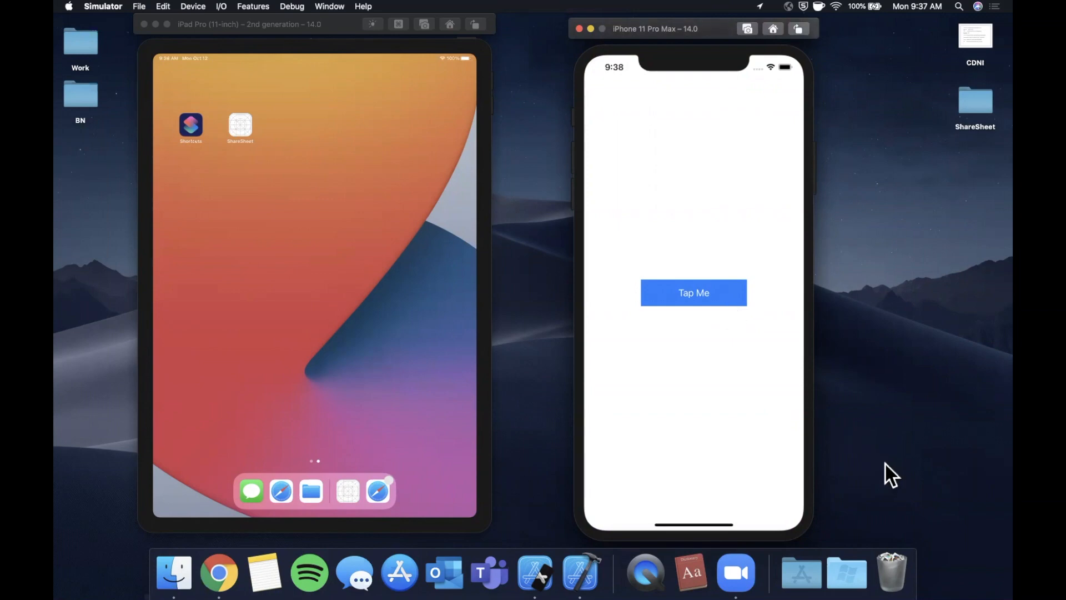
pyautogui.click(693, 293)
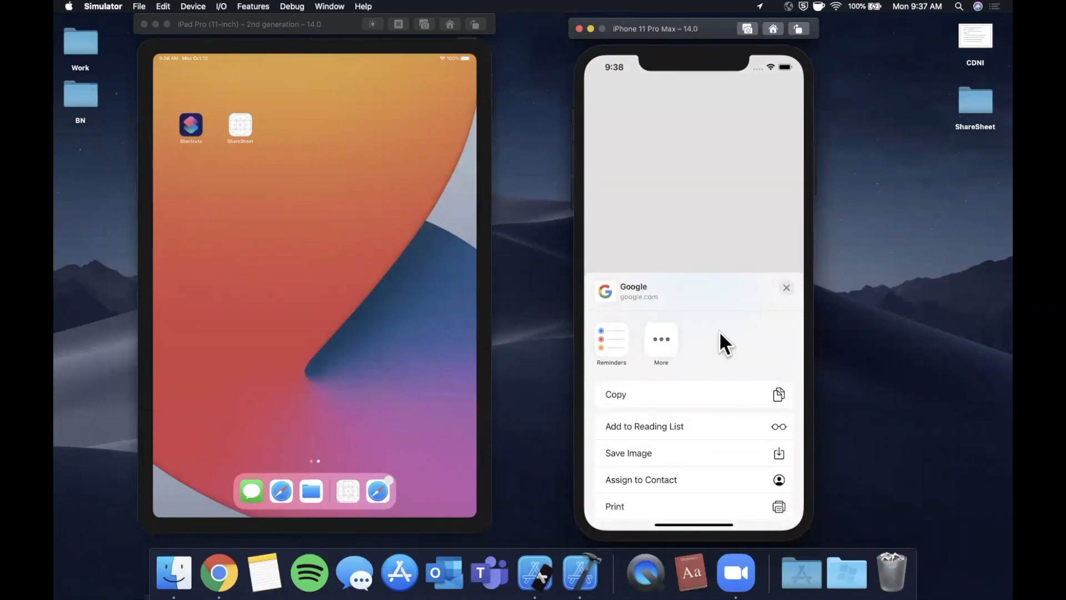
pyautogui.moveTo(660, 302)
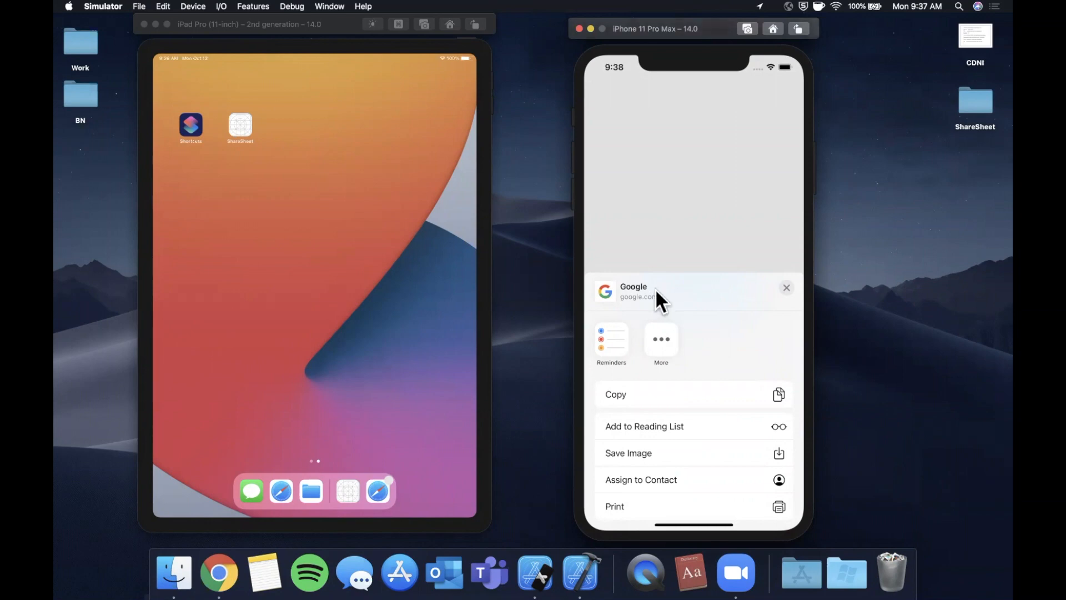
pyautogui.moveTo(680, 377)
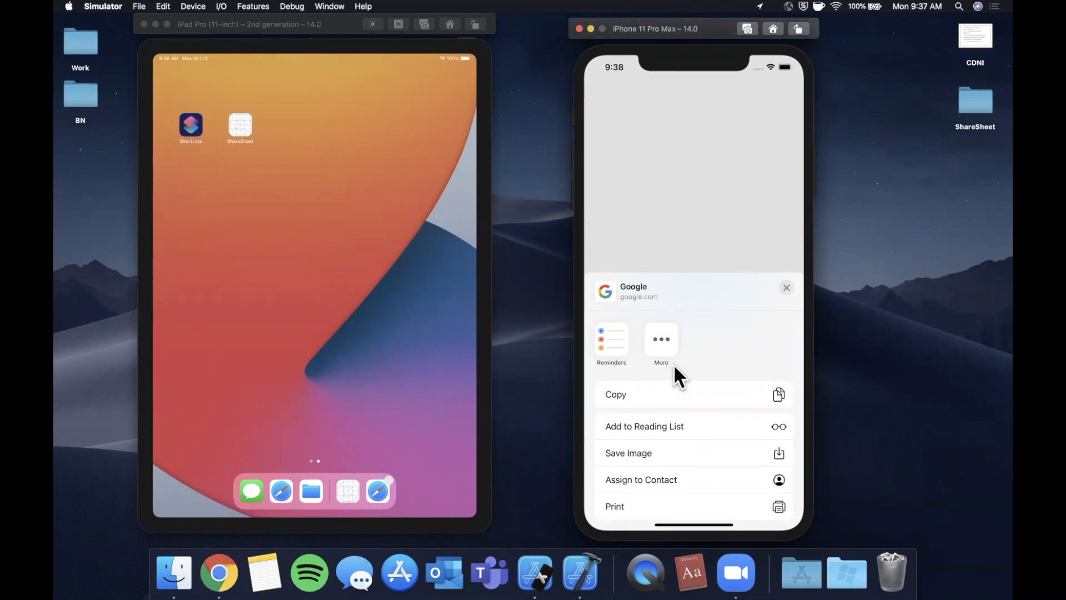
pyautogui.moveTo(626, 357)
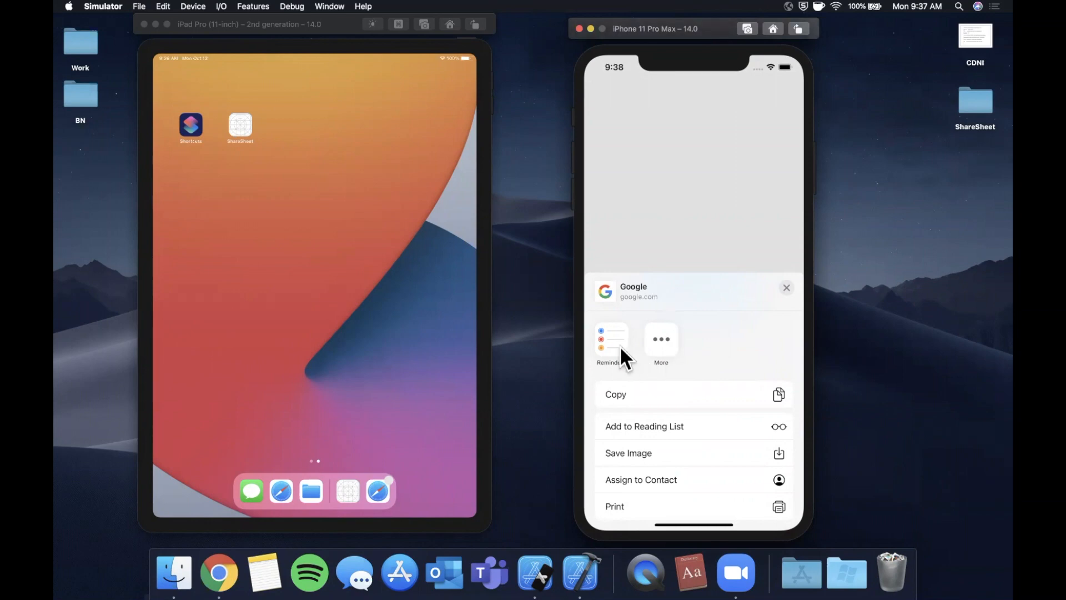
pyautogui.moveTo(758, 302)
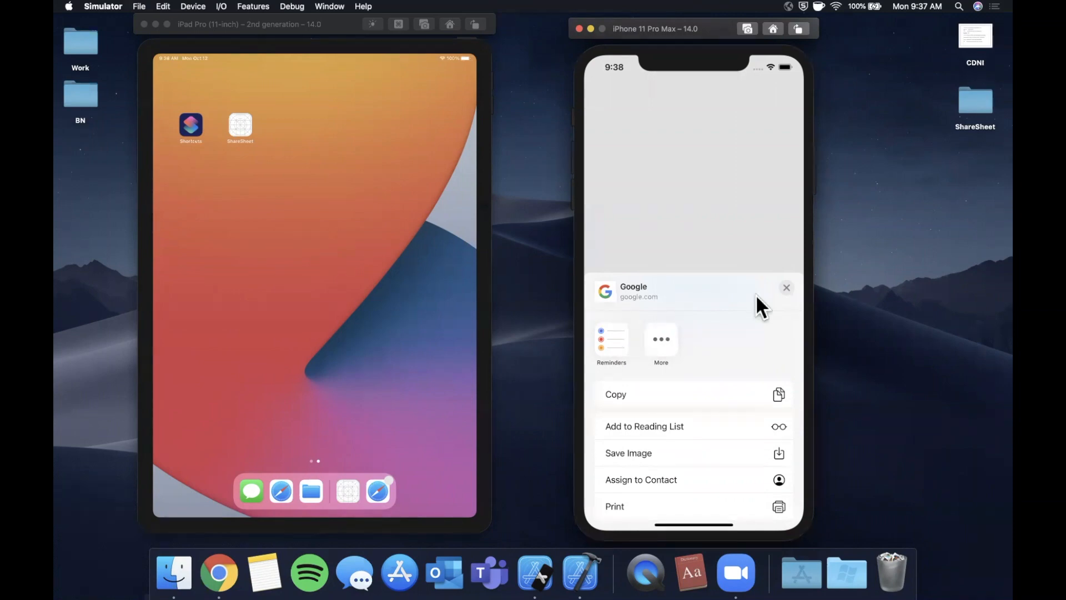
pyautogui.moveTo(648, 325)
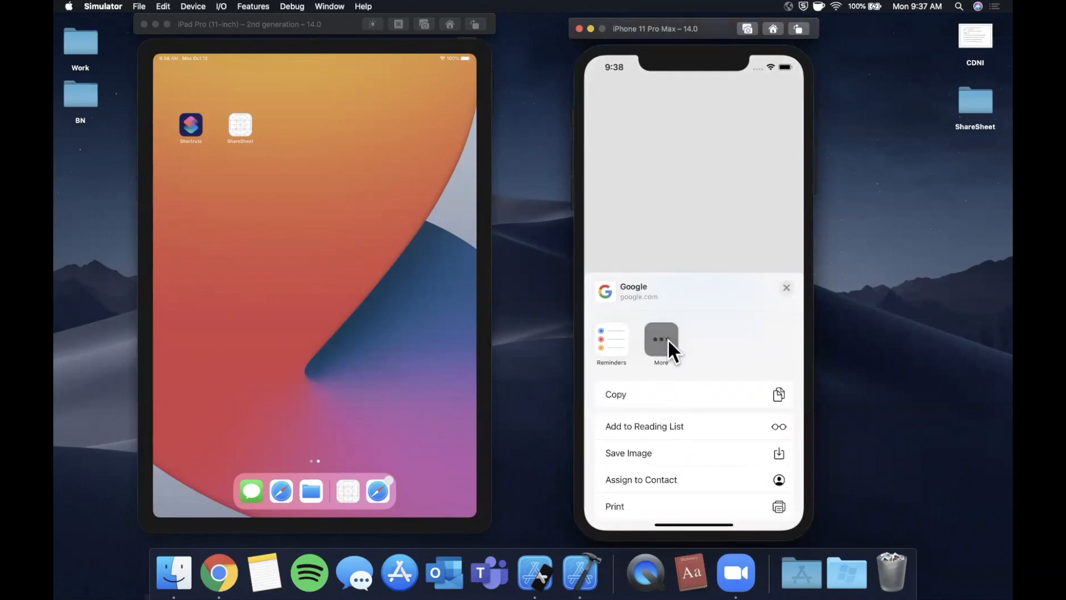
pyautogui.click(660, 342)
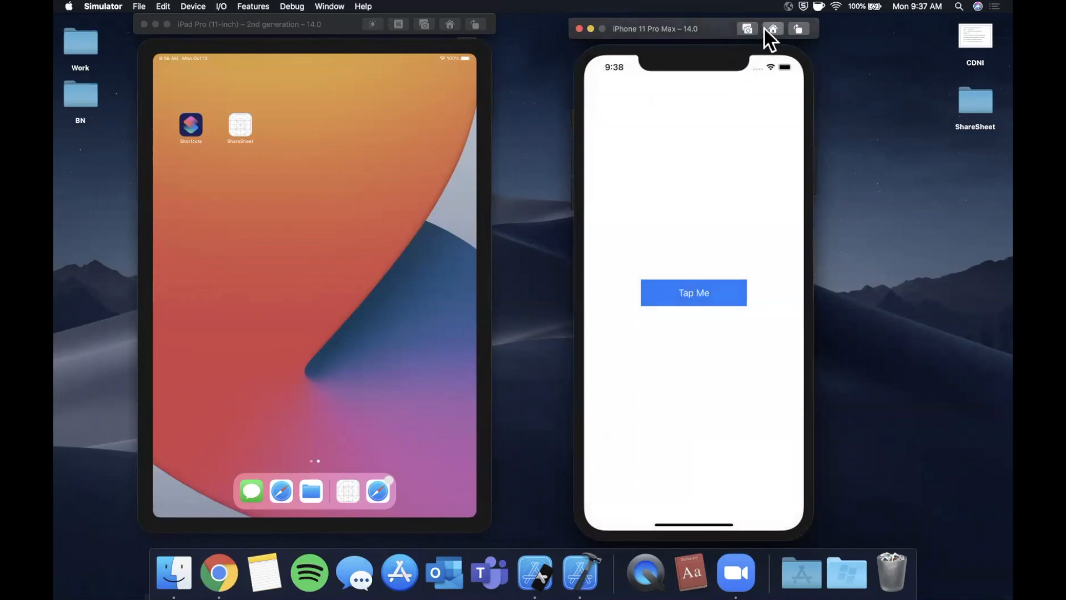
# Step: Return to the iPhone home screen and open Photos, then run ShareSheet on the iPad
pyautogui.click(773, 29)
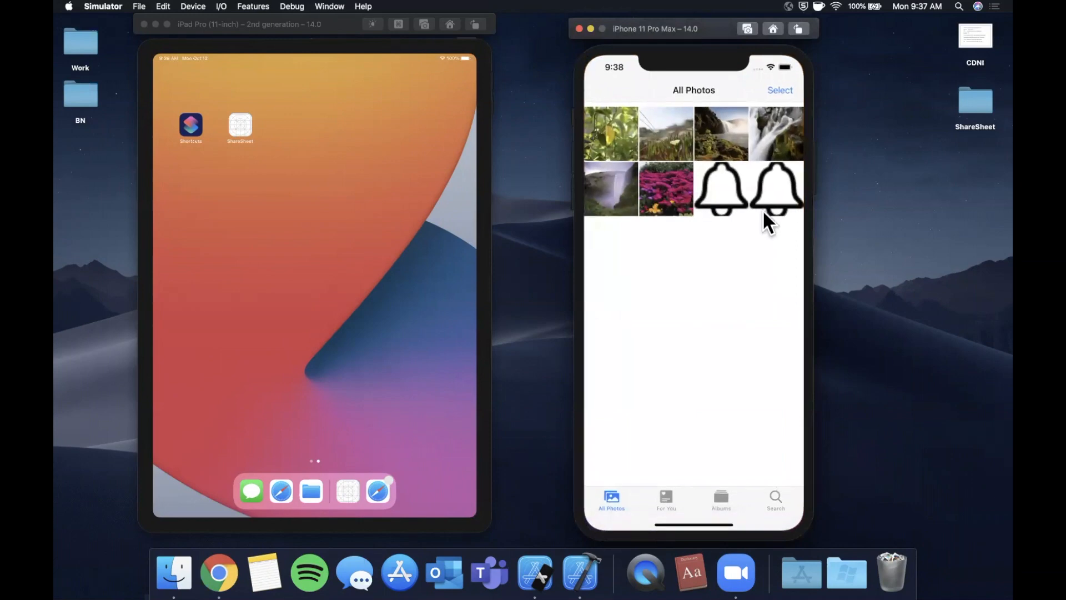
pyautogui.click(772, 188)
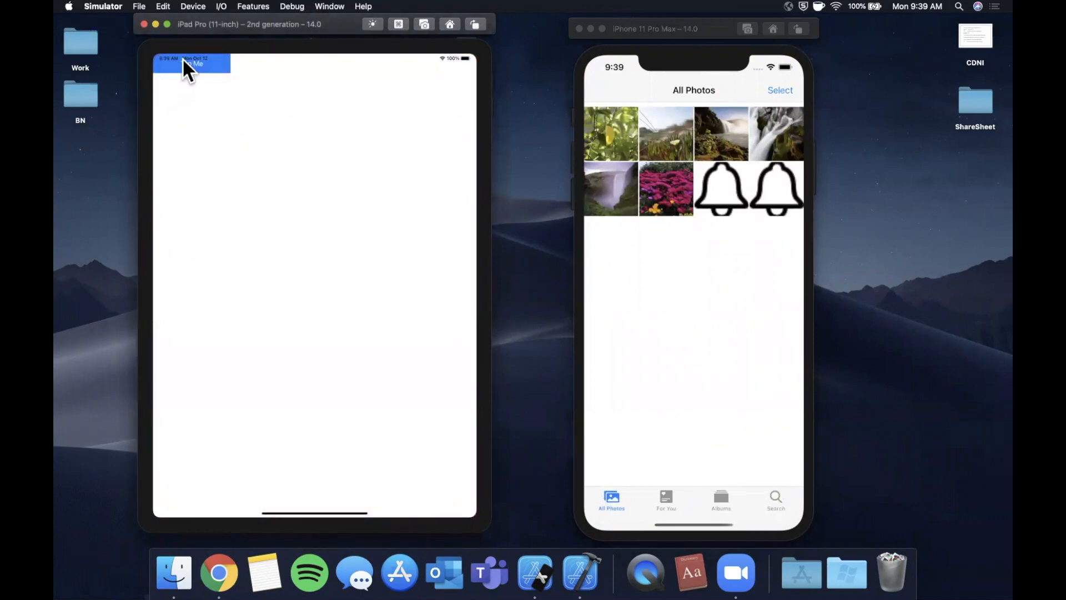
# Step: Show the share popover anchored to the Tap Me button on the iPad
pyautogui.click(192, 63)
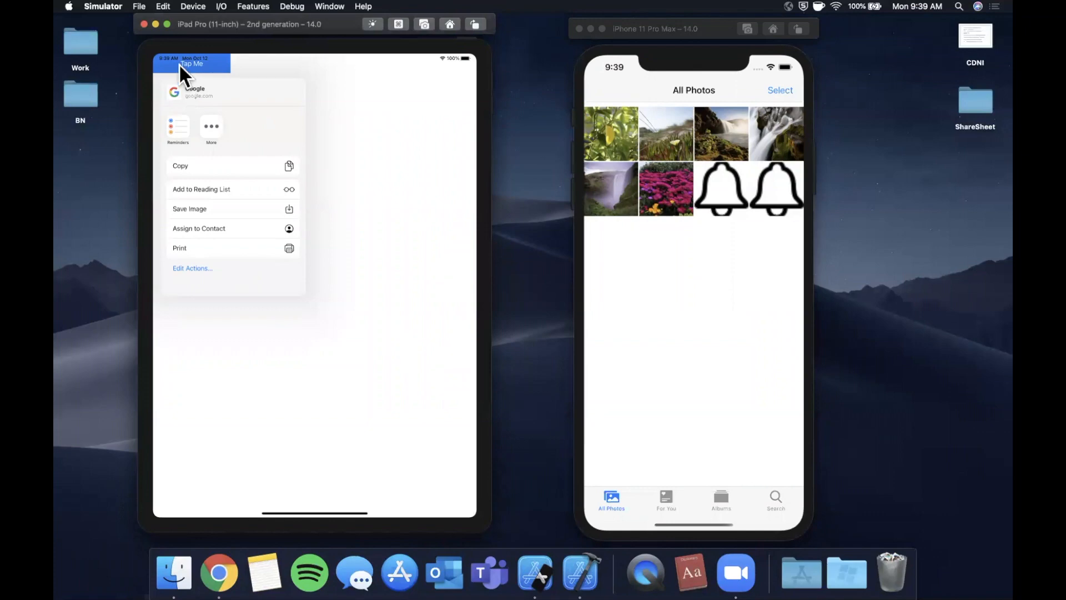
pyautogui.moveTo(221, 92)
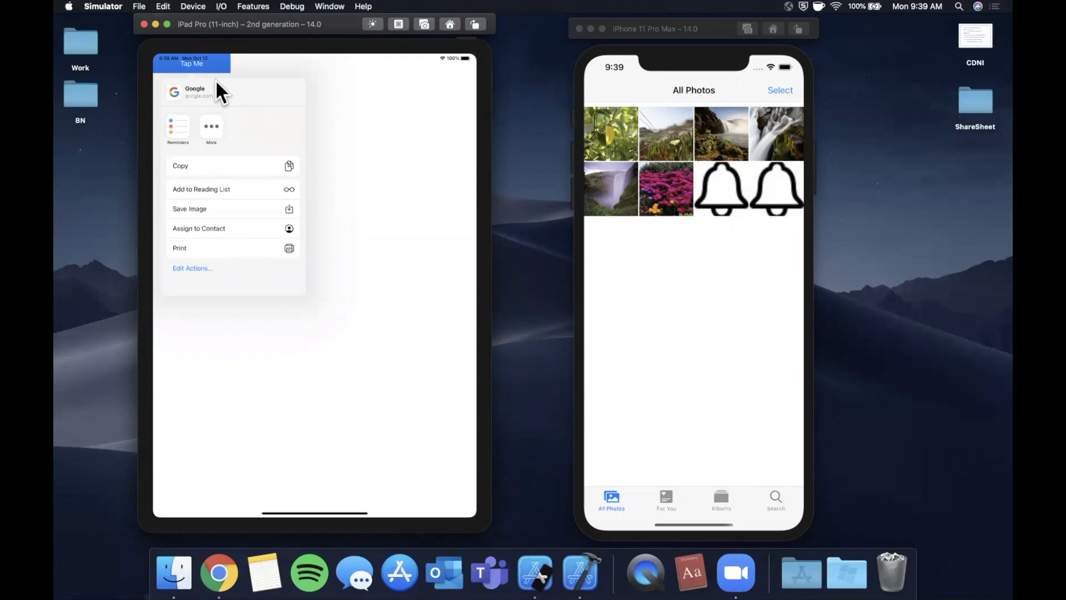
pyautogui.moveTo(198, 88)
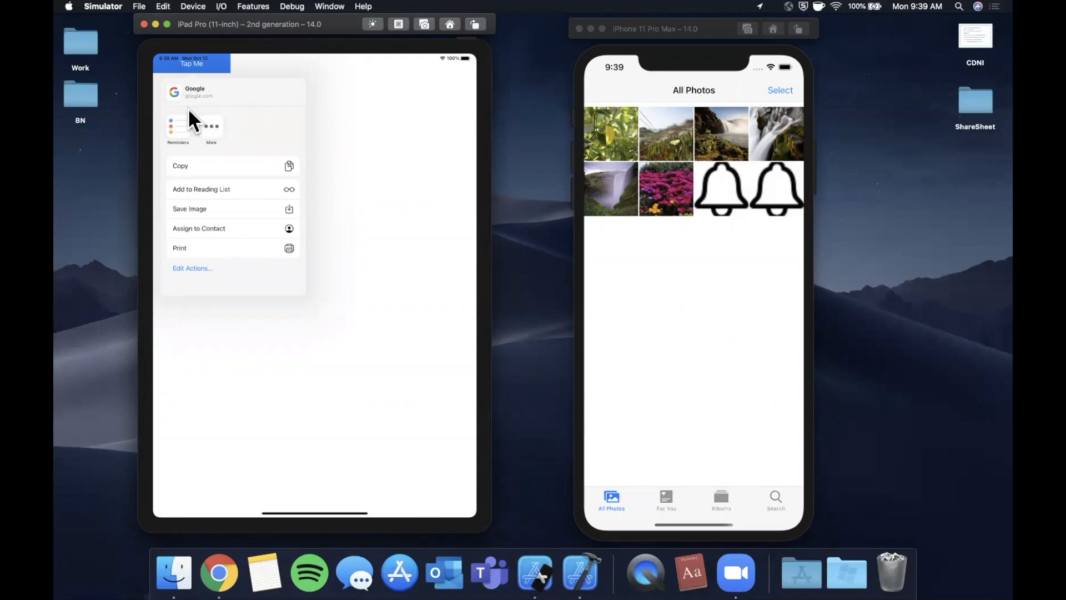
pyautogui.moveTo(183, 93)
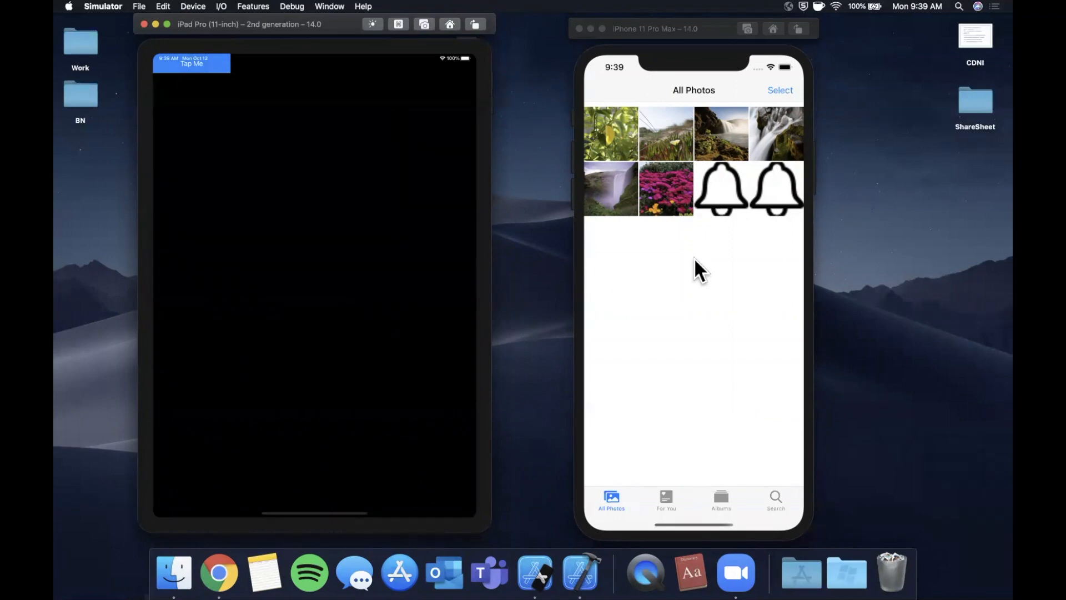
pyautogui.moveTo(585, 248)
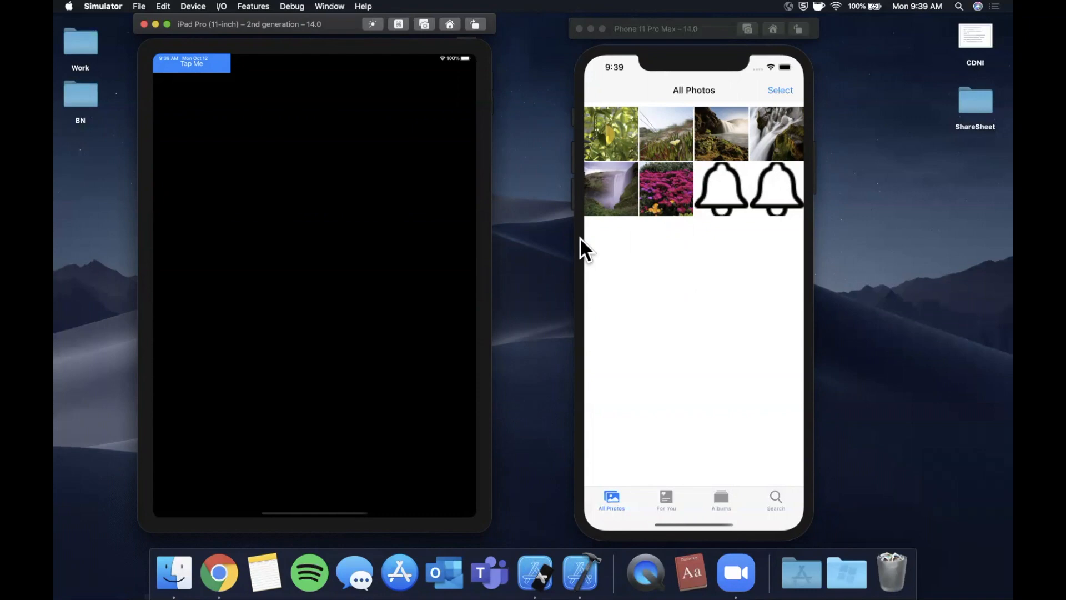
pyautogui.moveTo(257, 141)
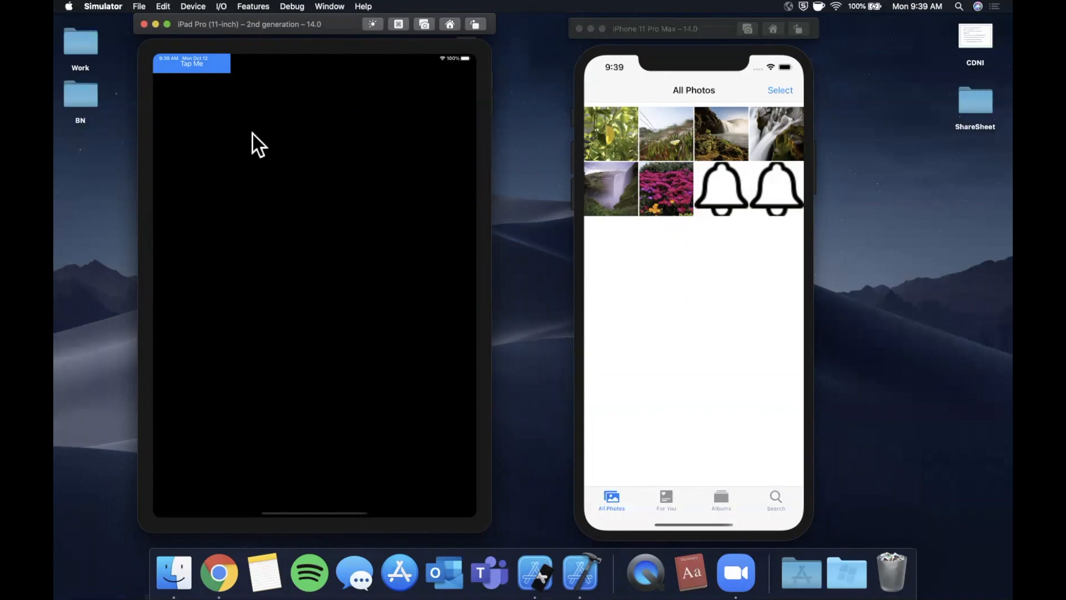
pyautogui.moveTo(441, 89)
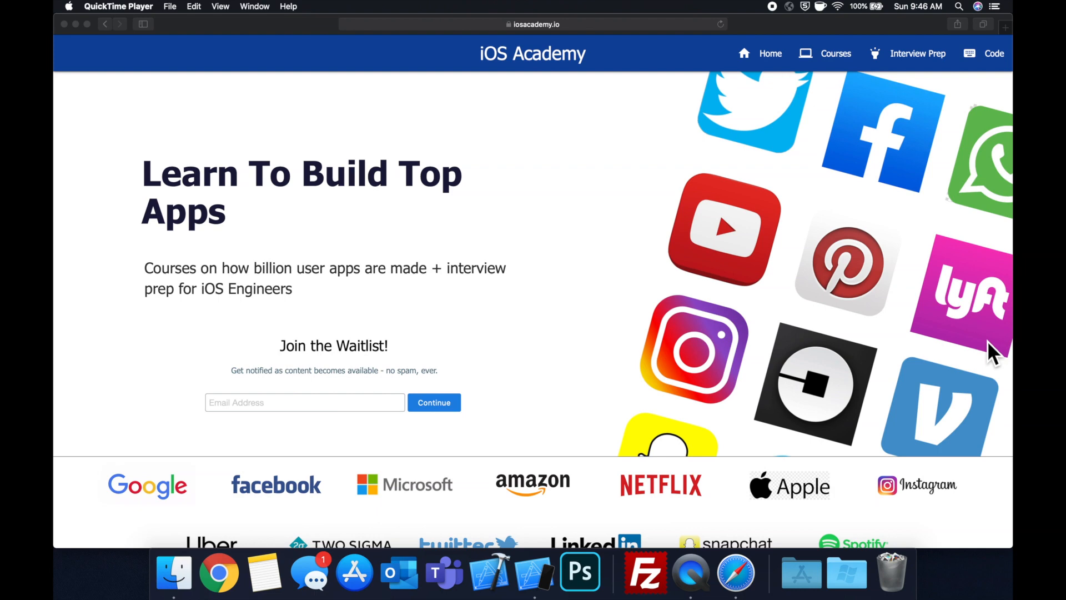
pyautogui.scroll(-3)
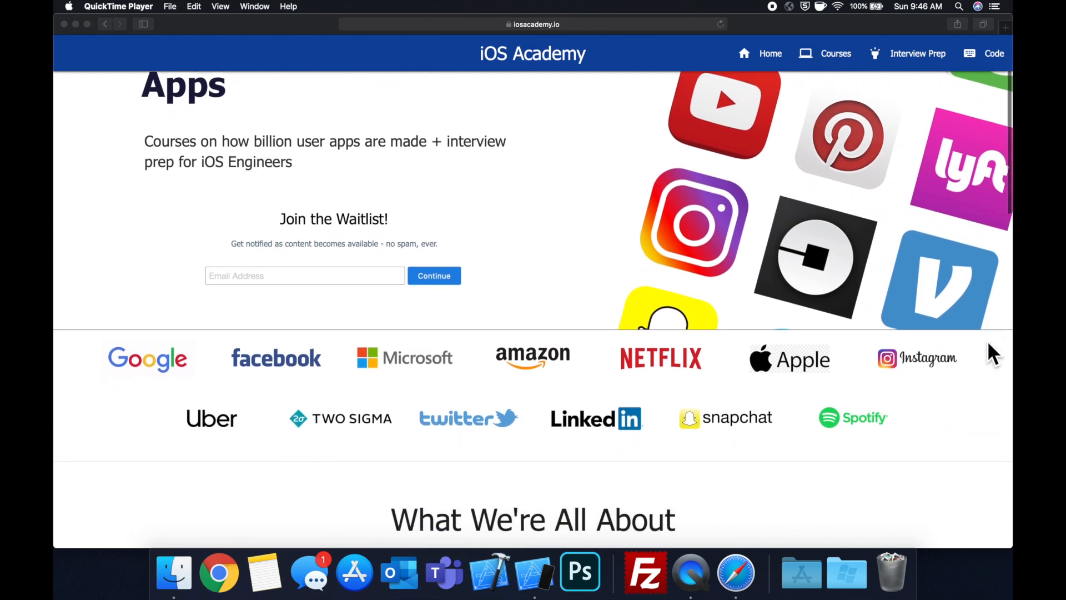
pyautogui.scroll(-3)
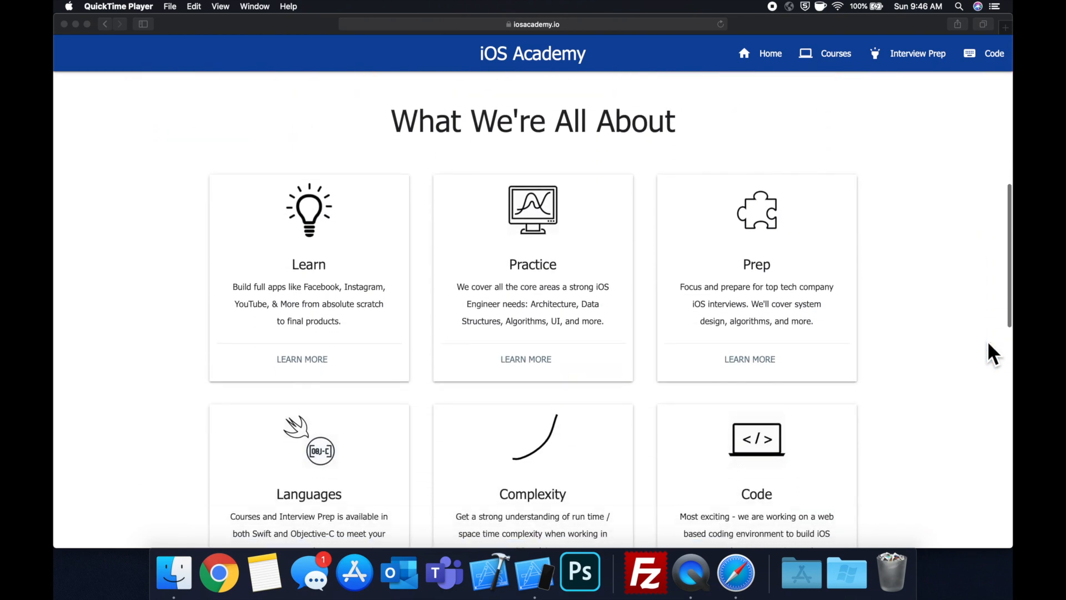
pyautogui.scroll(-3)
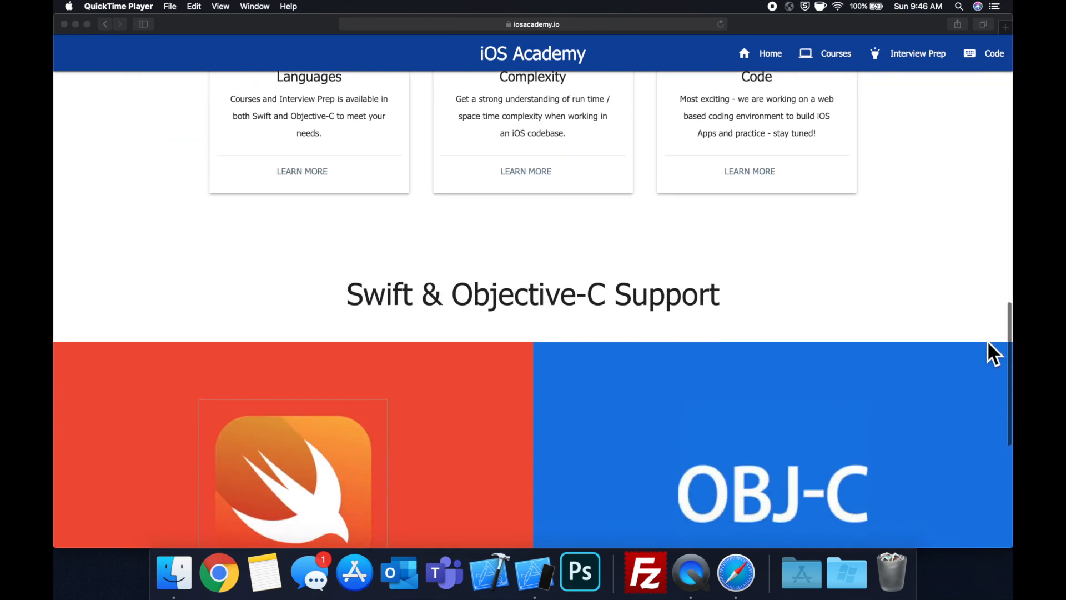
pyautogui.scroll(-3)
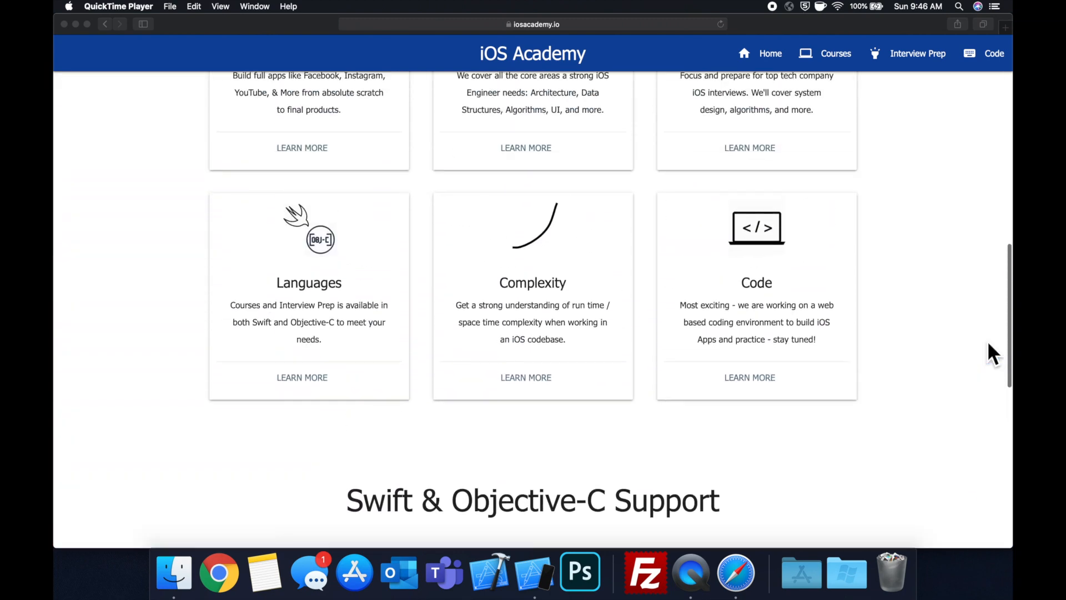
pyautogui.scroll(3)
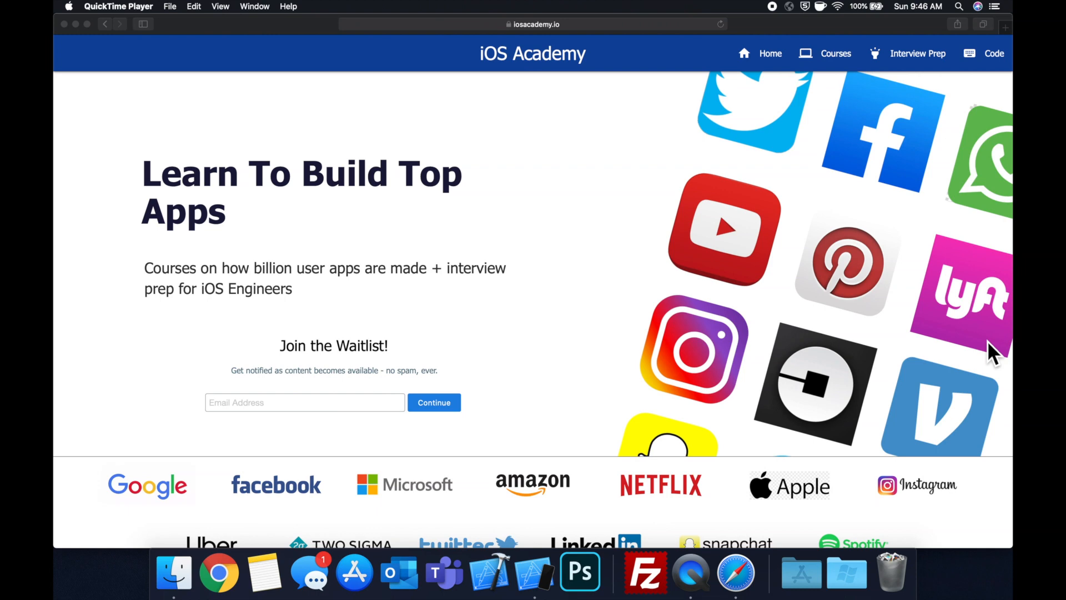
pyautogui.moveTo(852, 369)
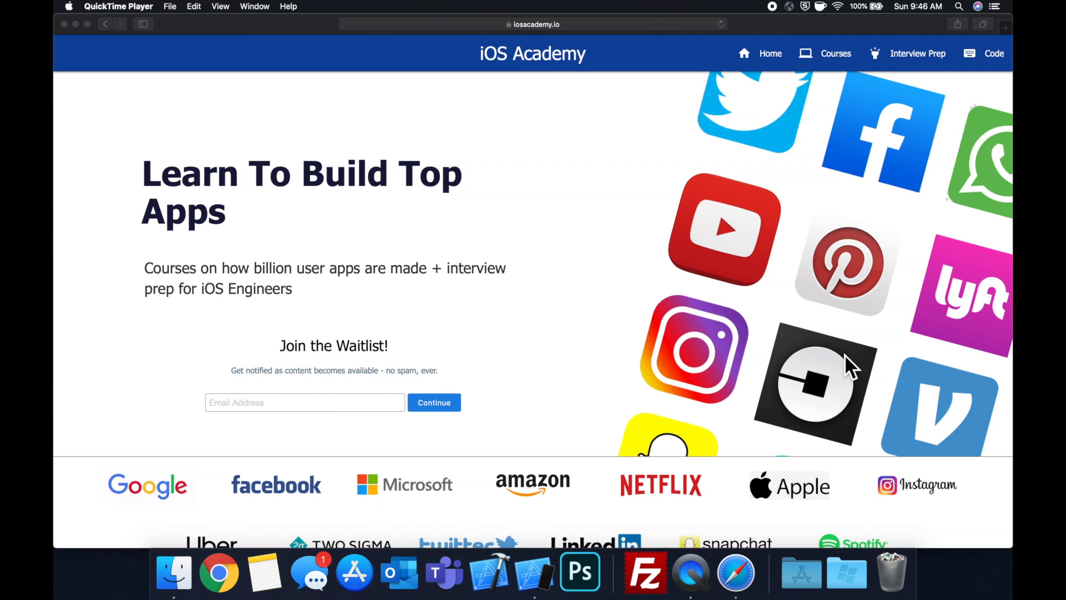
pyautogui.moveTo(590, 271)
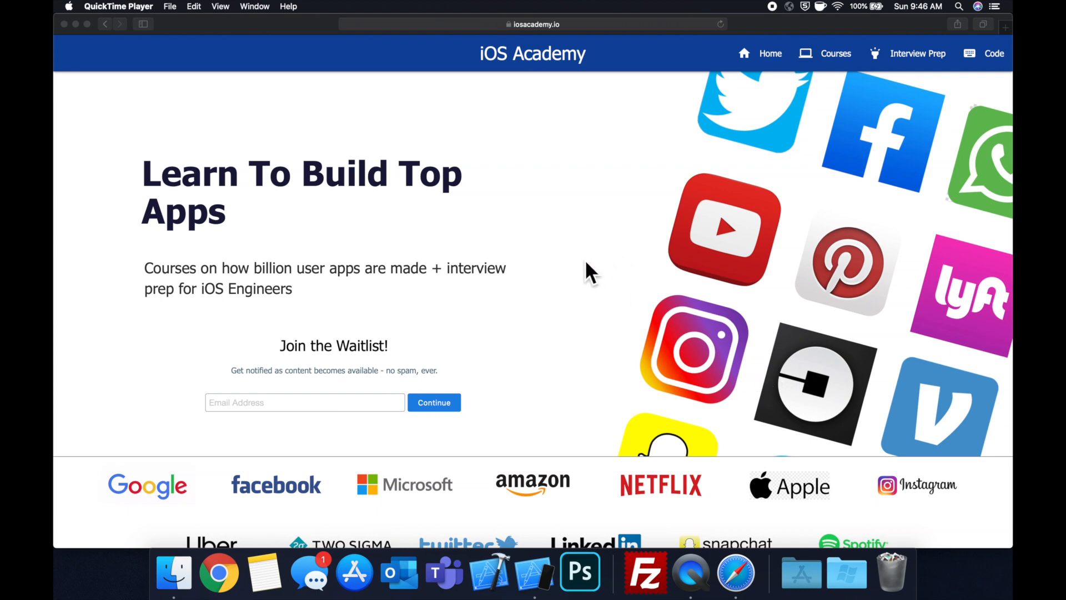
pyautogui.moveTo(465, 445)
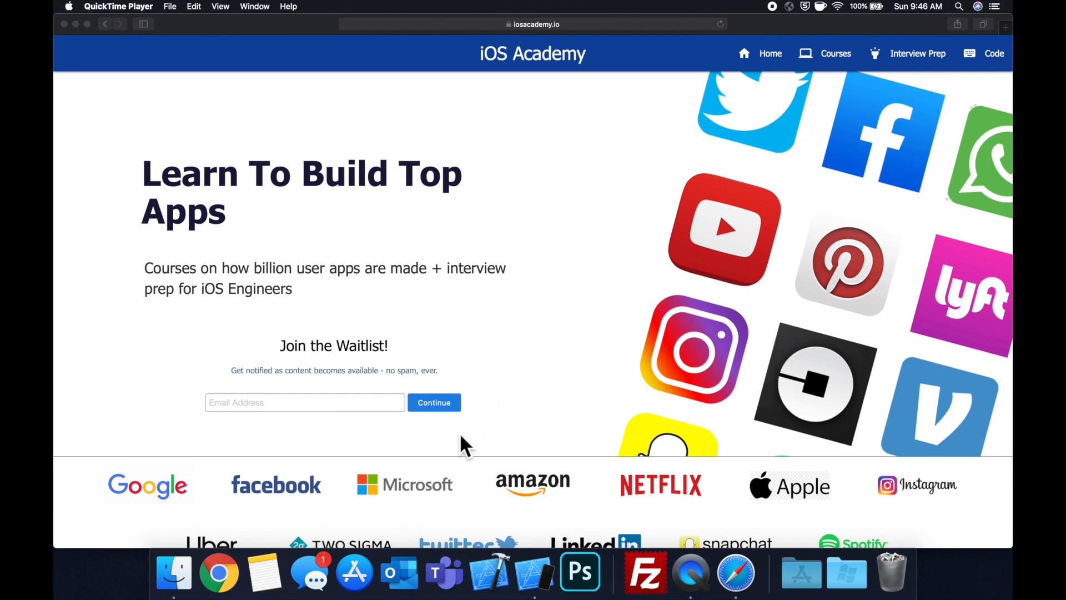
pyautogui.moveTo(337, 466)
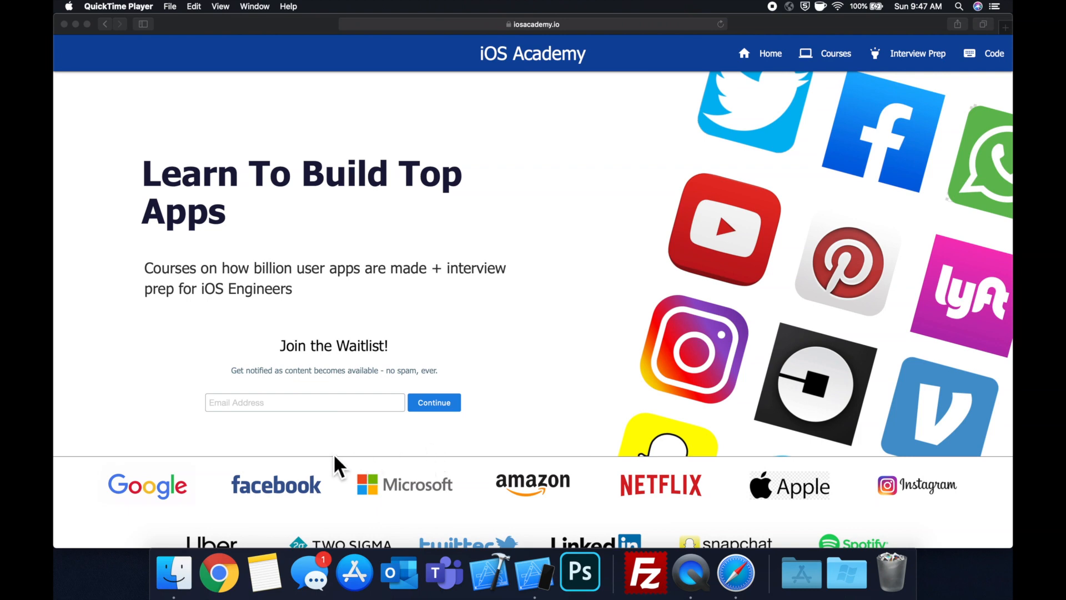
pyautogui.moveTo(443, 457)
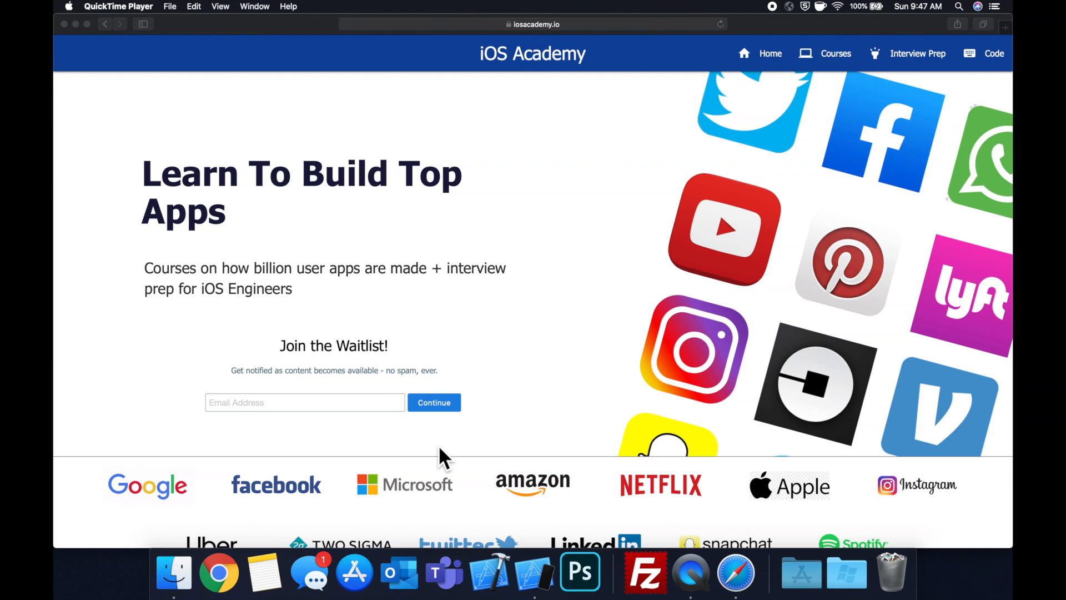
pyautogui.moveTo(449, 453)
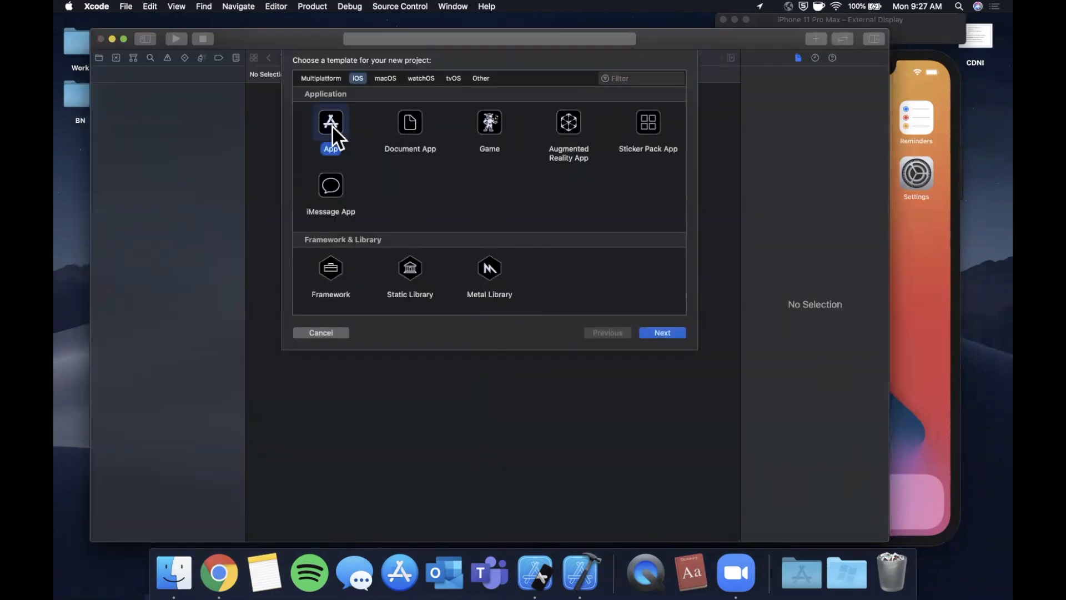
# Step: Name the new project ShareSheet and continue to the save location step
pyautogui.click(659, 332)
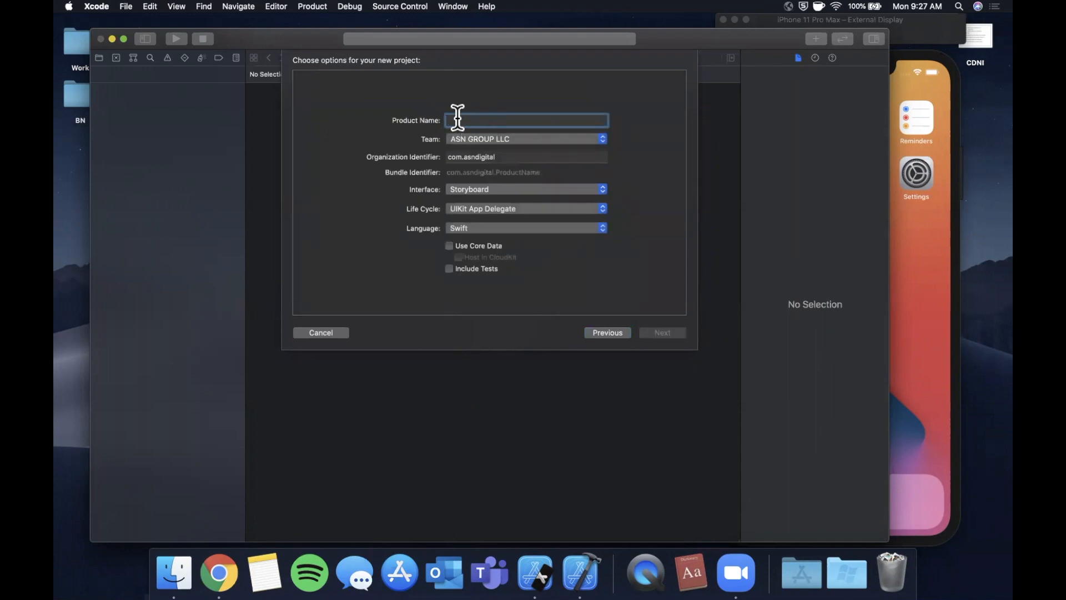
pyautogui.write('ShareSheet')
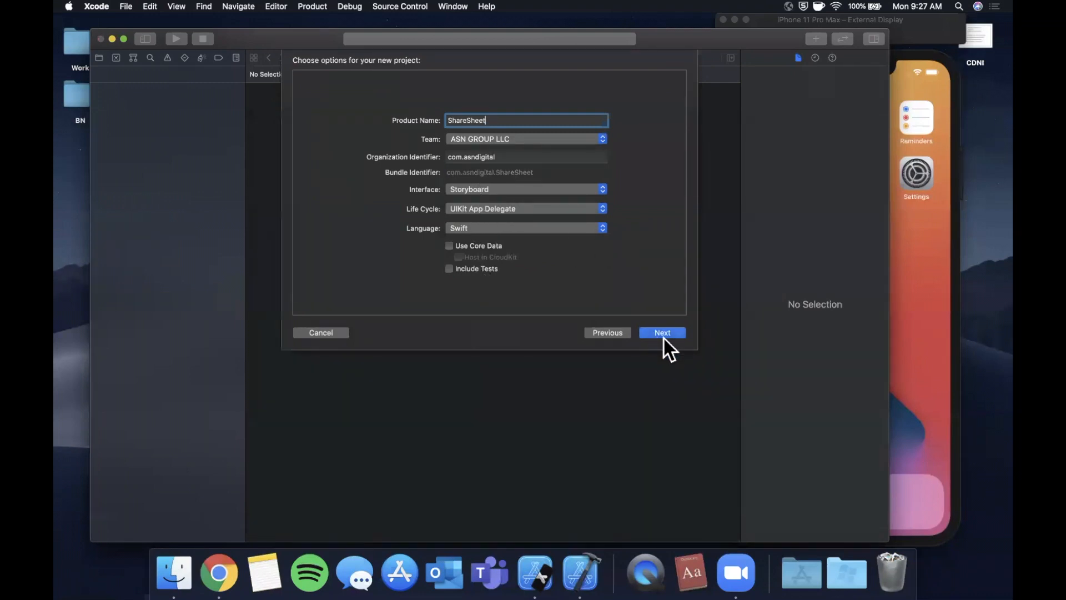
pyautogui.click(660, 332)
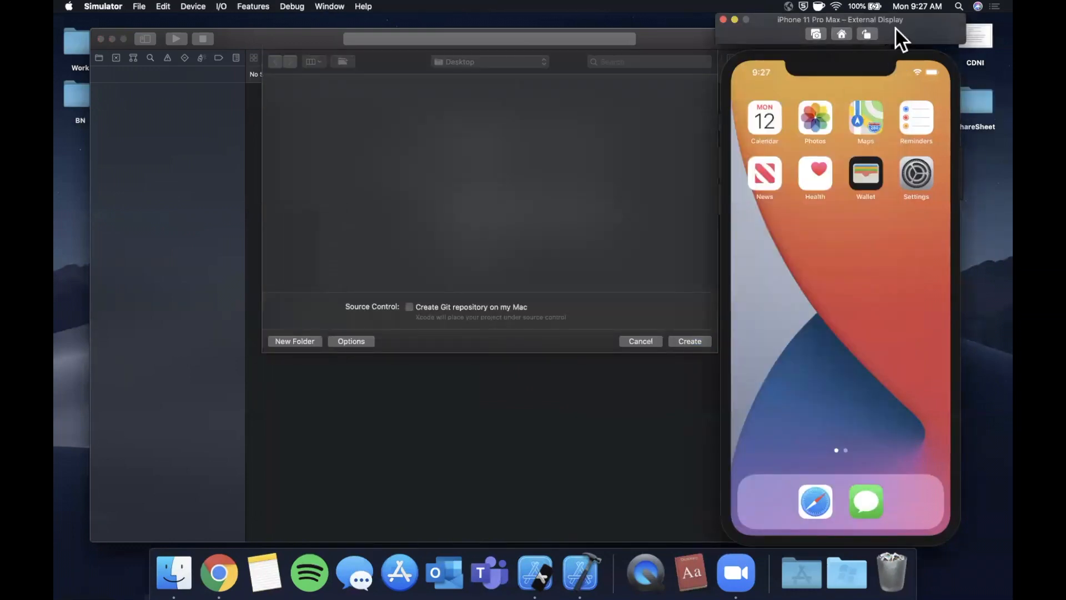
# Step: Create the project on the Desktop and build and run it on the iPhone 11 Pro Max simulator
pyautogui.click(638, 341)
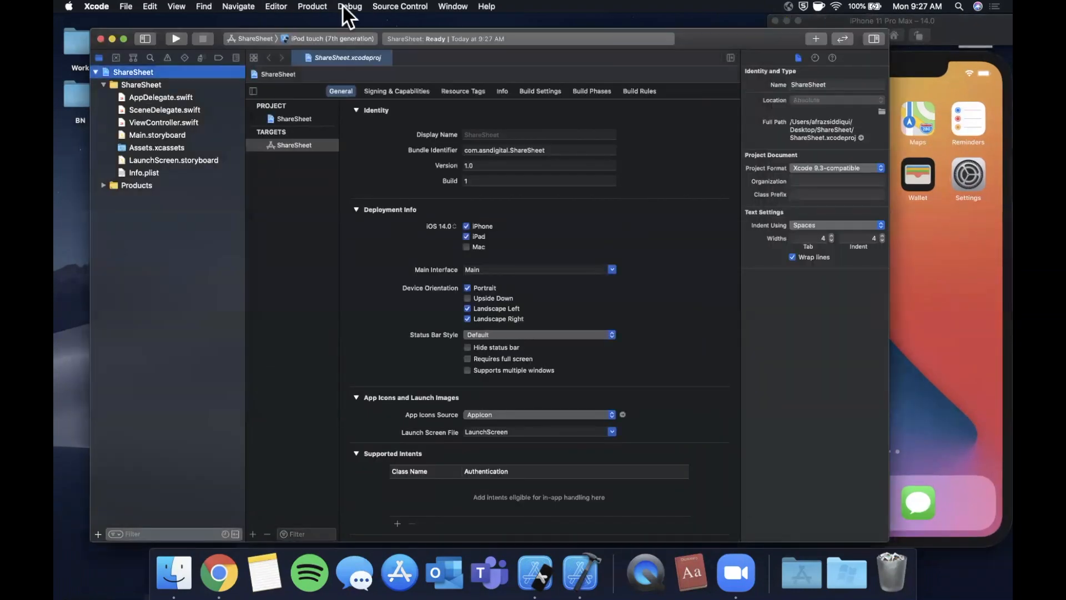
pyautogui.click(331, 39)
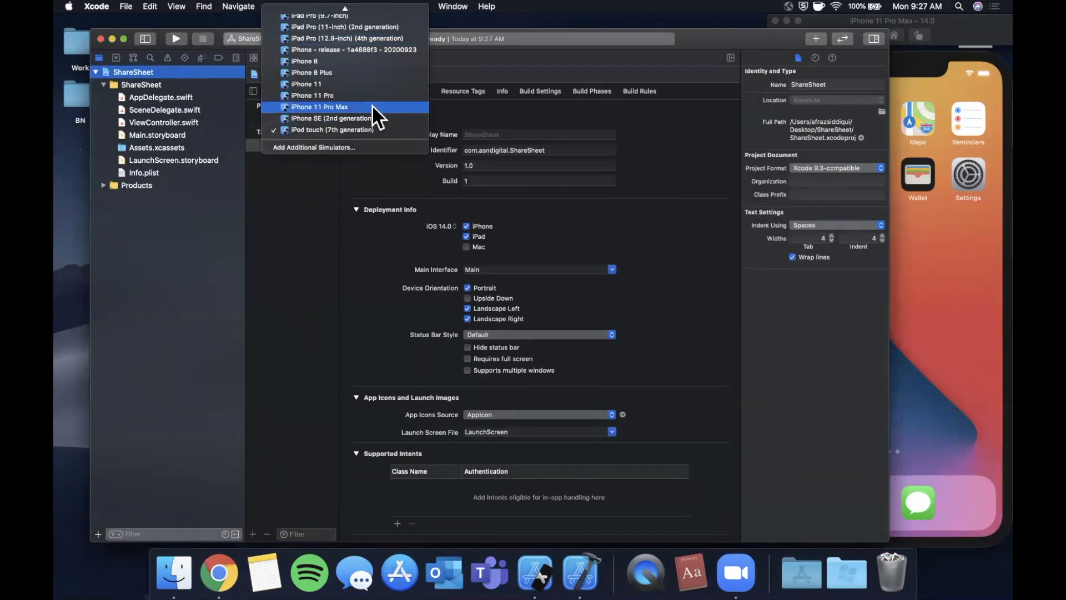
pyautogui.click(320, 107)
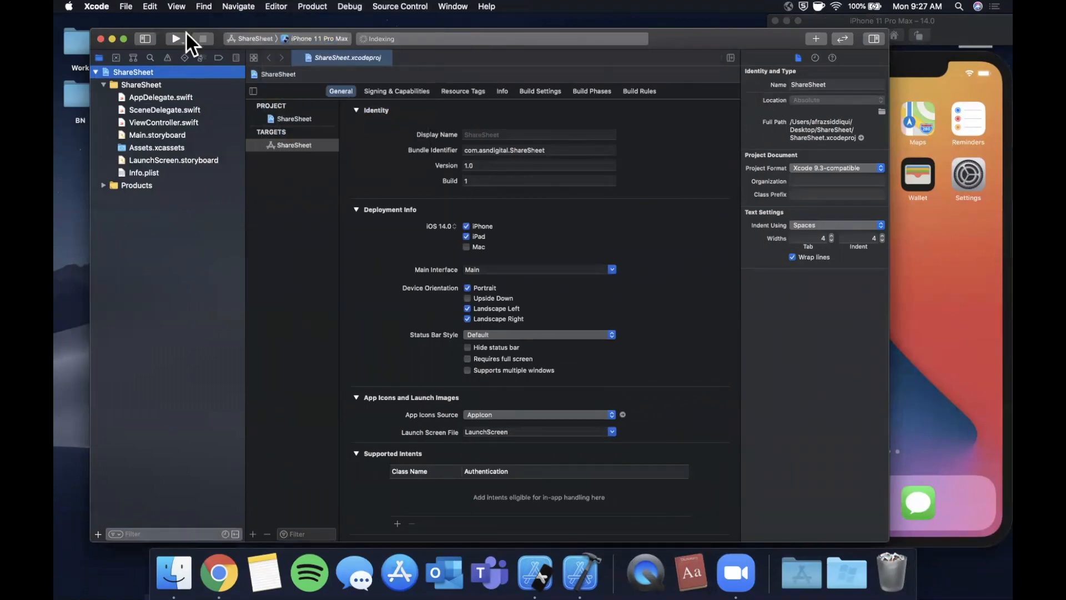
pyautogui.click(175, 39)
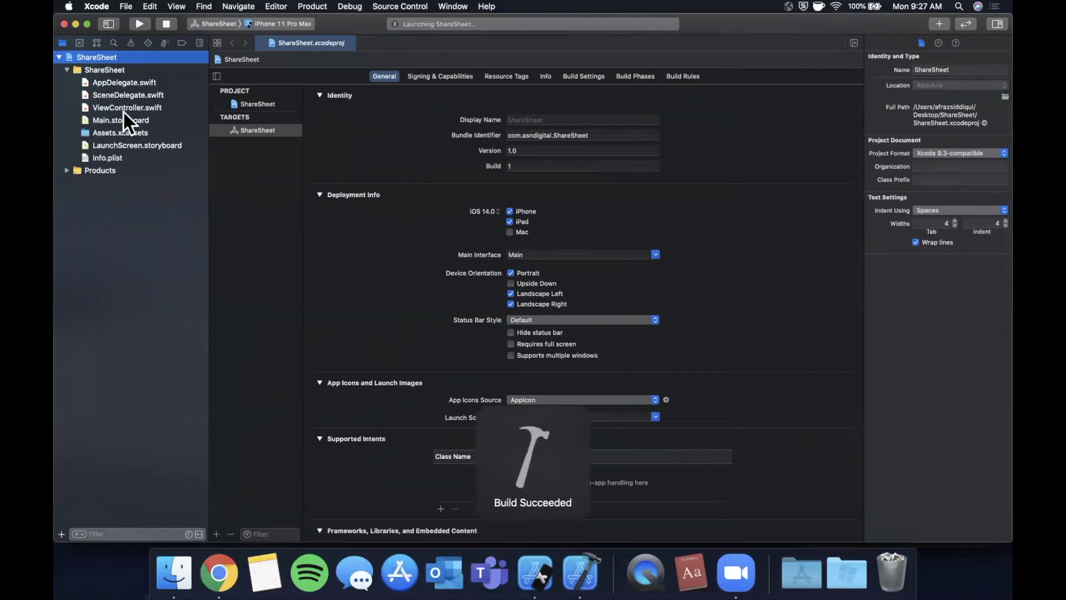
# Step: Declare an empty private func presentShareSheet() below viewDidLoad in ViewController.swift
pyautogui.click(127, 108)
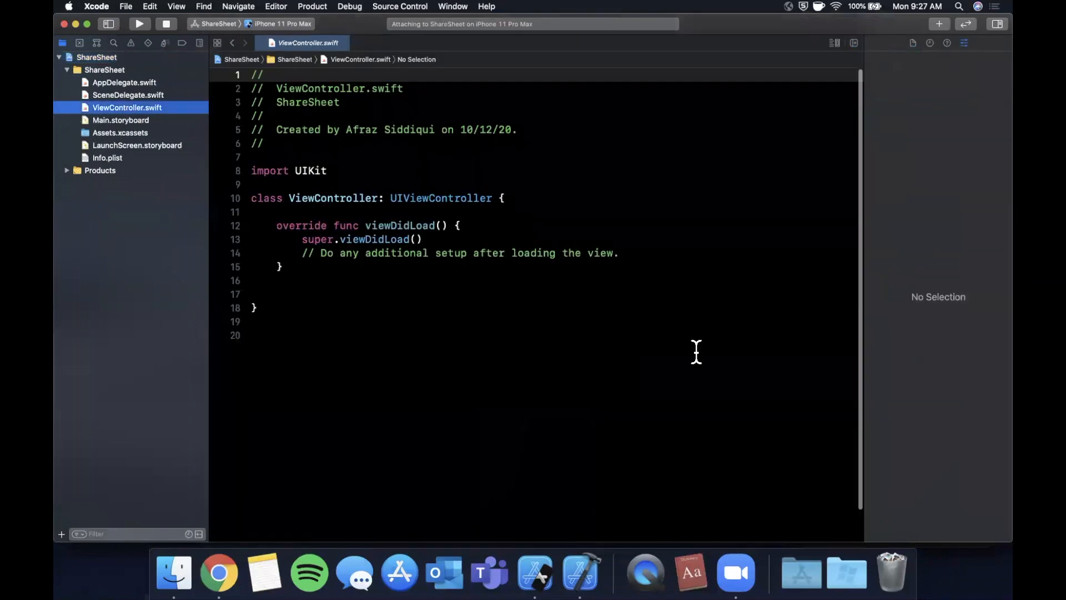
pyautogui.click(139, 23)
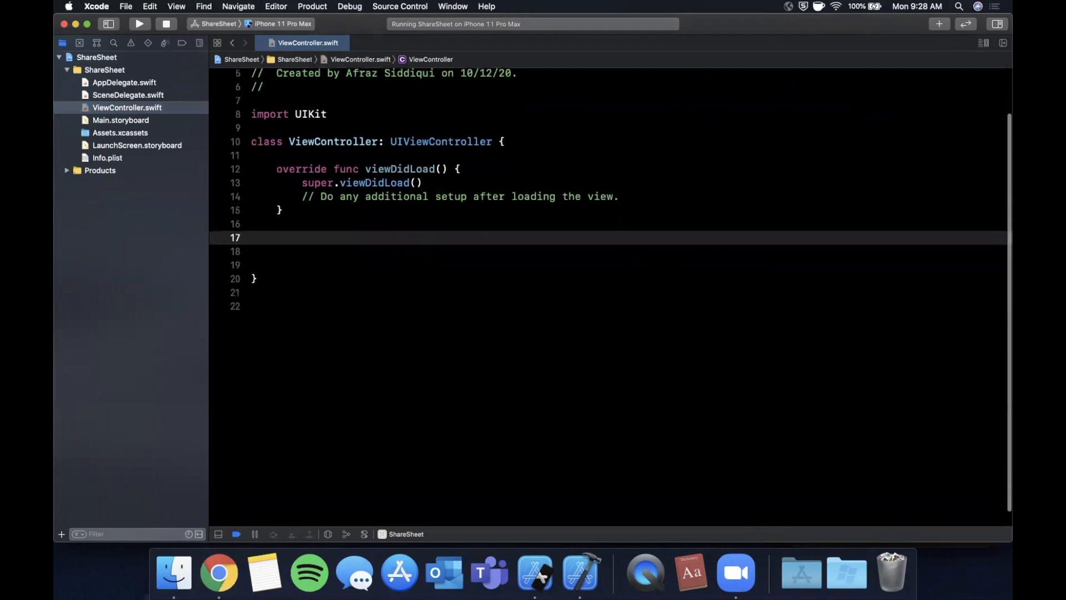
pyautogui.write('private')
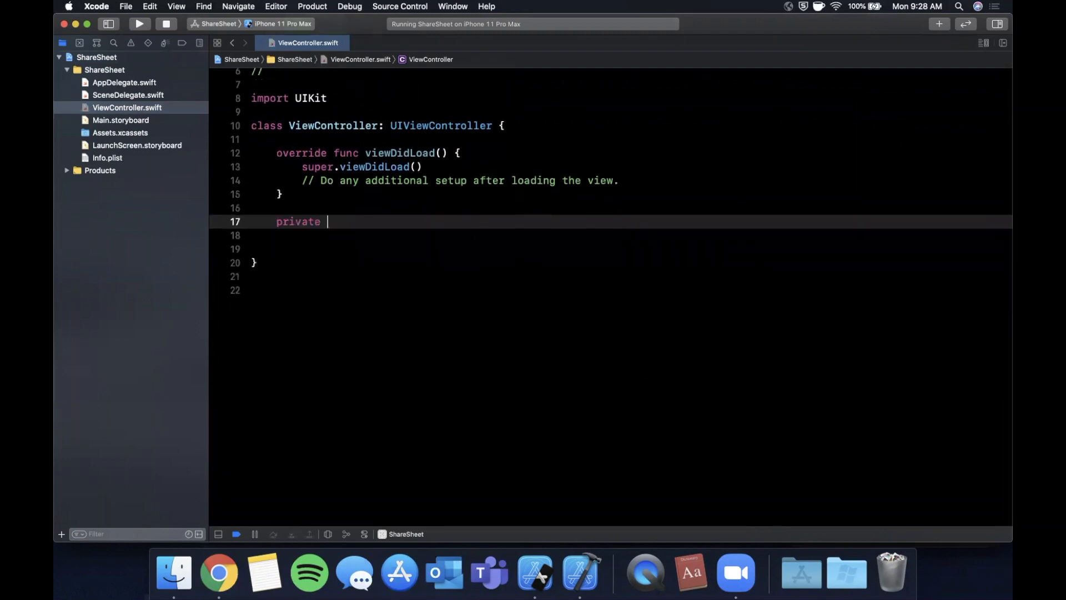
pyautogui.write('func p')
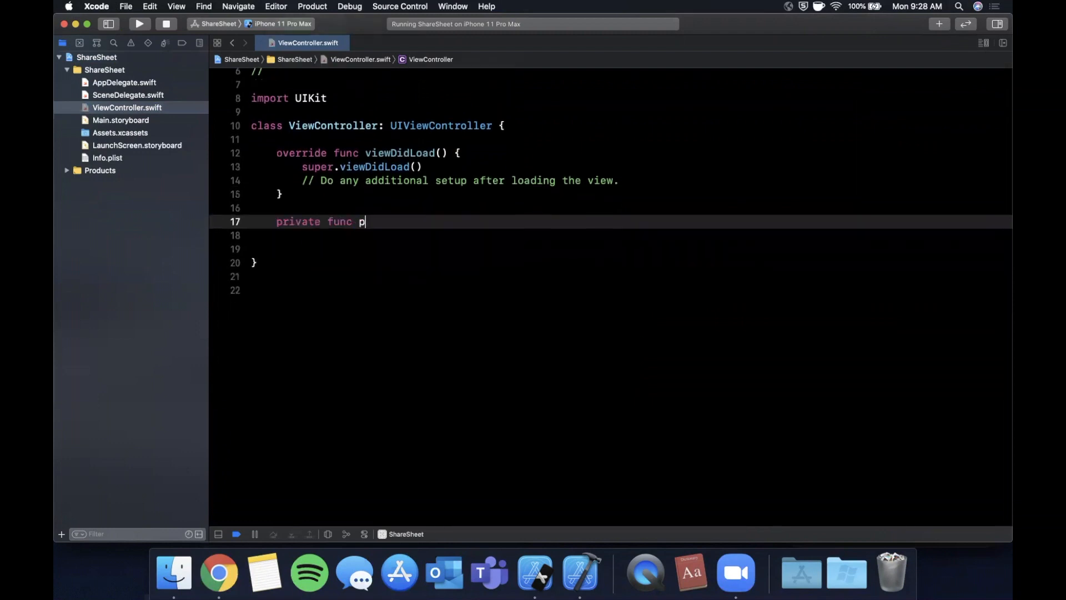
pyautogui.write('resentShareSheet')
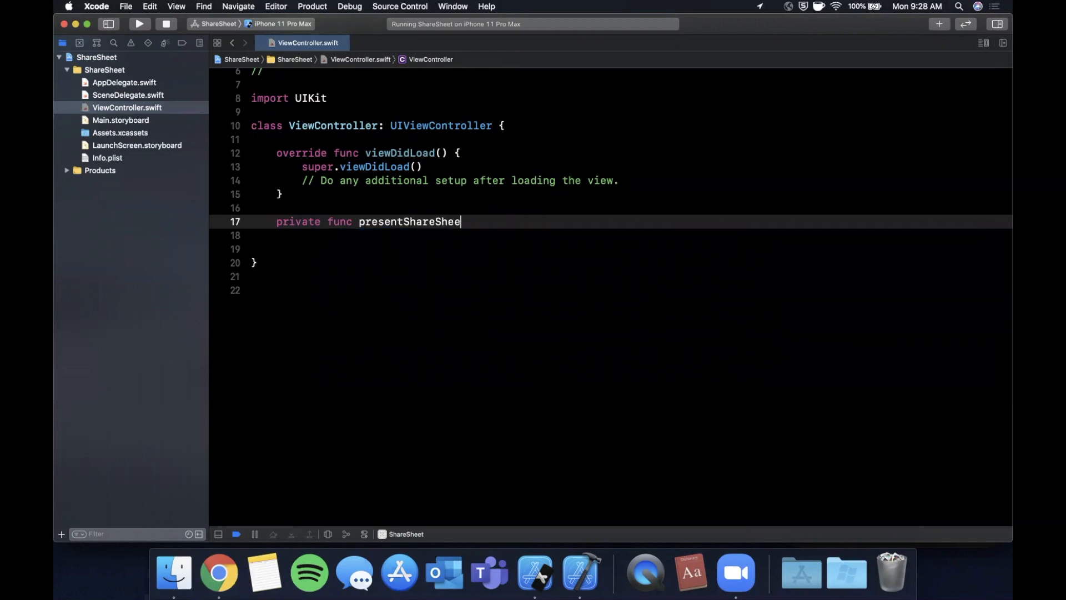
pyautogui.write('t() {')
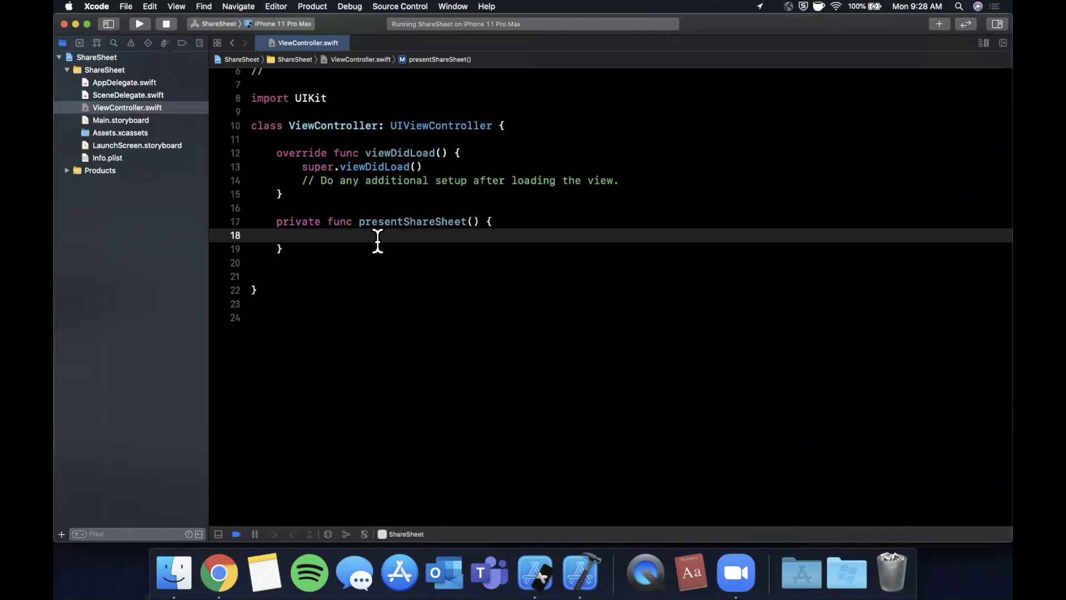
# Step: Begin a guard let creating UIImage(systemName: "bell") inside presentShareSheet
pyautogui.click(302, 236)
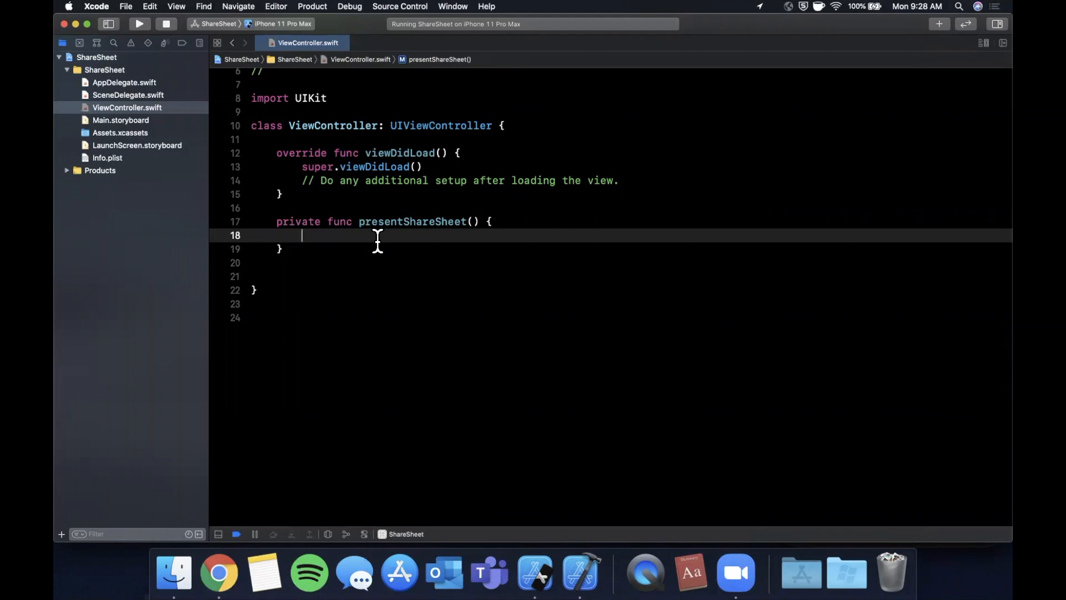
pyautogui.write('guard let')
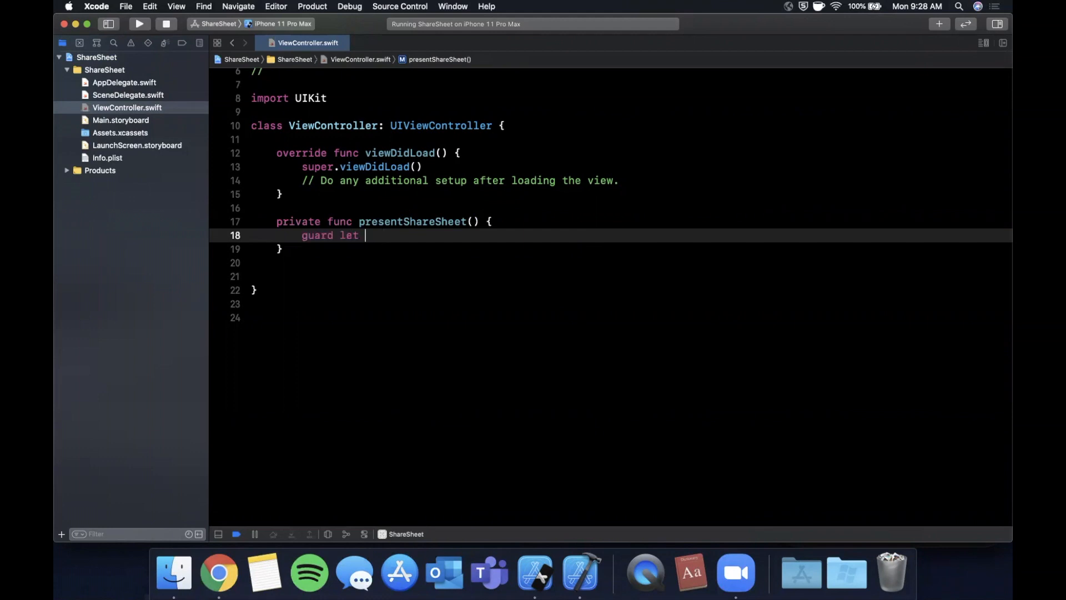
pyautogui.write('i')
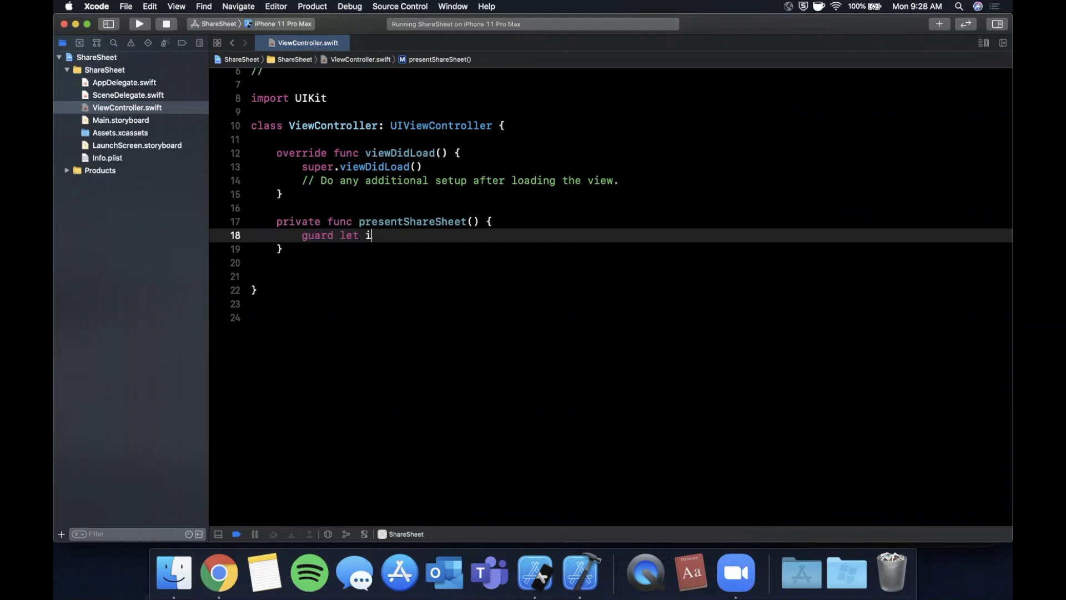
pyautogui.write('mageUR')
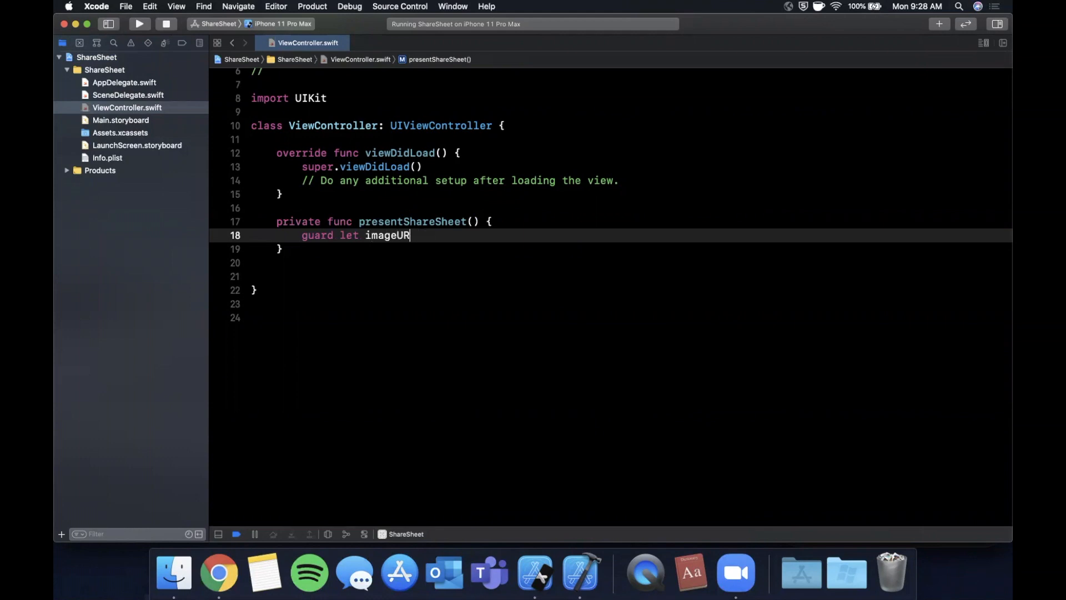
pyautogui.write('= UIImage(systemName: "')
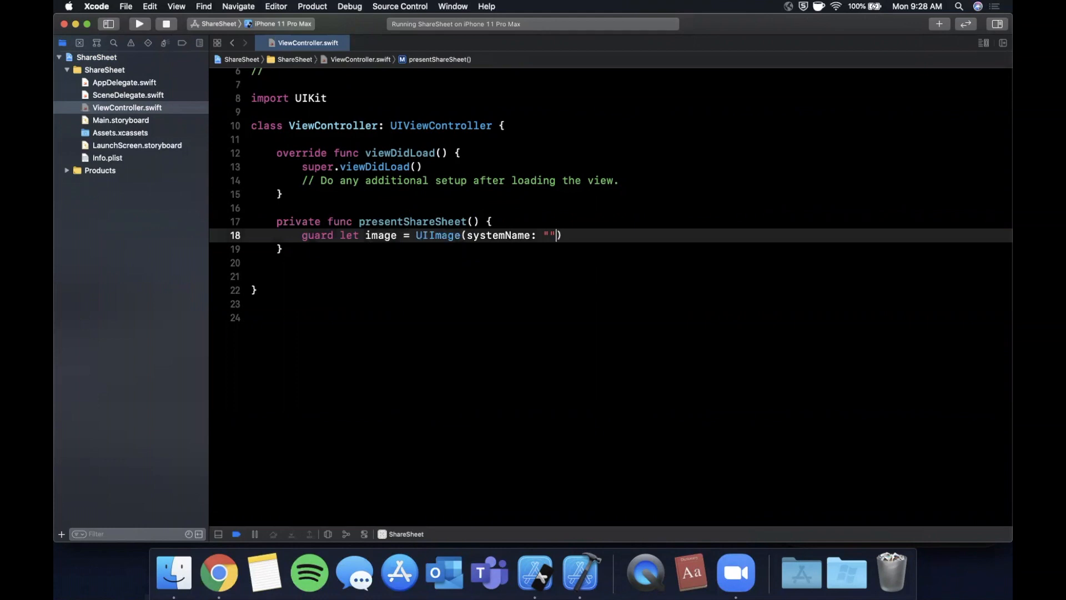
pyautogui.write('bell')
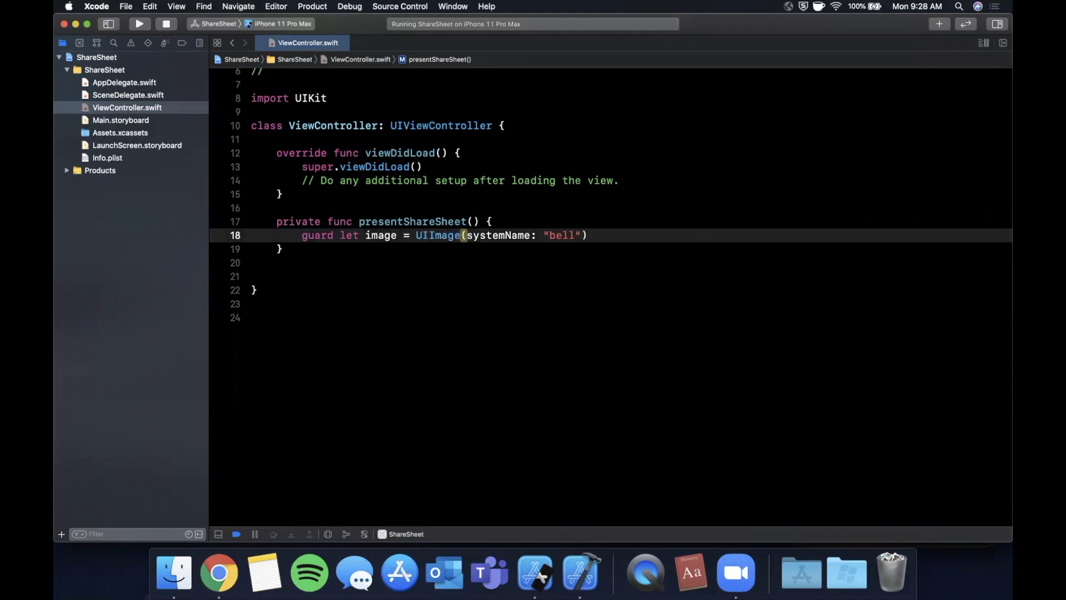
pyautogui.write(', let ul')
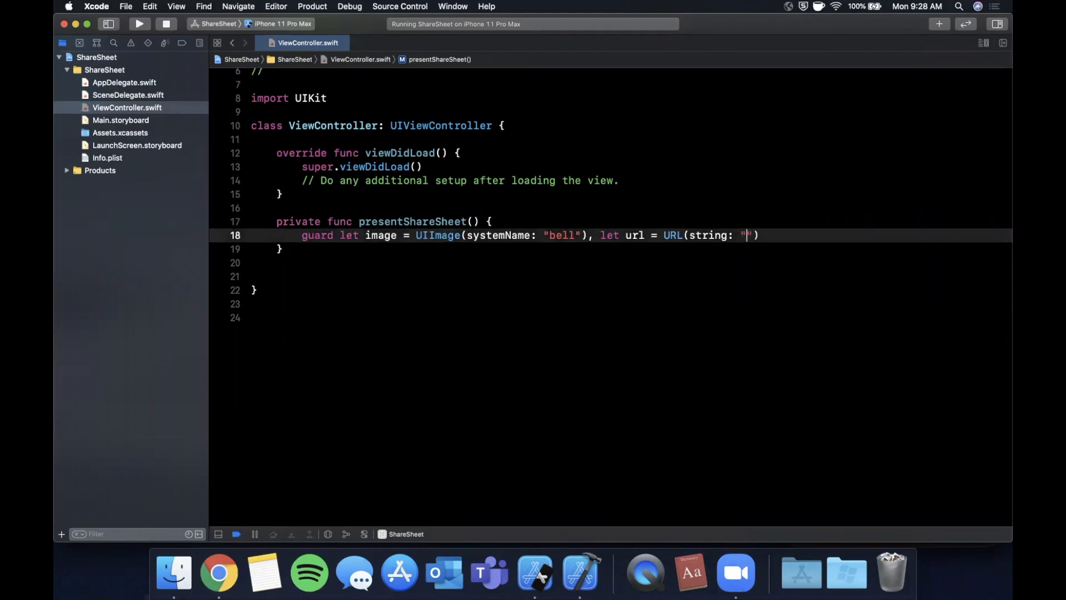
pyautogui.write('https:')
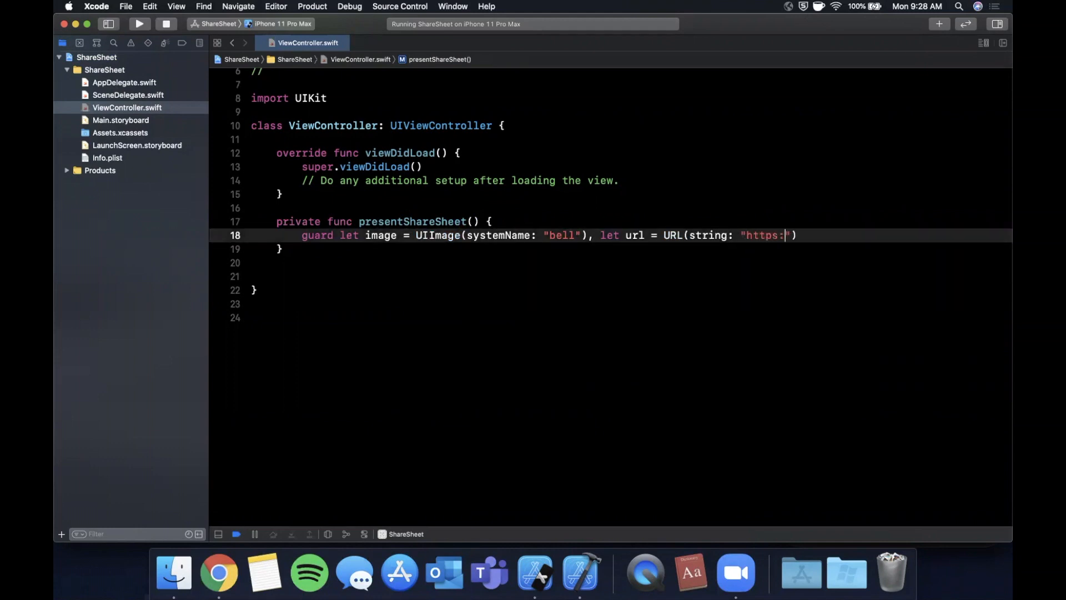
pyautogui.write('/')
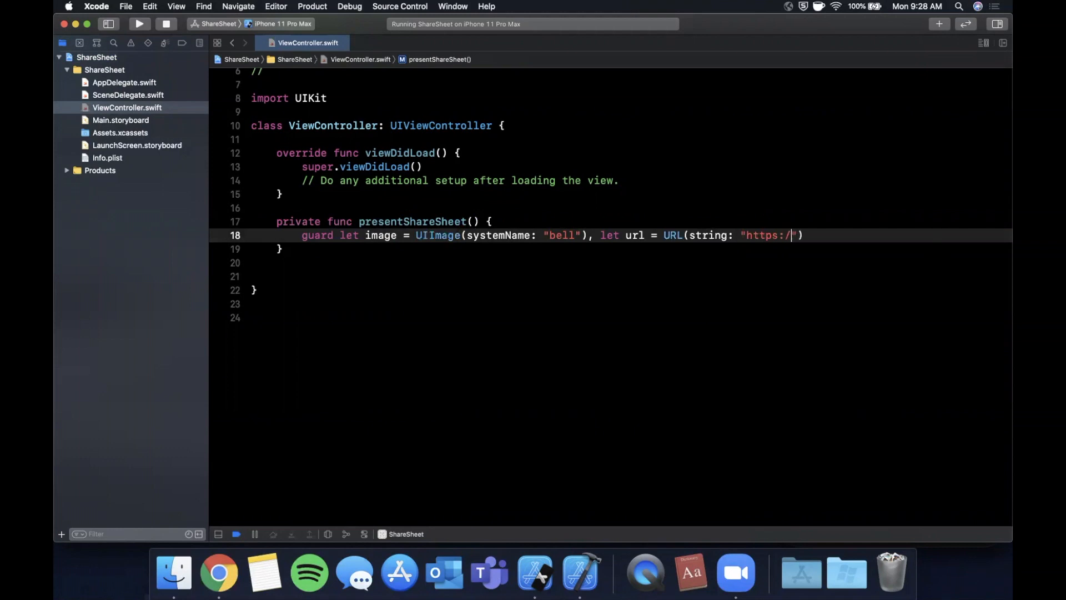
pyautogui.write('www.googl')
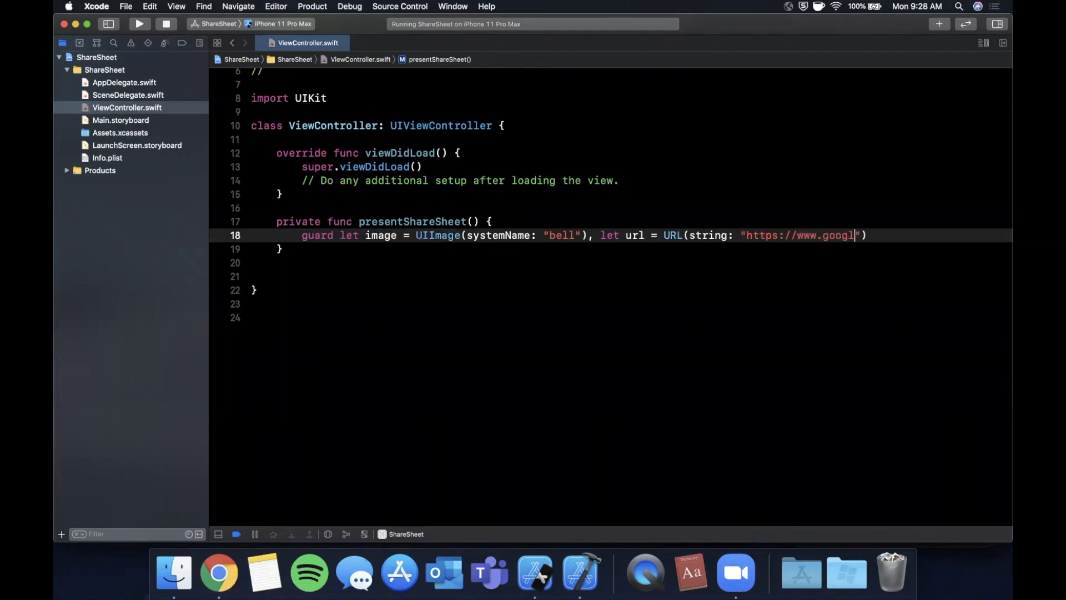
pyautogui.write('e.com") else {')
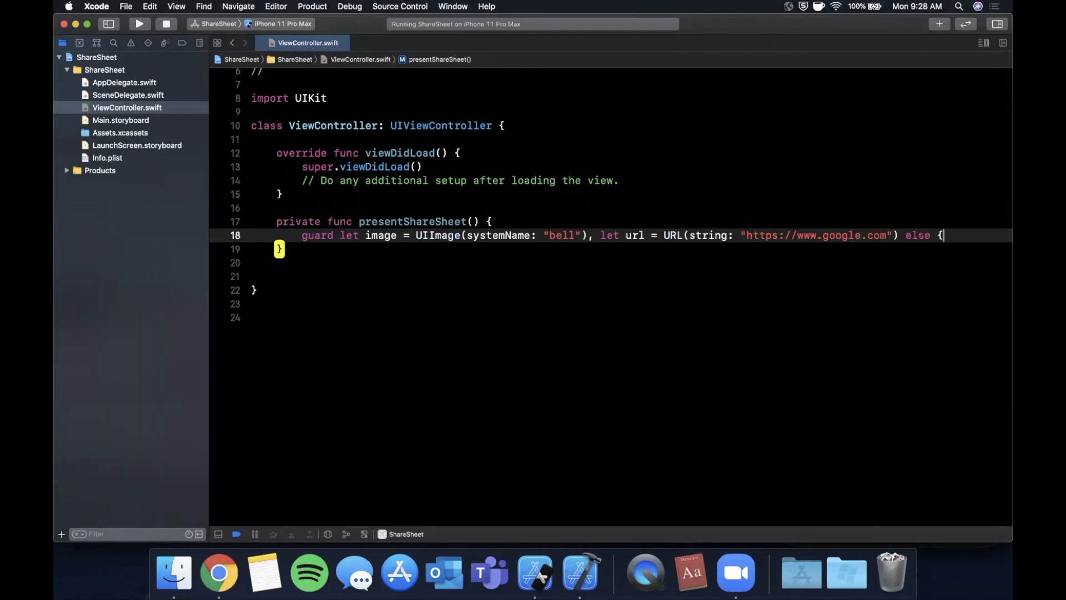
pyautogui.write('return')
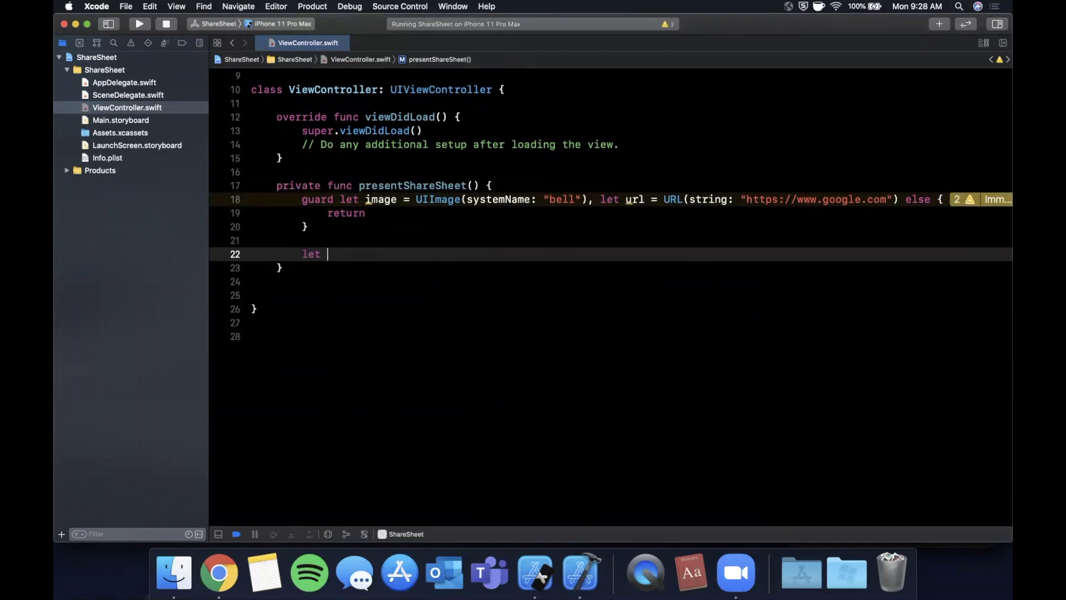
# Step: Create shareSheetVC using UIActivityViewController's activityItems/applicationActivities initializer
pyautogui.write('shareSheetV')
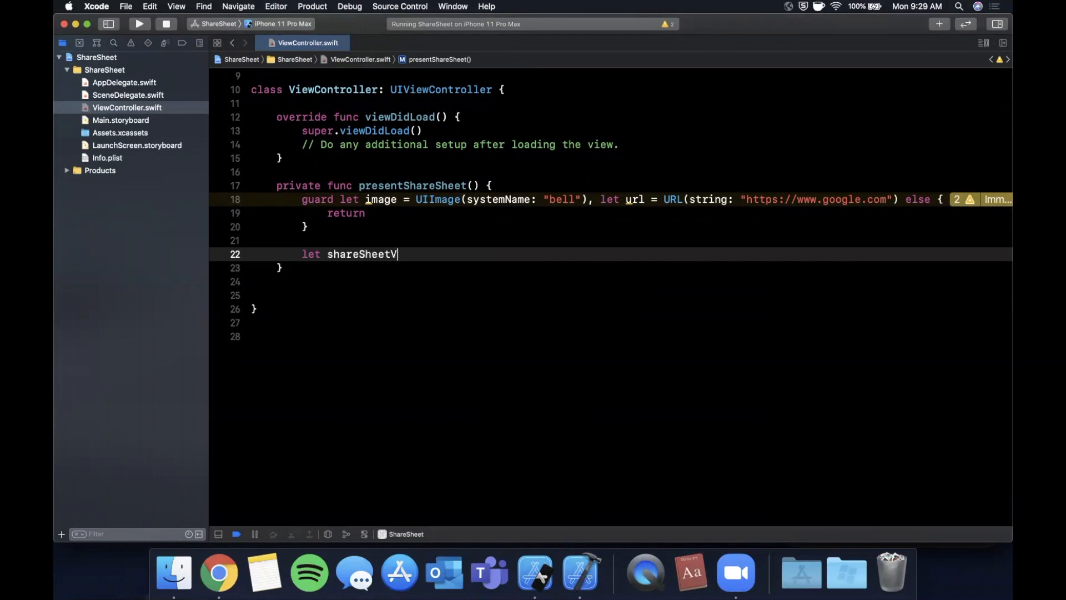
pyautogui.write('C =')
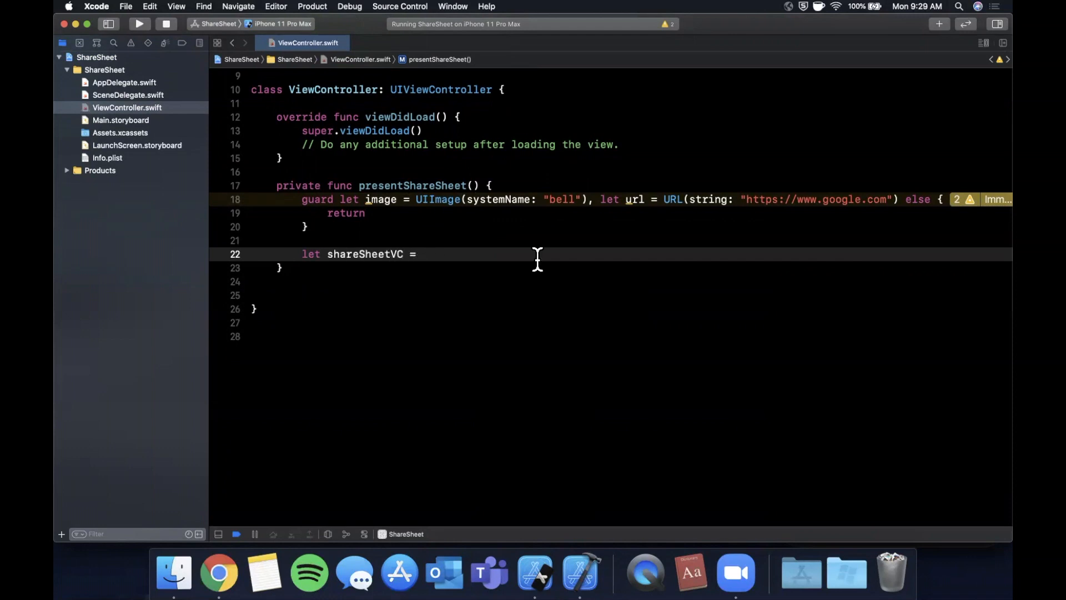
pyautogui.write('UIActivit')
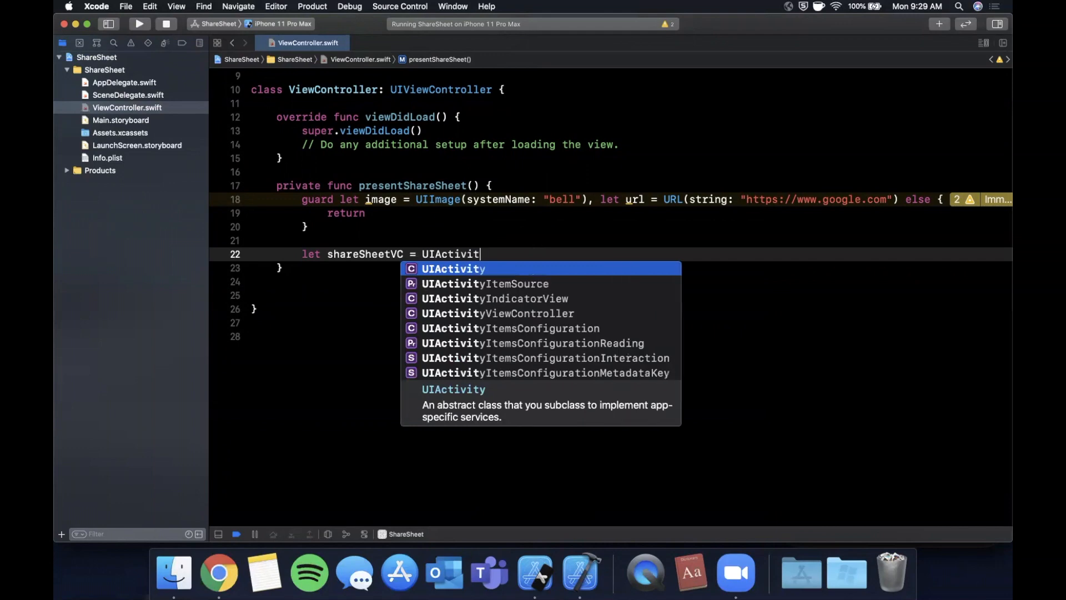
pyautogui.write('yViewcon')
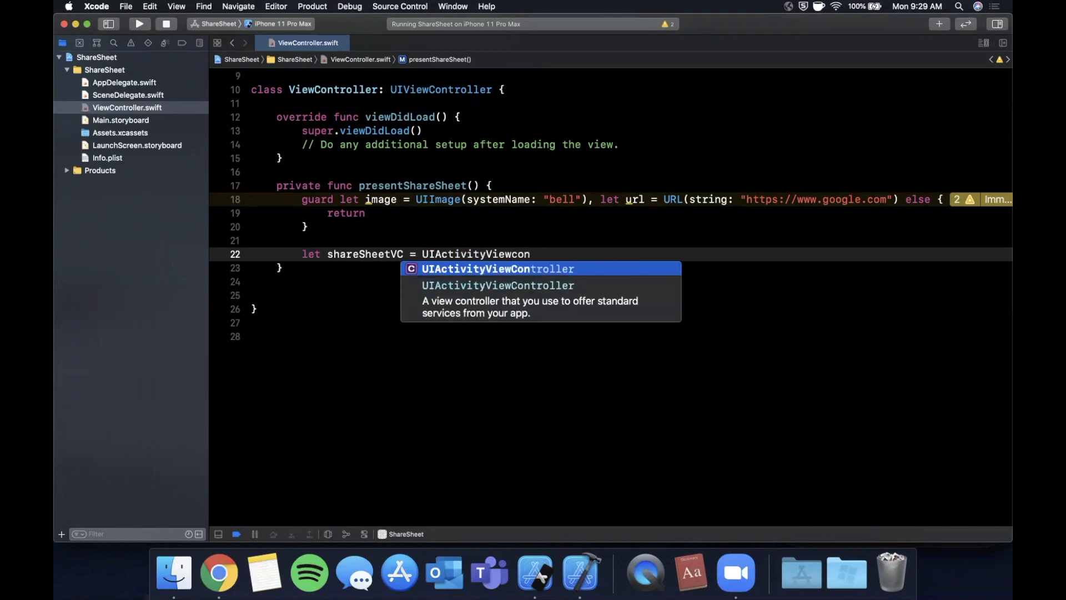
pyautogui.write('(')
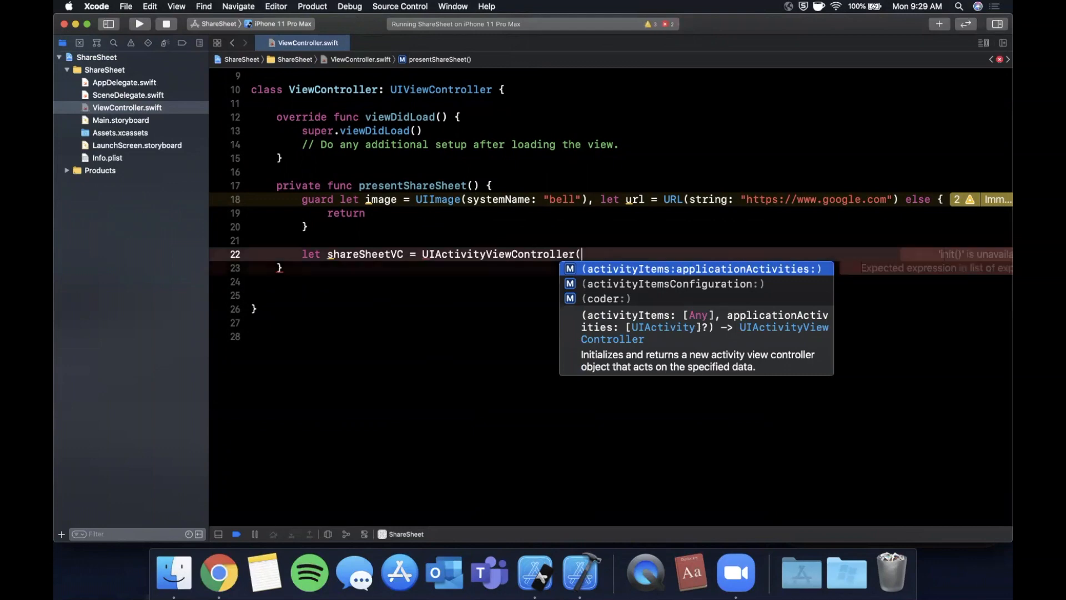
pyautogui.press('Down')
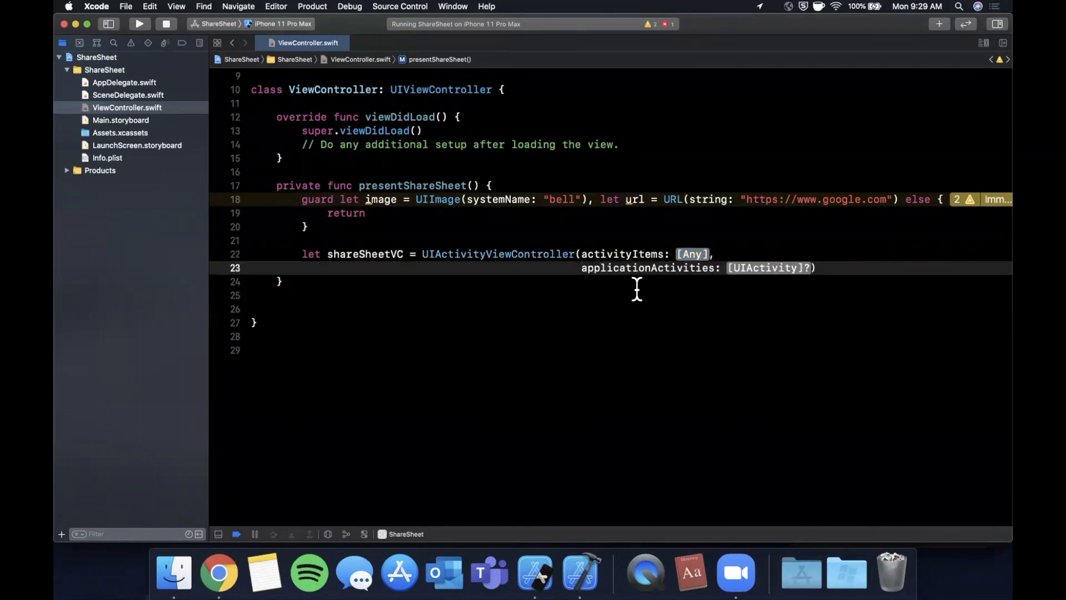
# Step: Pass [image, url] as activity items and nil application activities, each argument on its own line
pyautogui.write('nil')
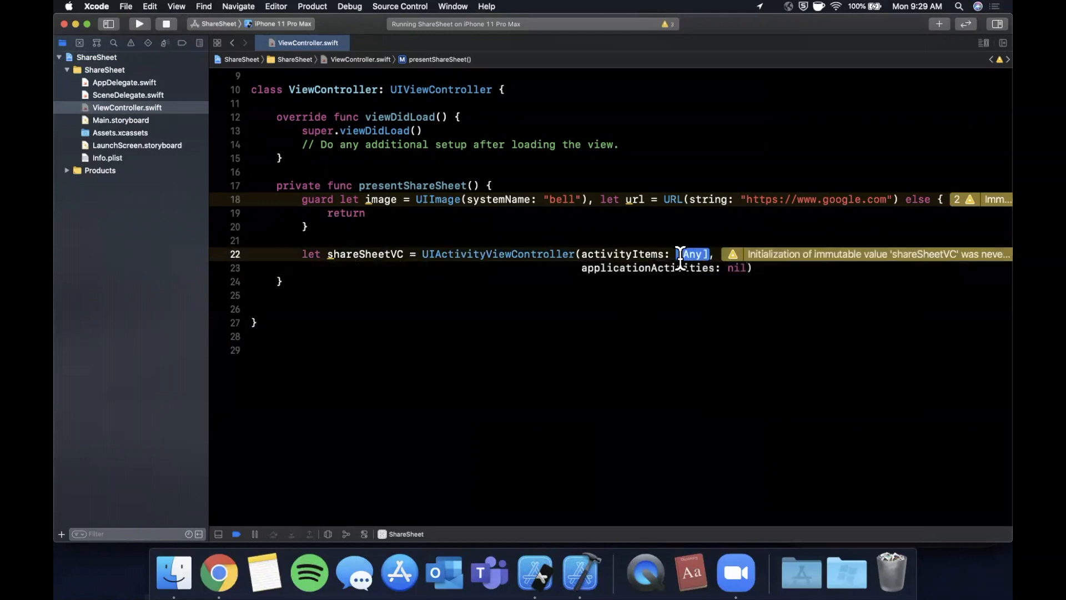
pyautogui.write('[]')
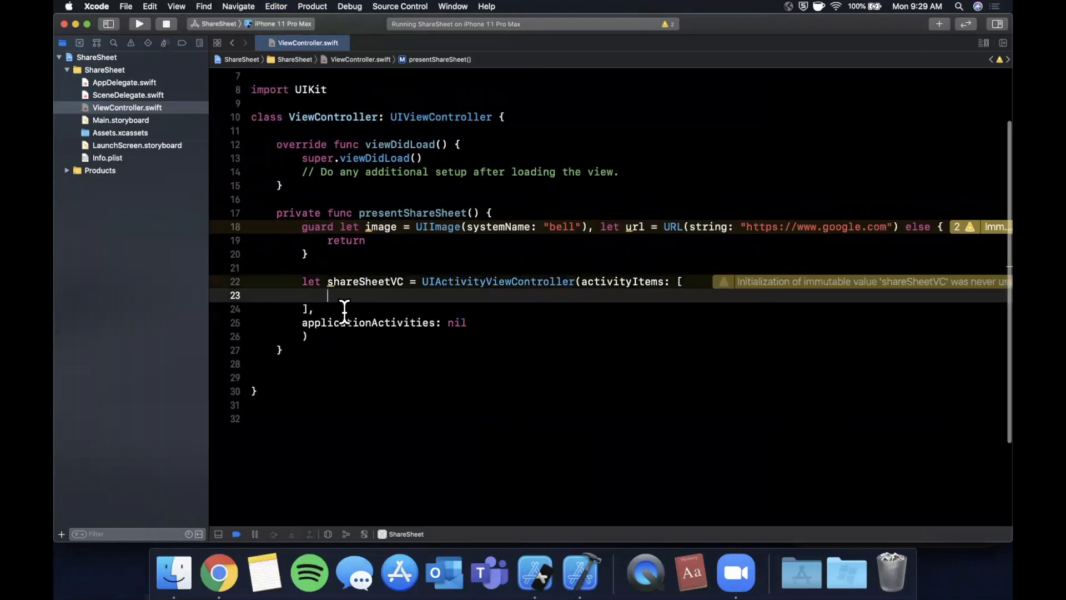
pyautogui.write('image,')
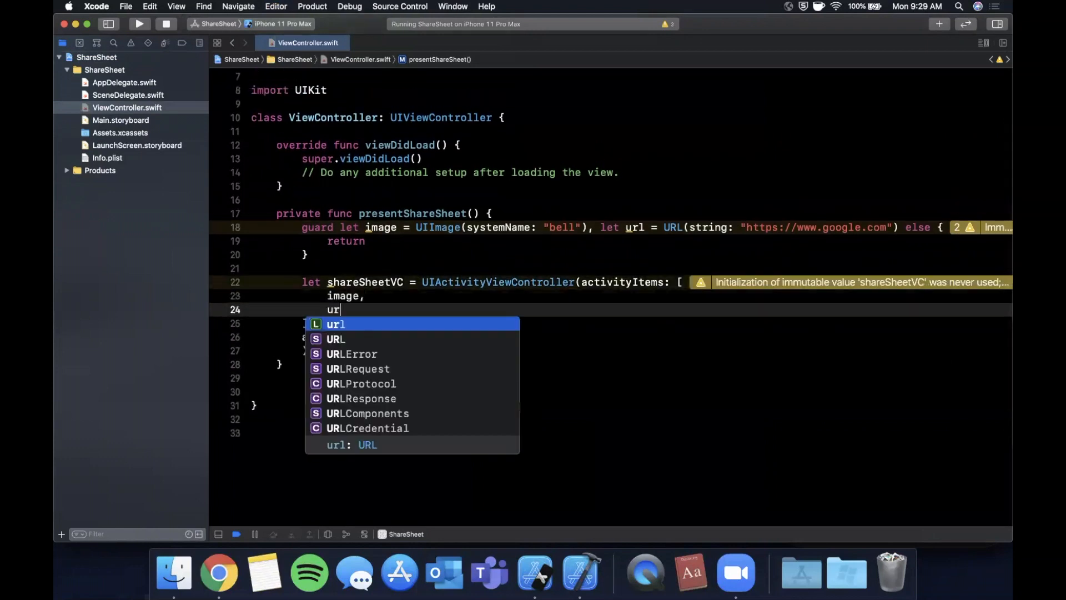
pyautogui.press('Return')
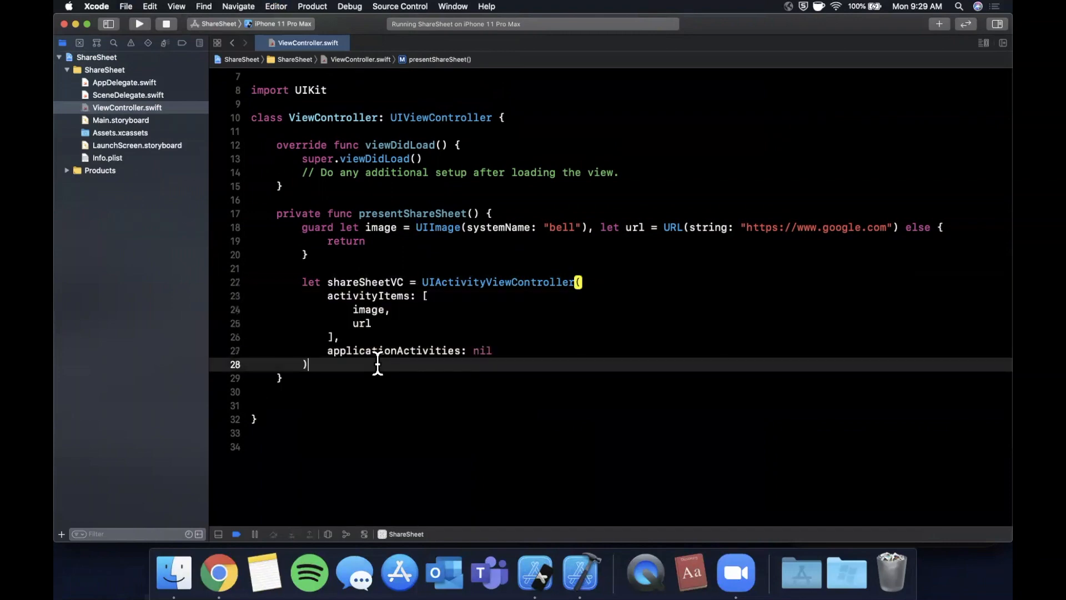
pyautogui.write('r=')
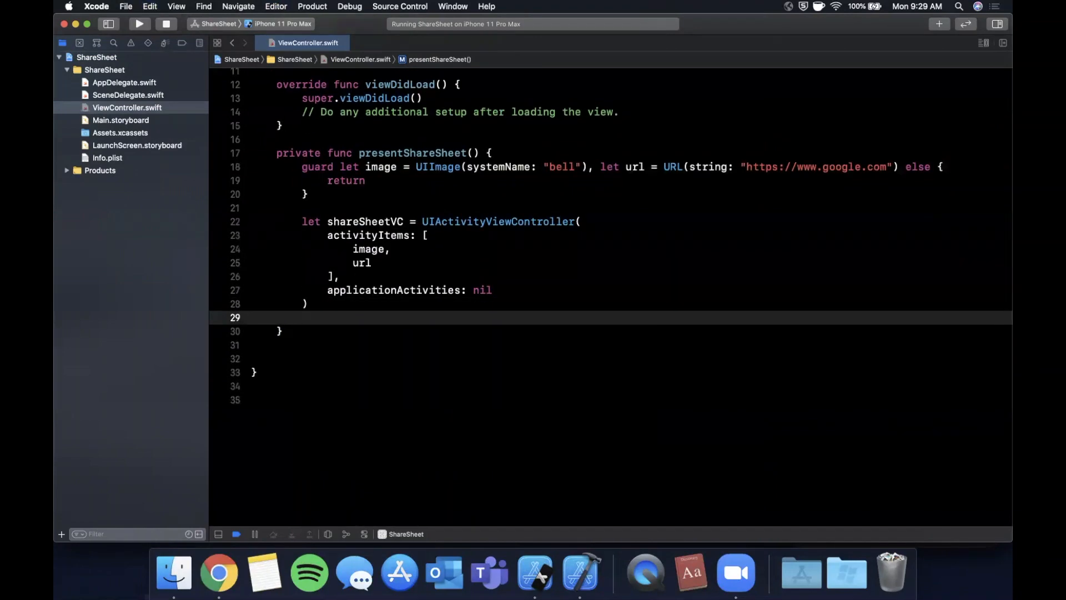
# Step: Add present(shareSheetVC, animated: true) at the end of presentShareSheet()
pyautogui.write('present(shareSheetVC')
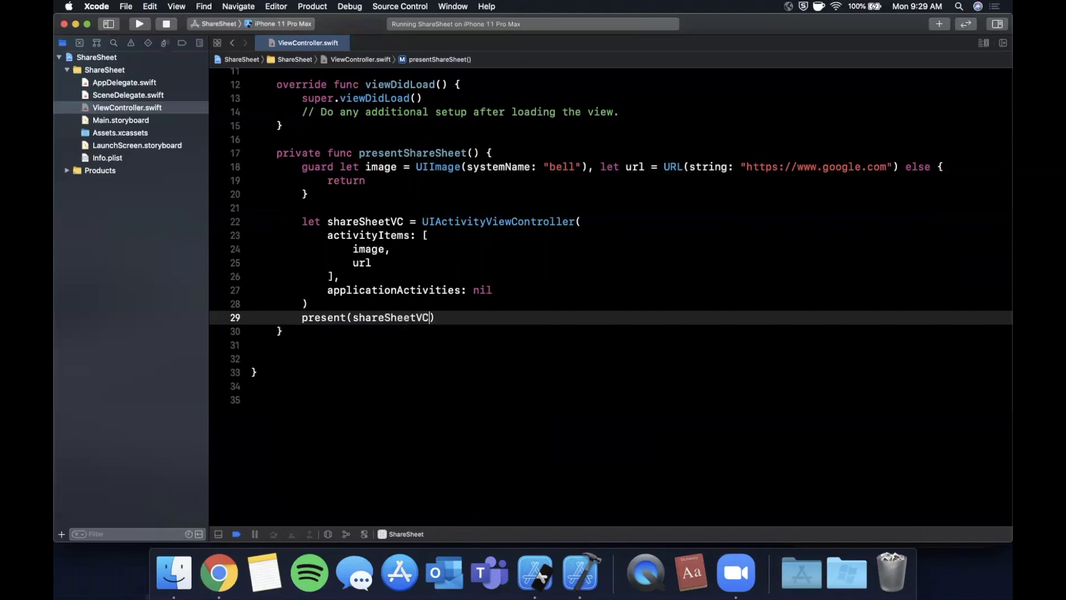
pyautogui.write(', animated: true')
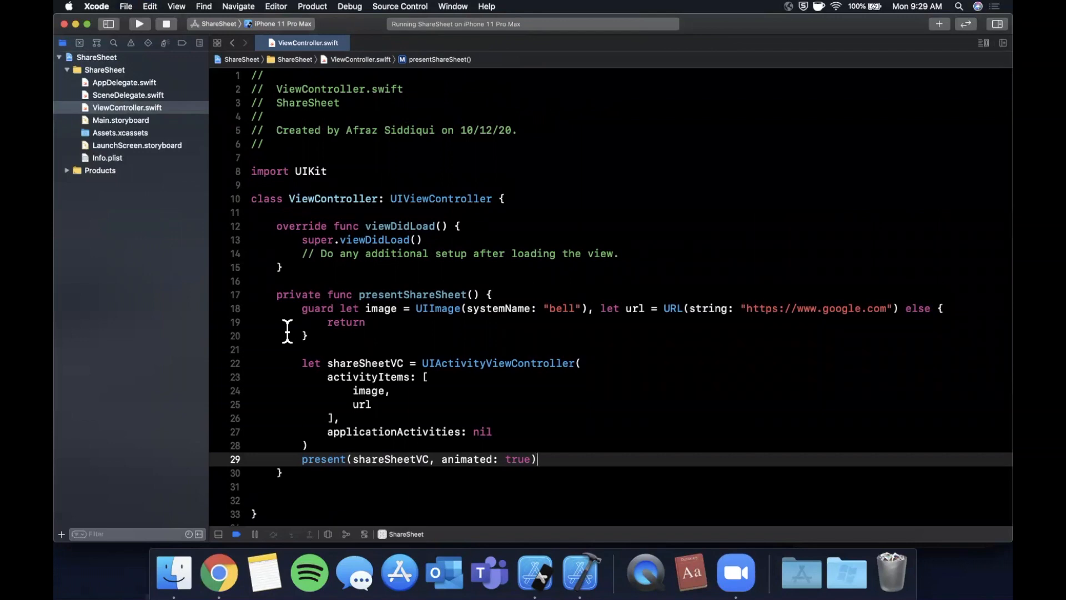
pyautogui.moveTo(307, 266)
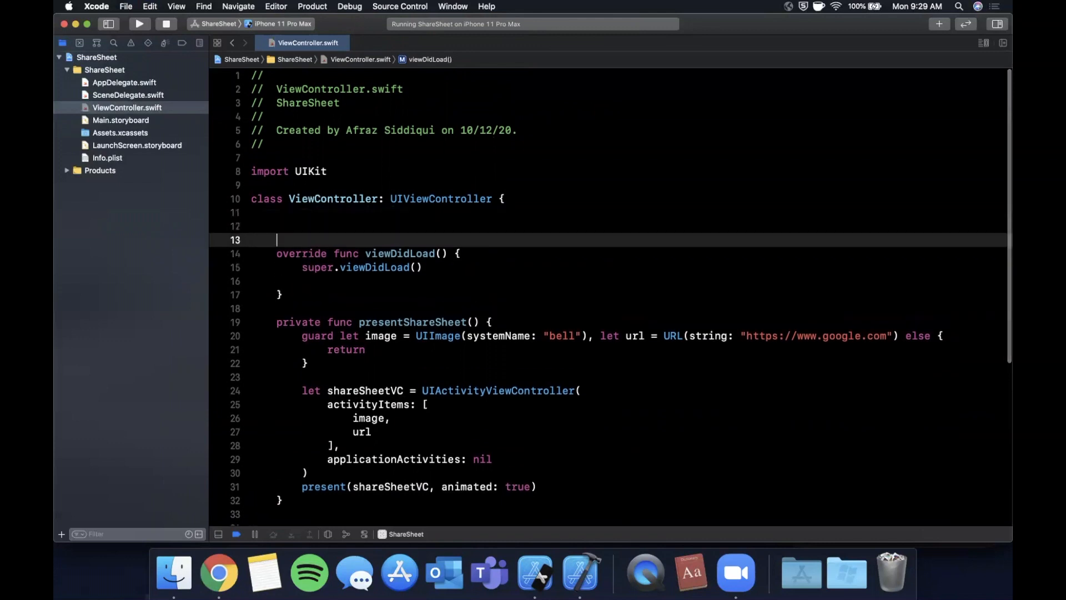
# Step: Declare private let button: UIButton closure creating and returning a UIButton, fixing the butotn typo
pyautogui.write('private let button:')
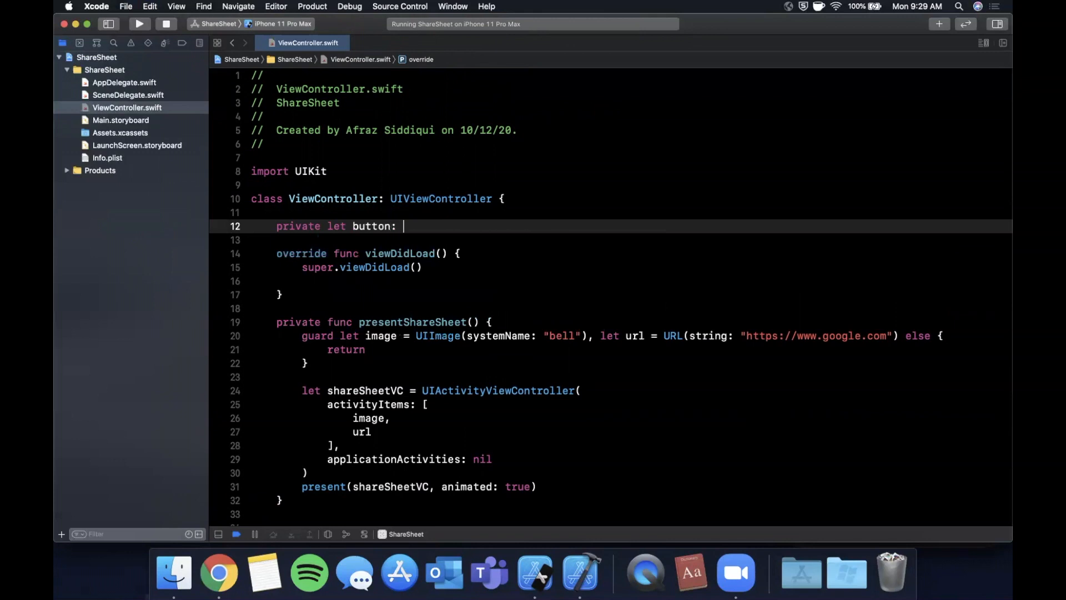
pyautogui.write('UIButton = {')
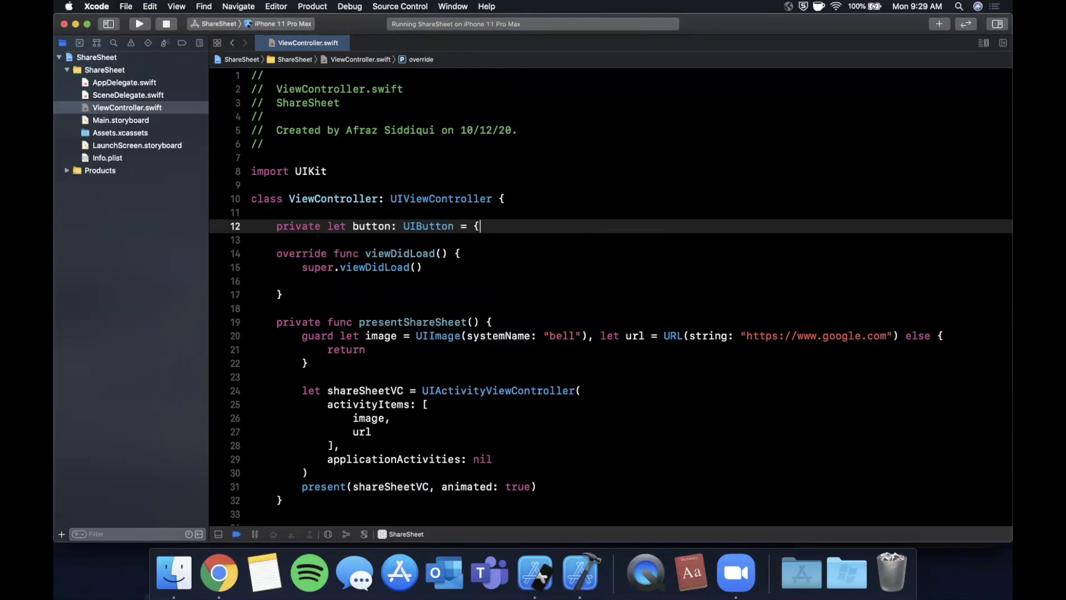
pyautogui.write('let button')
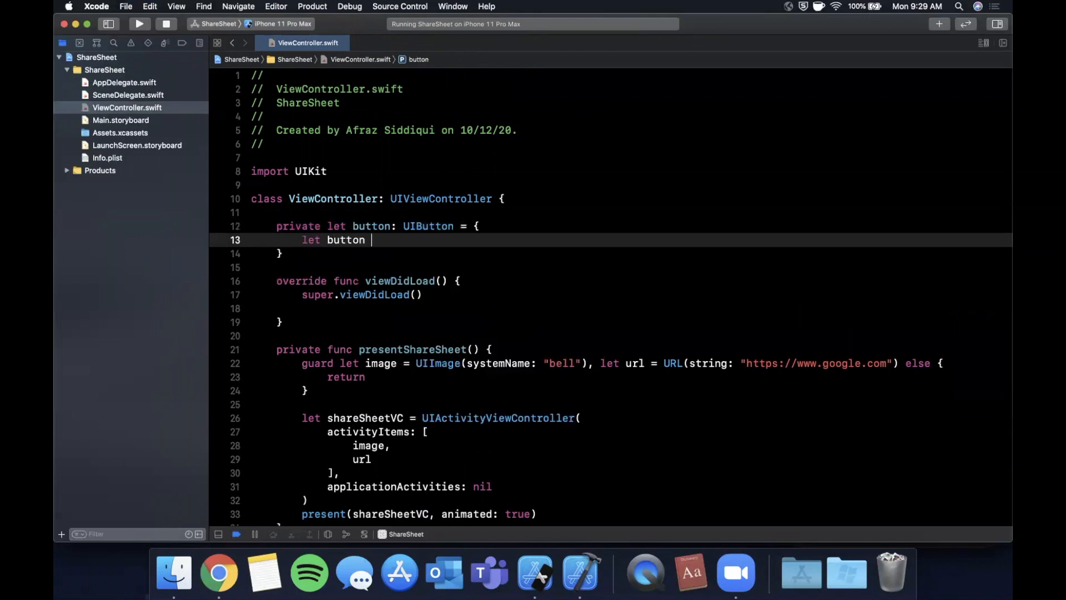
pyautogui.write('= UIButton()')
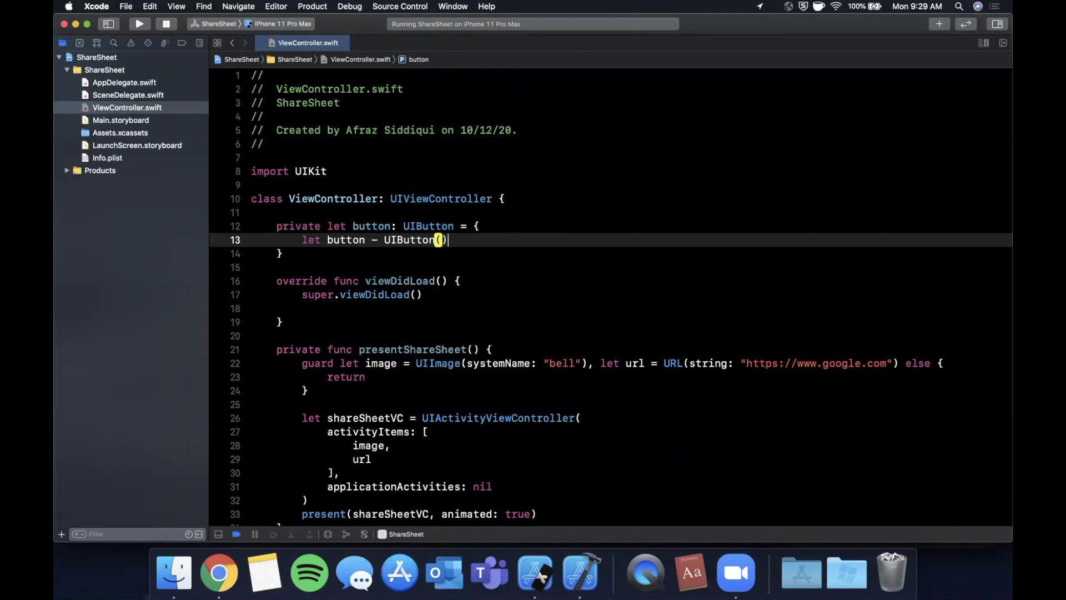
pyautogui.write('r')
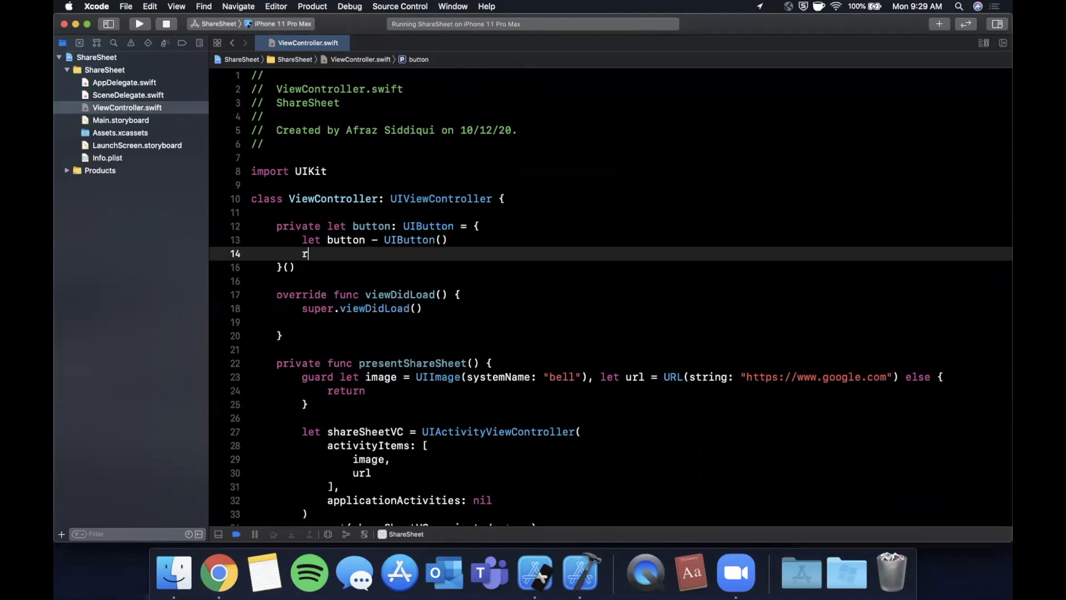
pyautogui.write('eturn butotn')
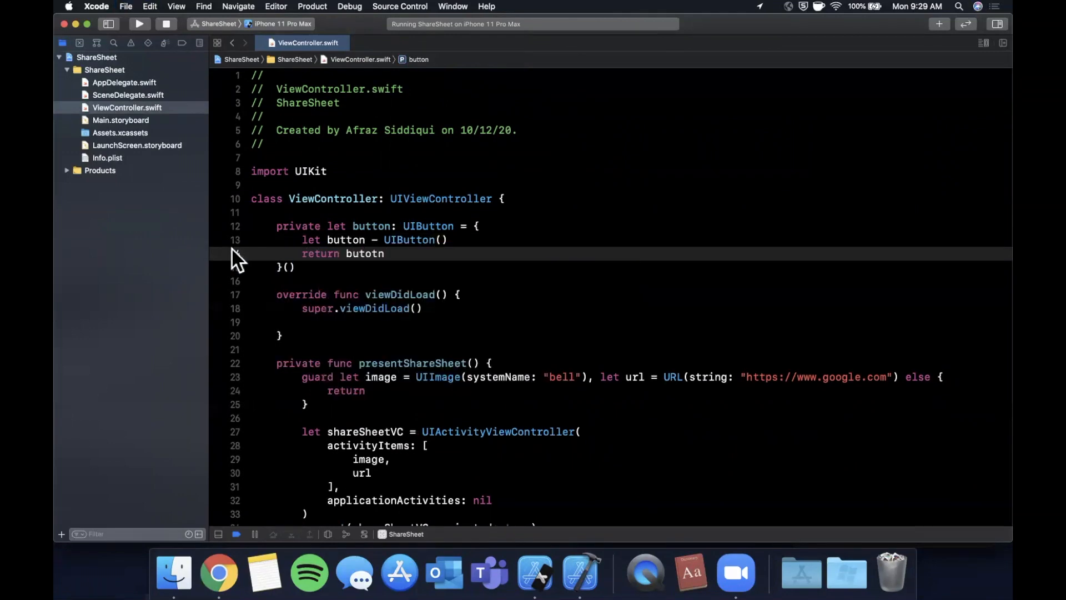
pyautogui.doubleClick(364, 253)
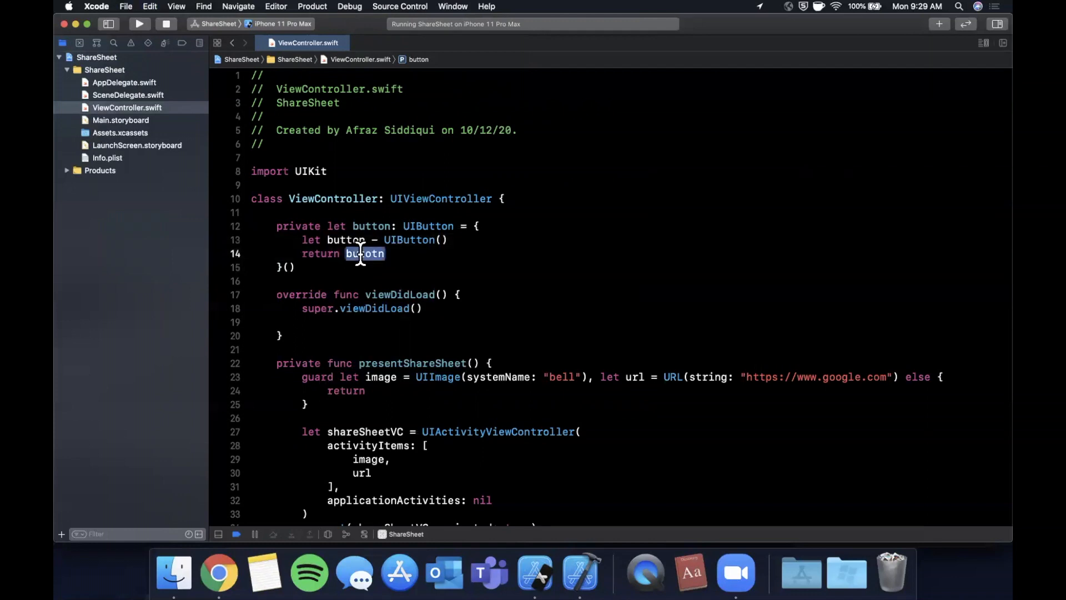
pyautogui.write('button')
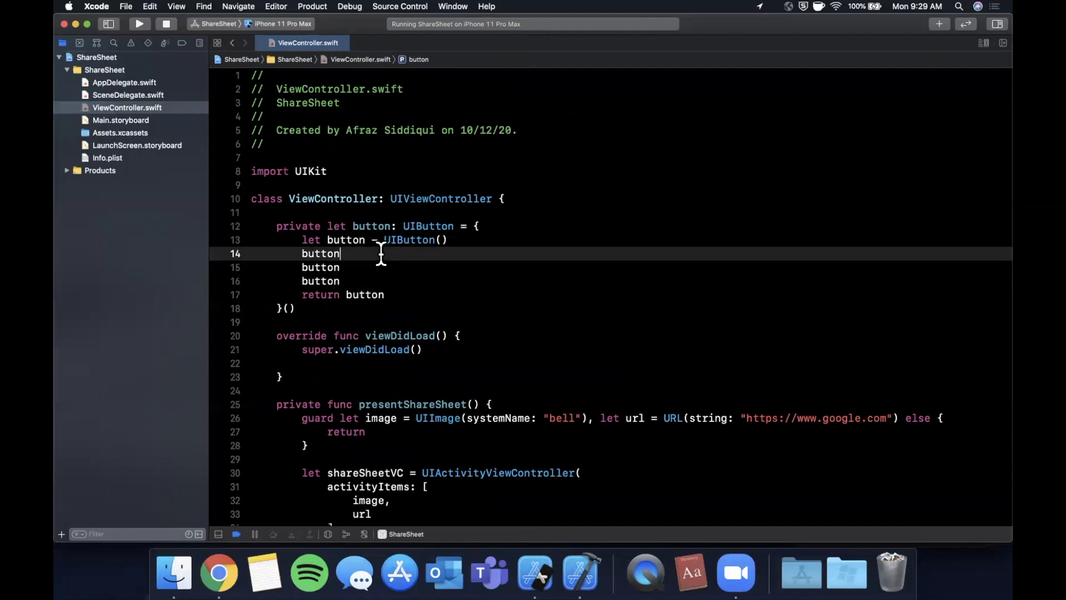
# Step: Give the button a .link background, title "Tap Me" and white title color for .normal
pyautogui.write('.back')
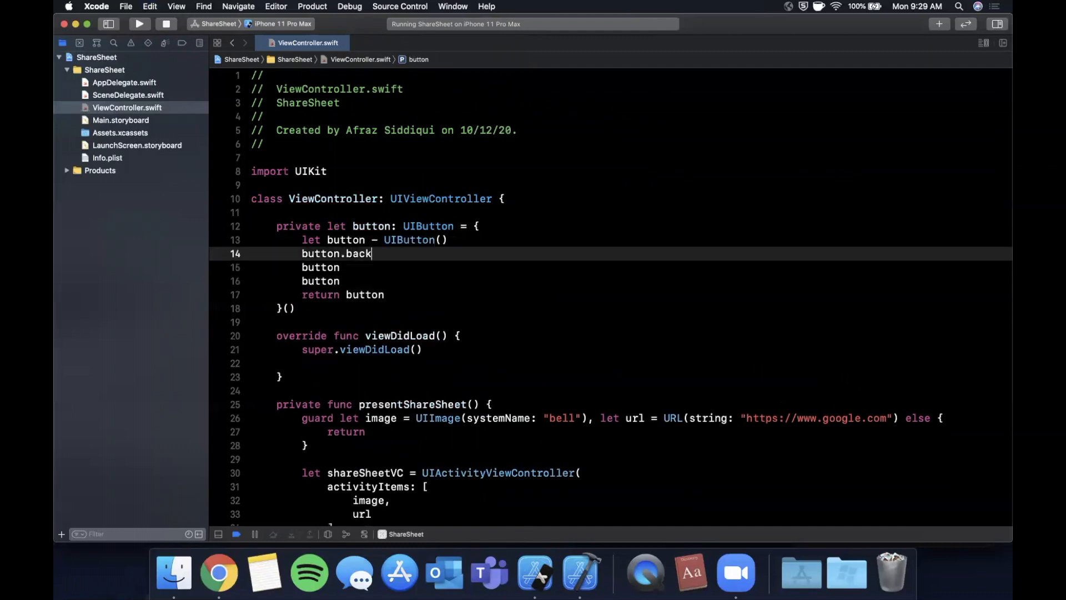
pyautogui.write('gro')
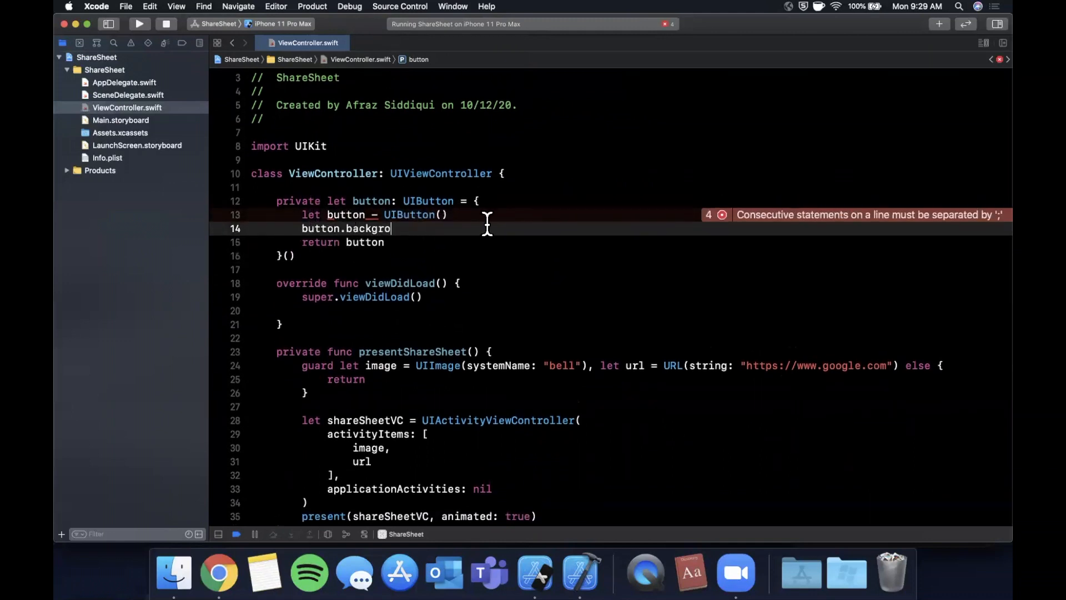
pyautogui.moveTo(429, 231)
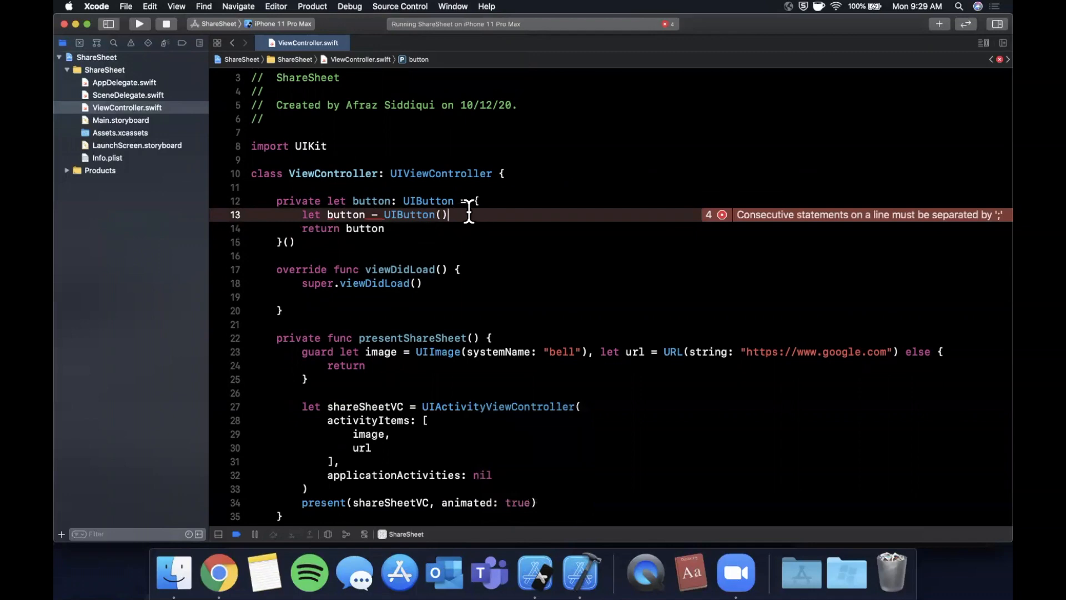
pyautogui.moveTo(466, 106)
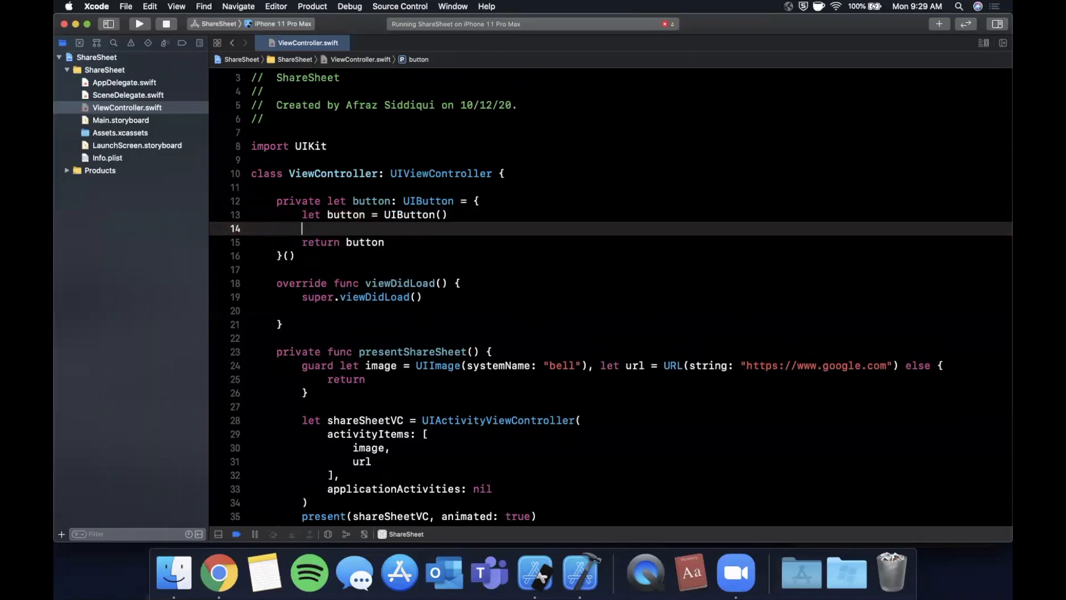
pyautogui.write('button.backgroundColor = .link')
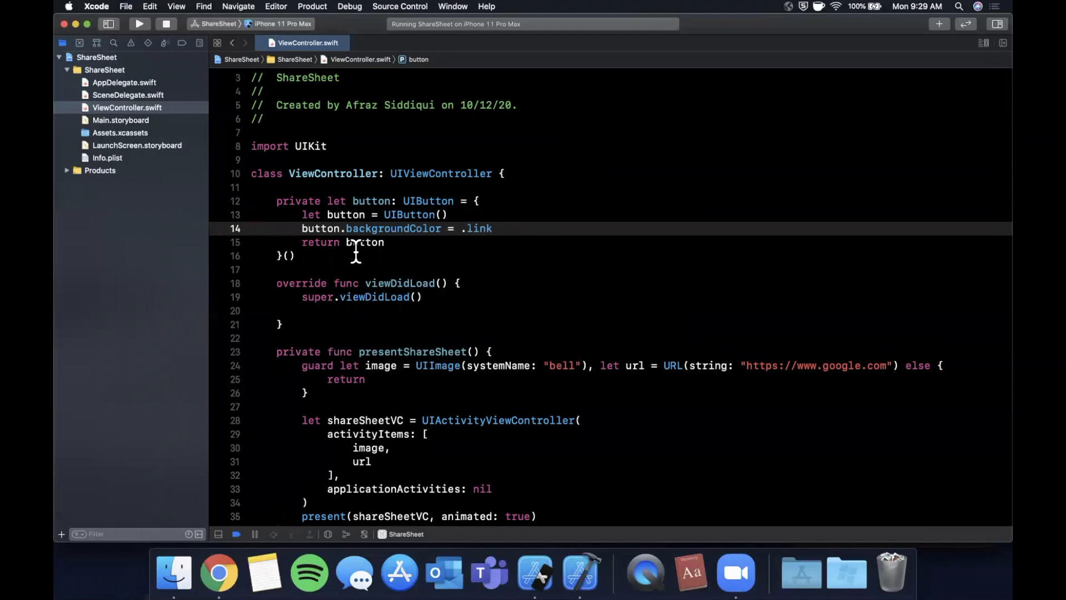
pyautogui.write('button.setTitle(, for: UIControl.State')
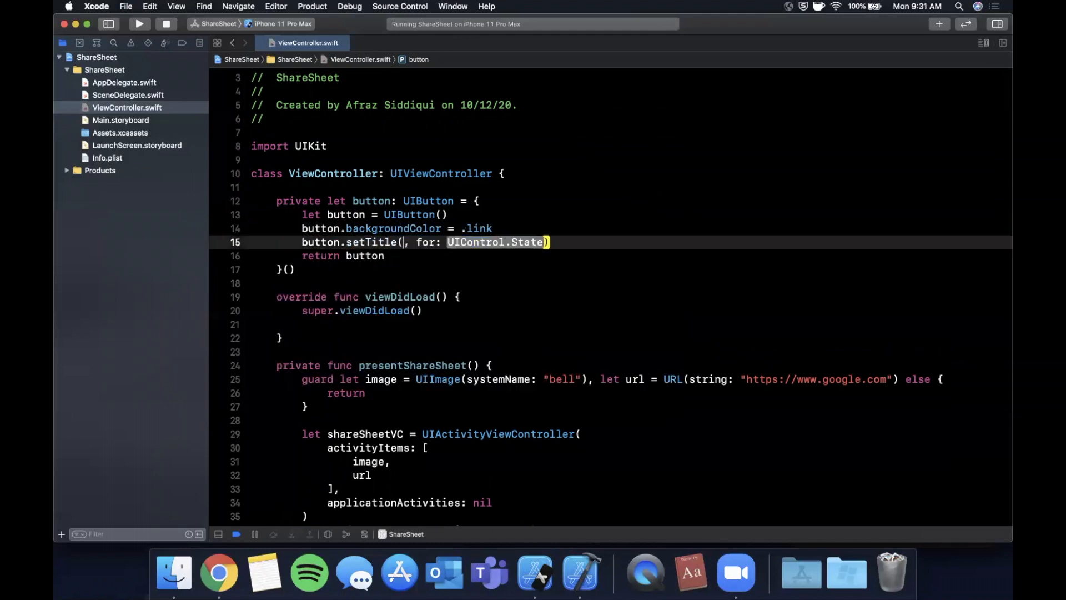
pyautogui.write('"Tap Me"')
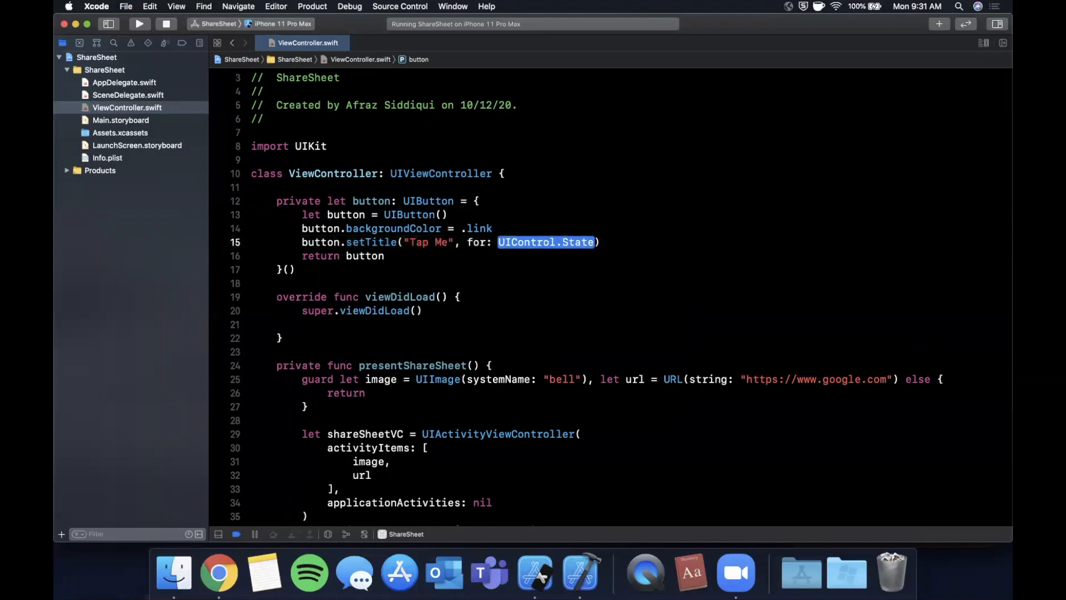
pyautogui.write('.normal')
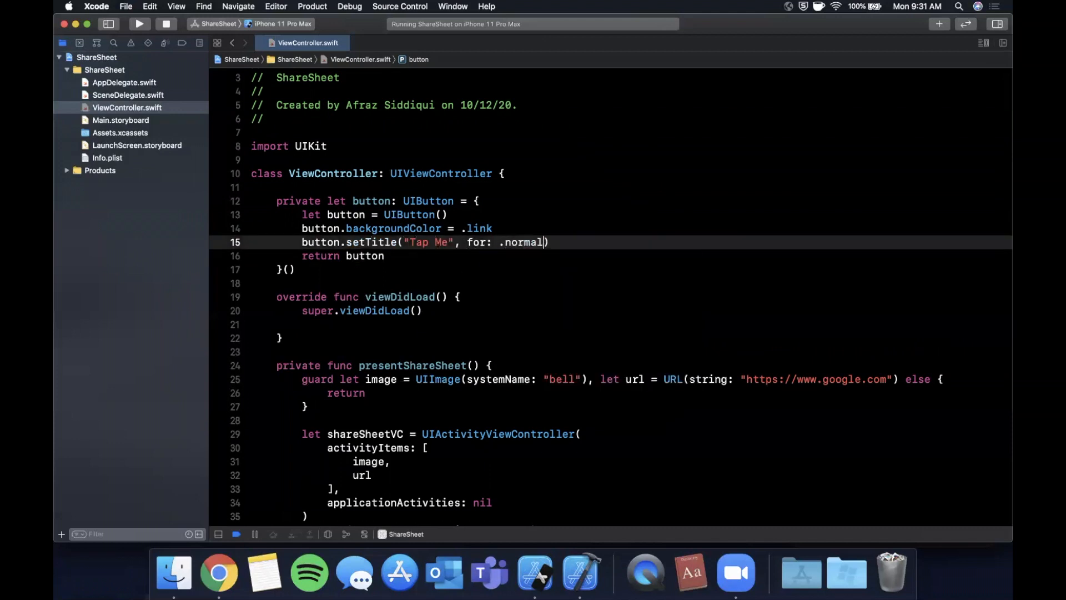
pyautogui.write('butto')
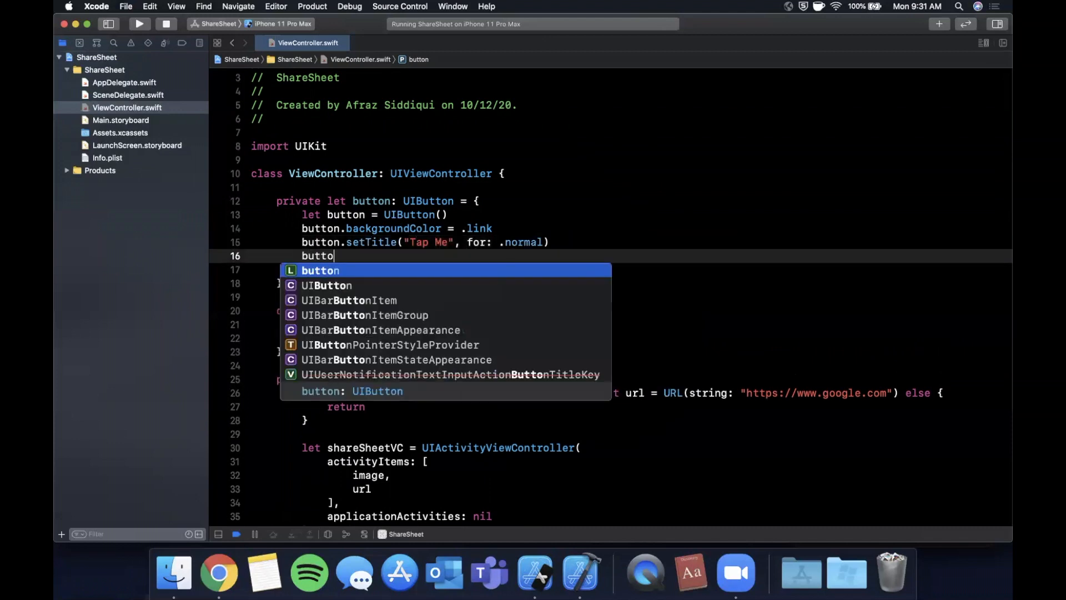
pyautogui.write('n.set')
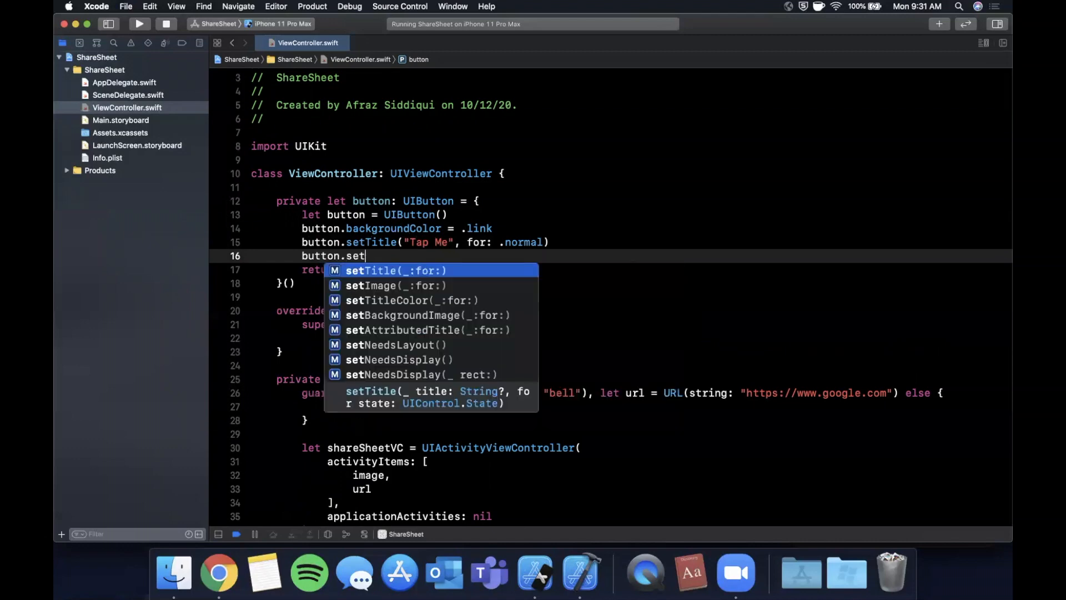
pyautogui.write('TitleColor(.white, for: .normal')
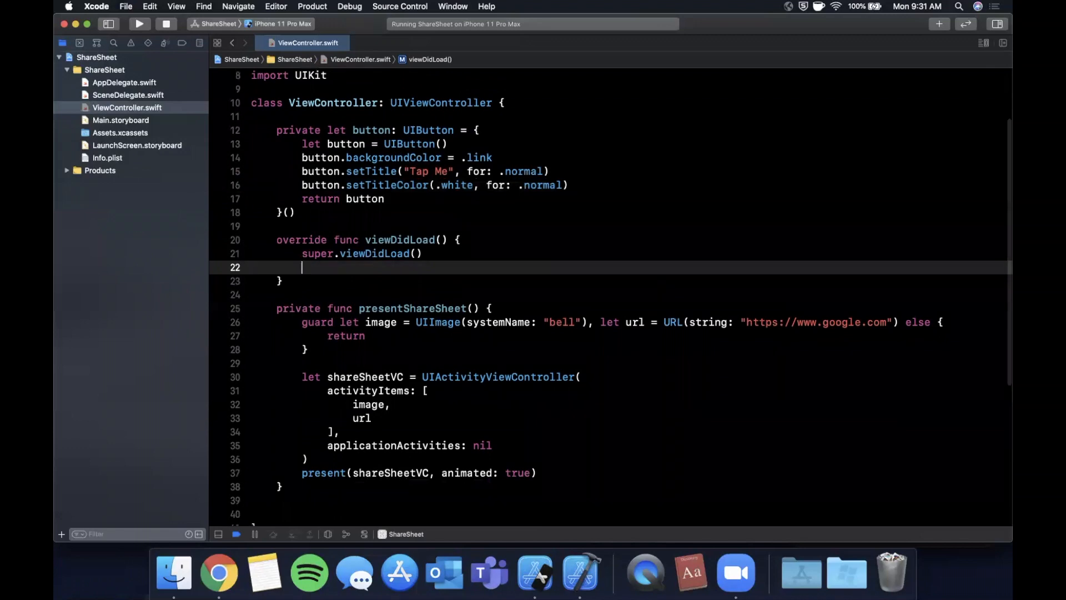
# Step: In viewDidLoad, add the button as a subview, give it a CGRect frame and center it on view.center
pyautogui.write('view.addSubview(button)')
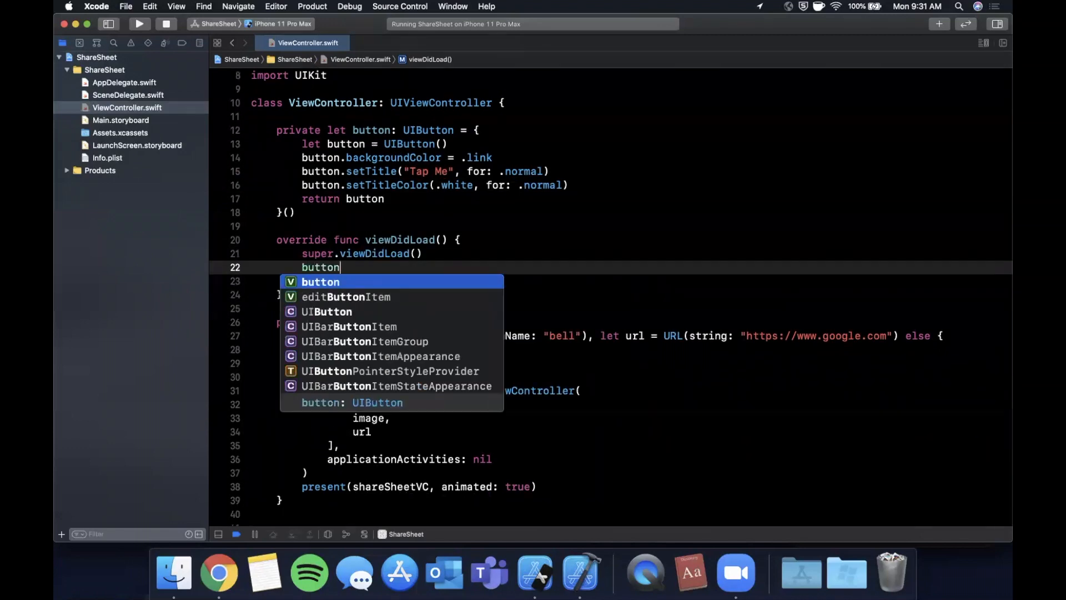
pyautogui.write('.frame = cgrec')
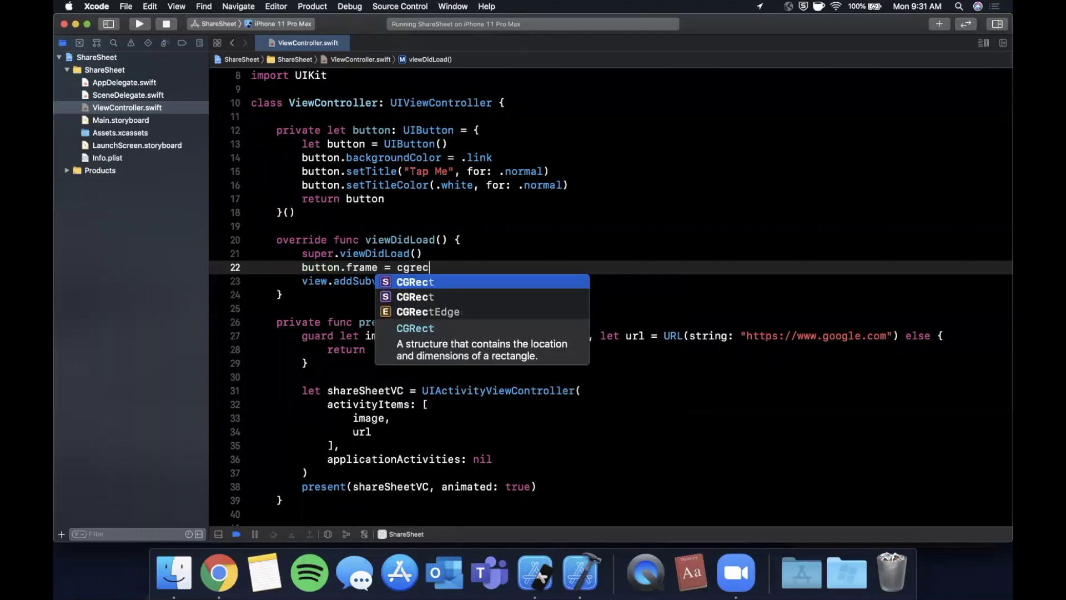
pyautogui.press('Return')
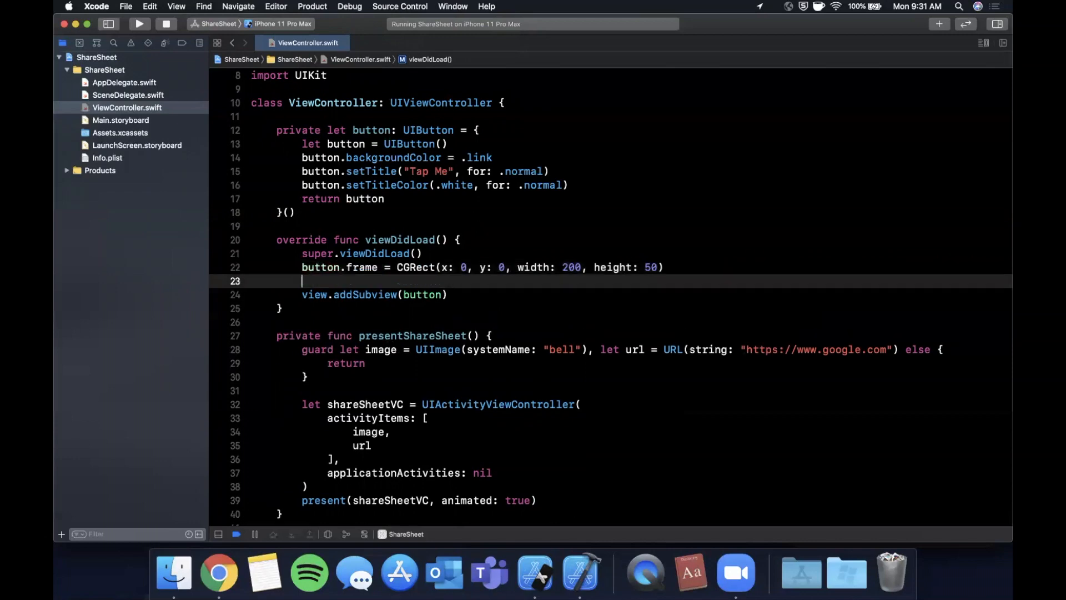
pyautogui.write('button.center =')
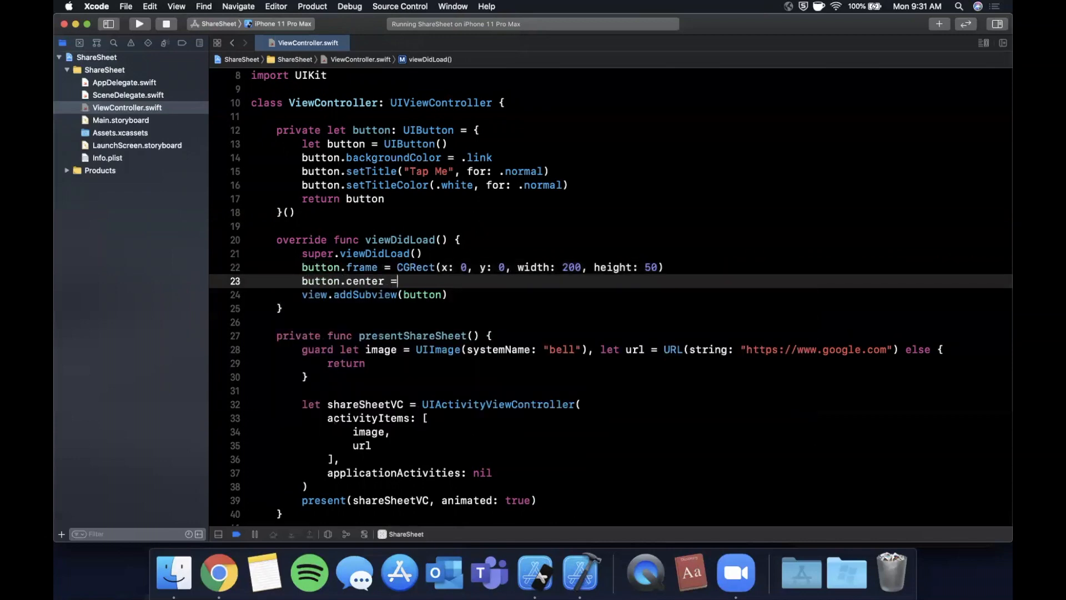
pyautogui.write('view.center')
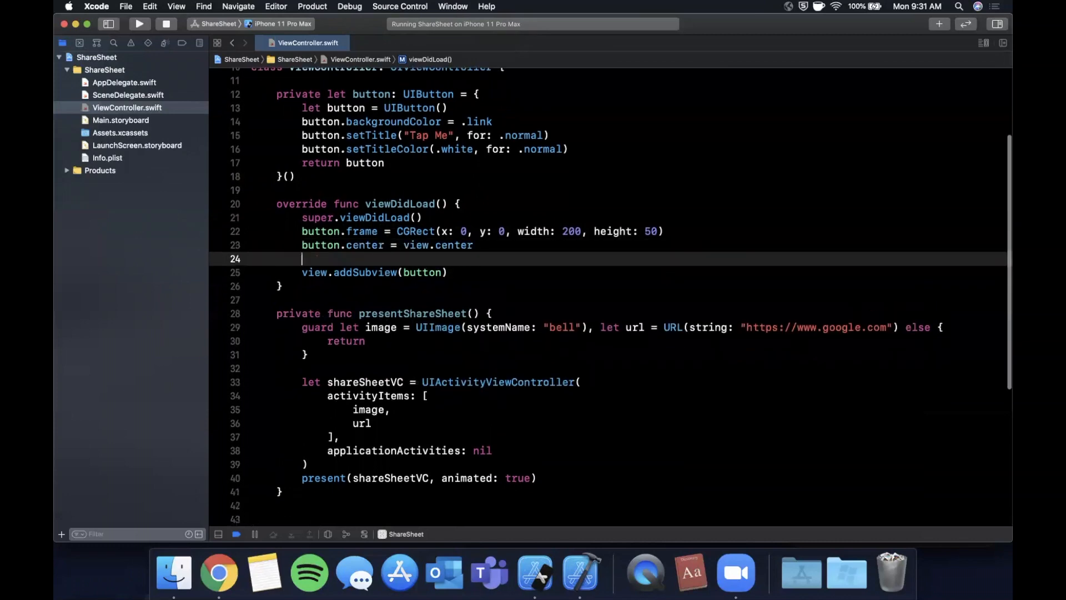
pyautogui.doubleClick(297, 313)
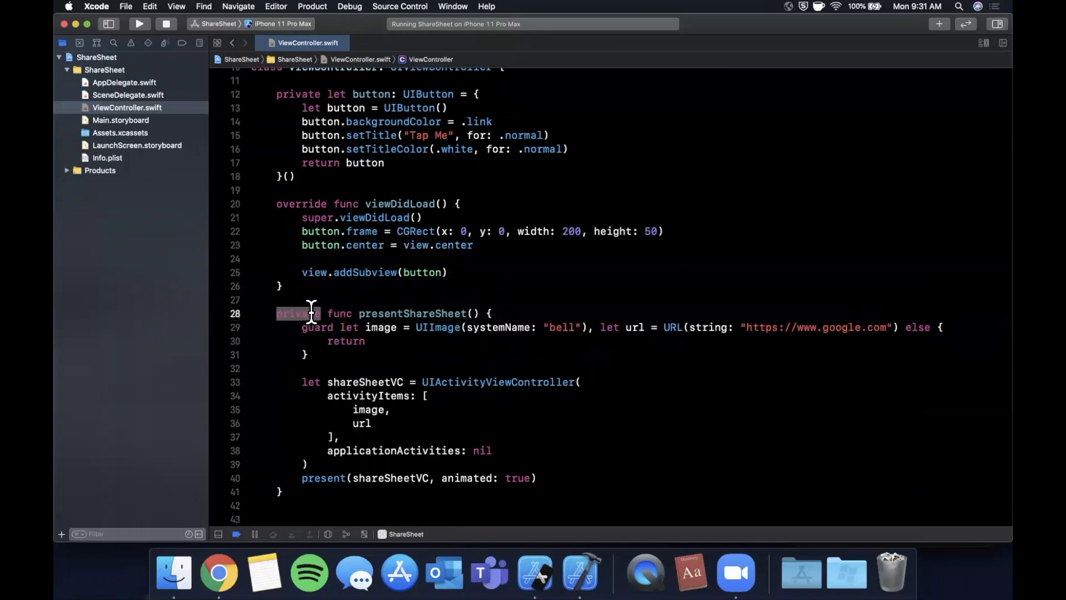
pyautogui.write('@objc')
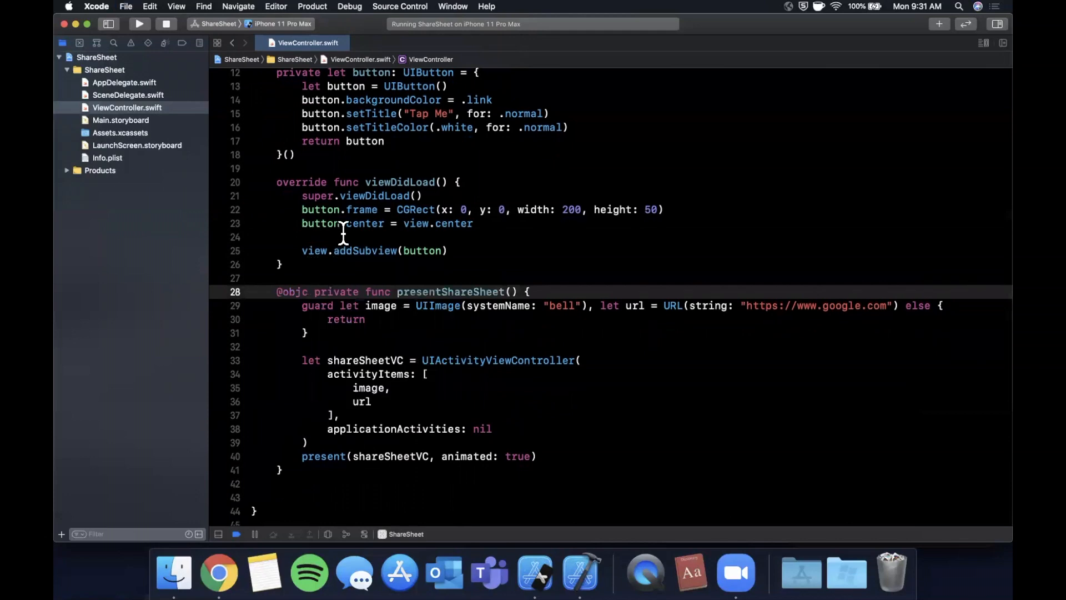
pyautogui.write('butotn')
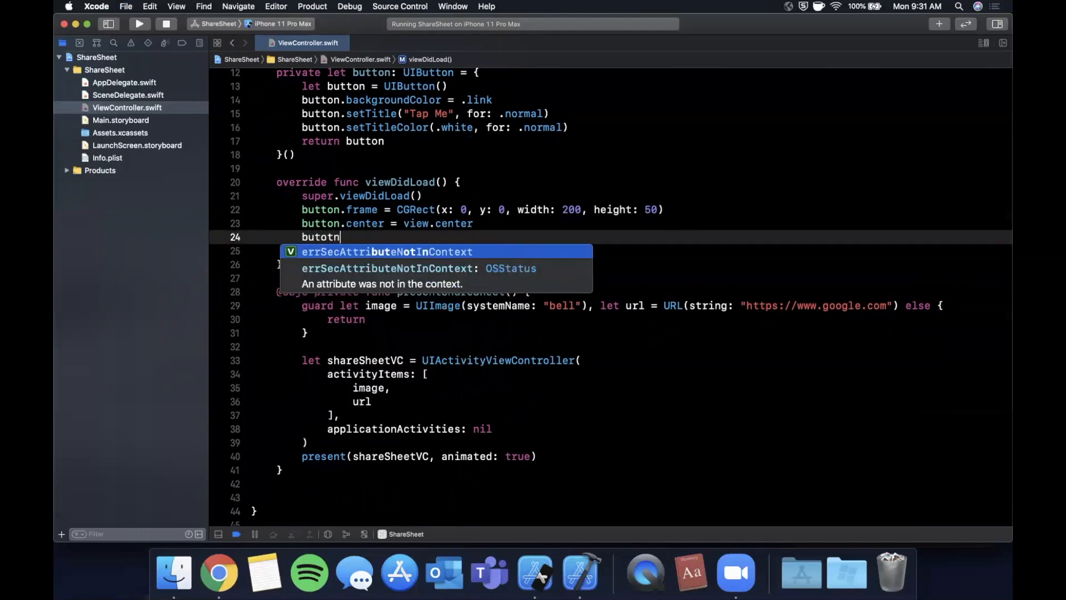
pyautogui.write('.addt')
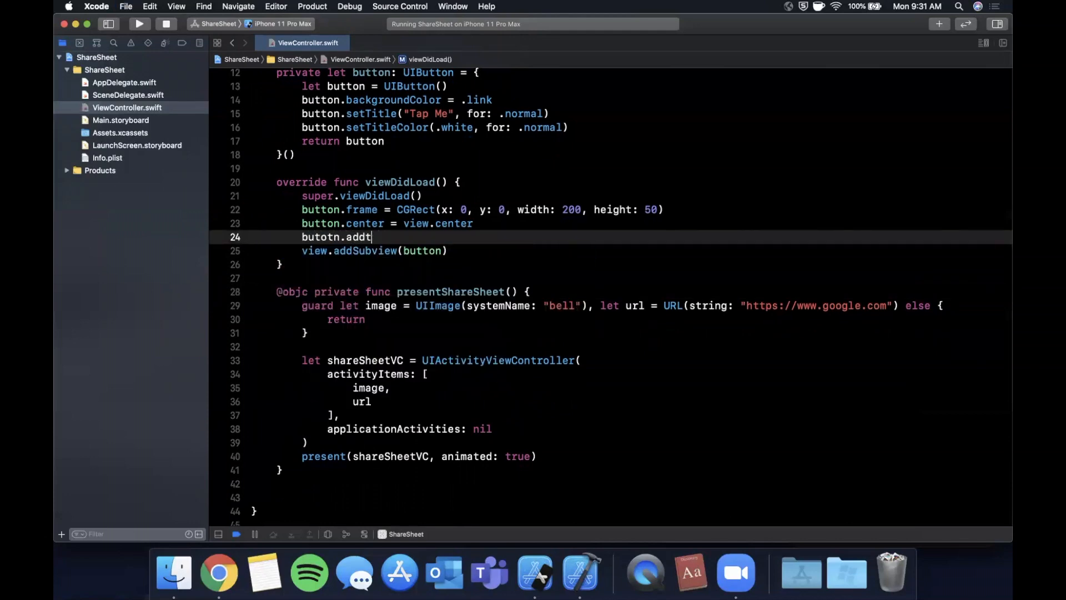
pyautogui.write('button')
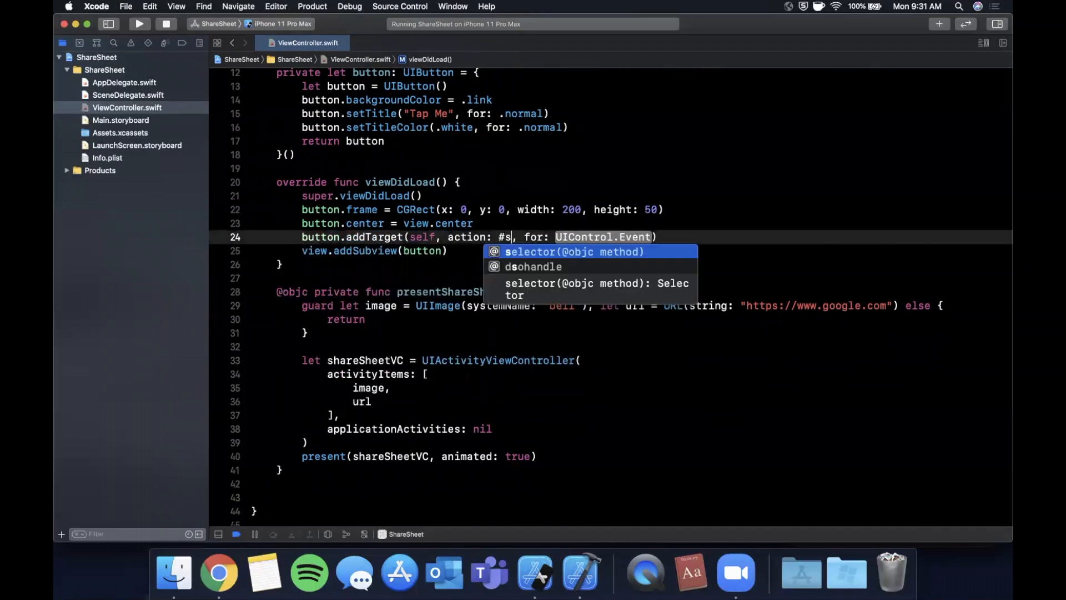
pyautogui.write('elector(presentShareSheet')
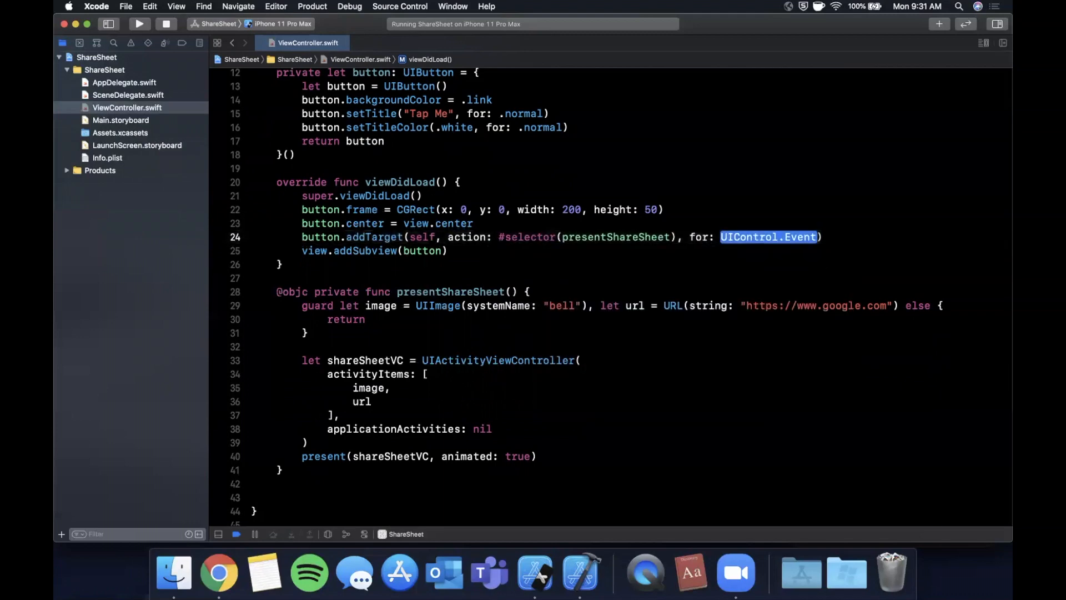
pyautogui.write('.touchUpInside')
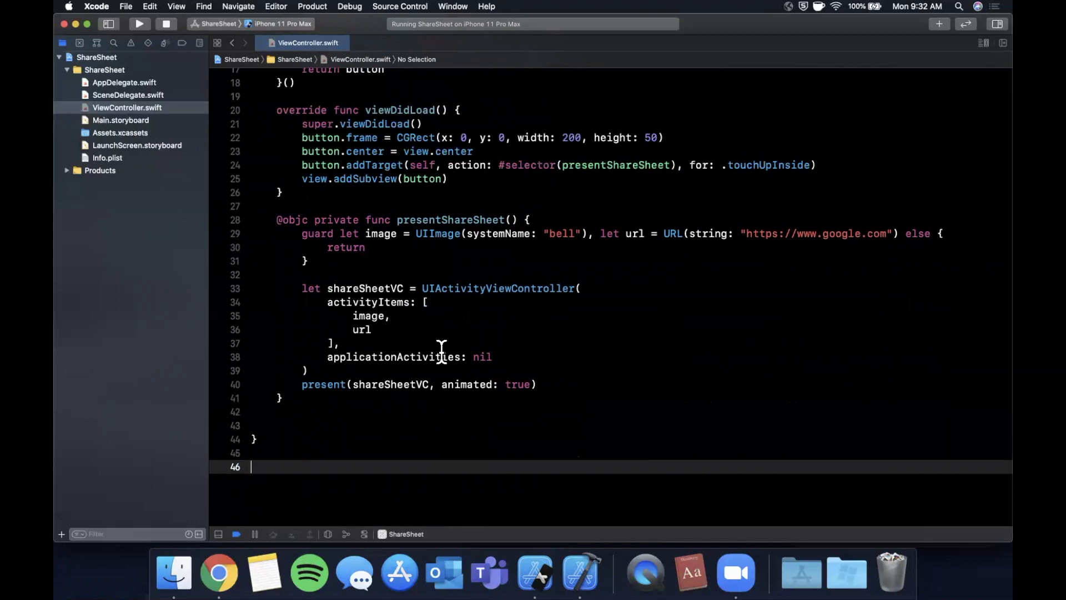
# Step: Tap Tap Me in the iPhone simulator to bring up the google.com share sheet
pyautogui.click(139, 24)
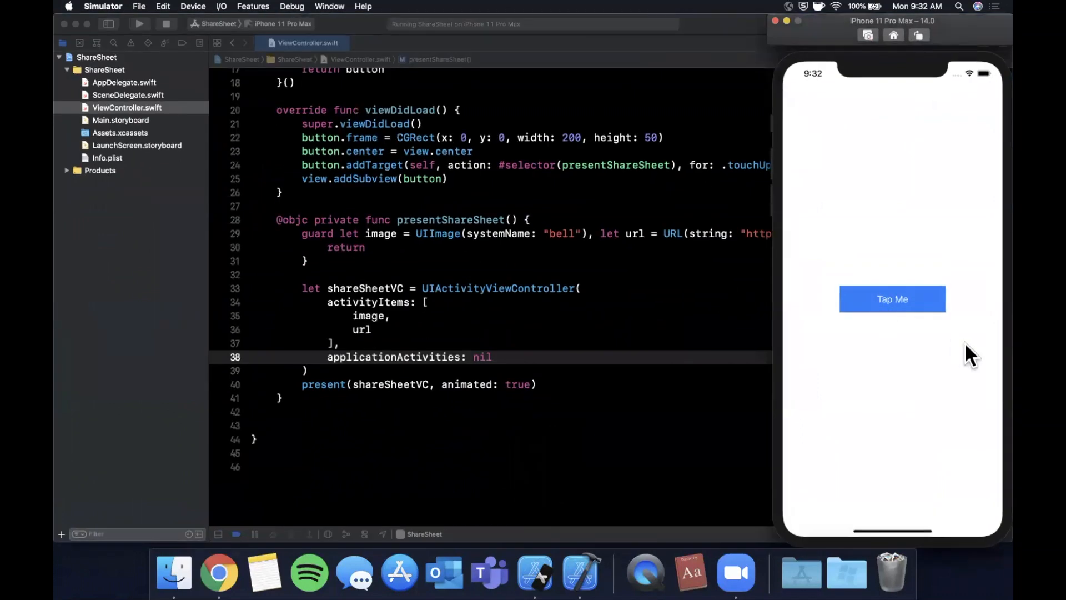
pyautogui.moveTo(980, 436)
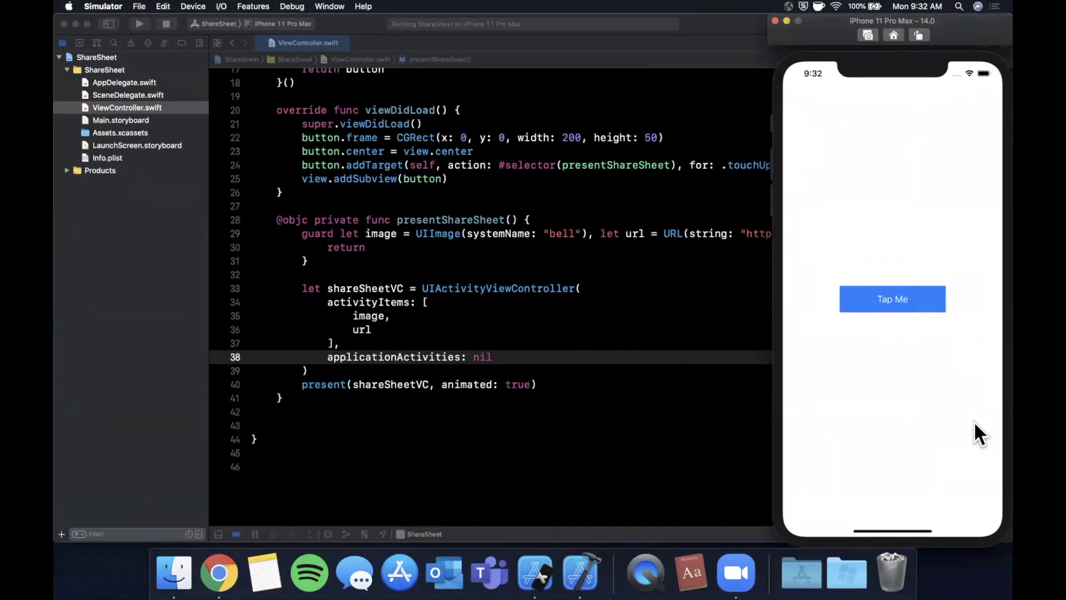
pyautogui.click(892, 299)
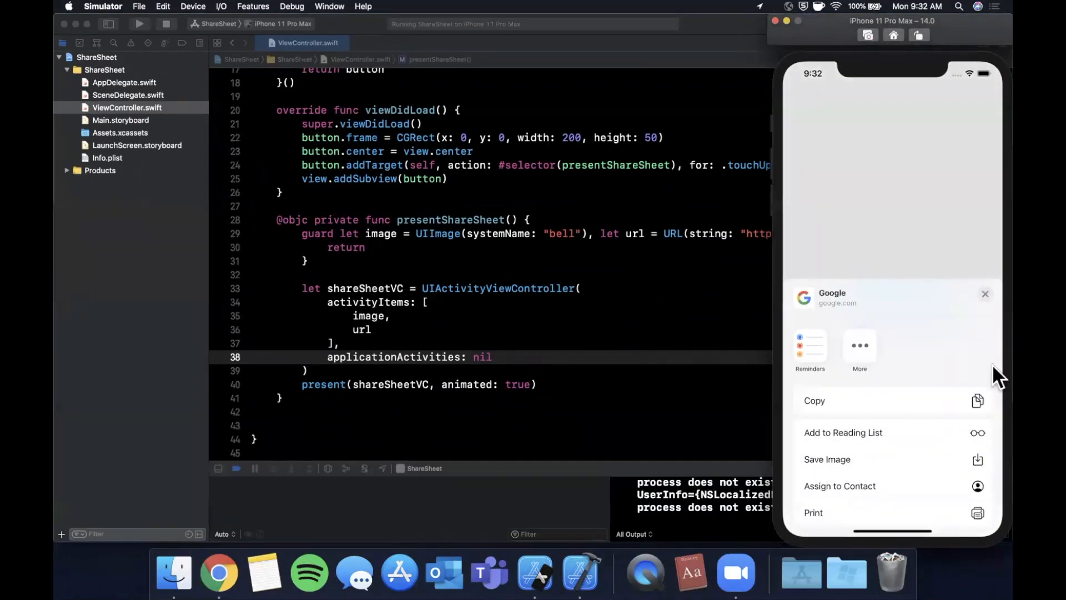
pyautogui.moveTo(888, 375)
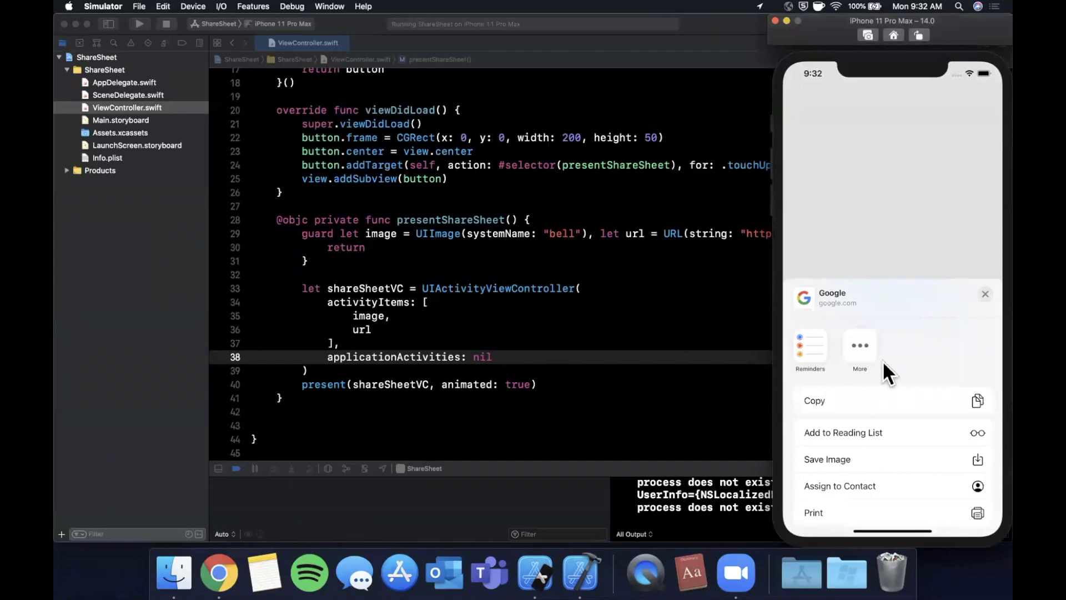
pyautogui.moveTo(891, 459)
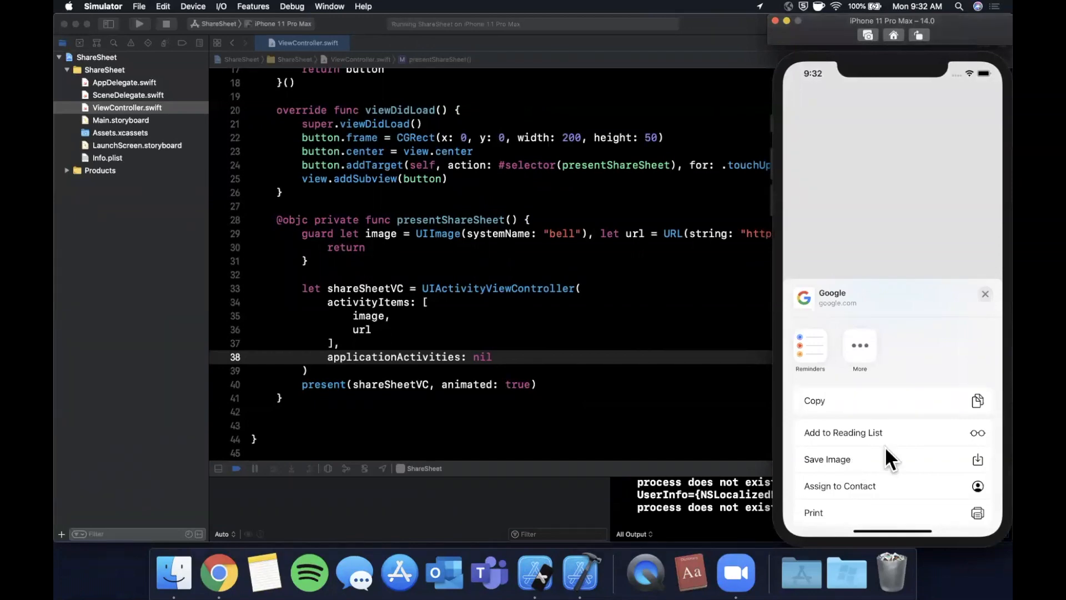
pyautogui.moveTo(836, 367)
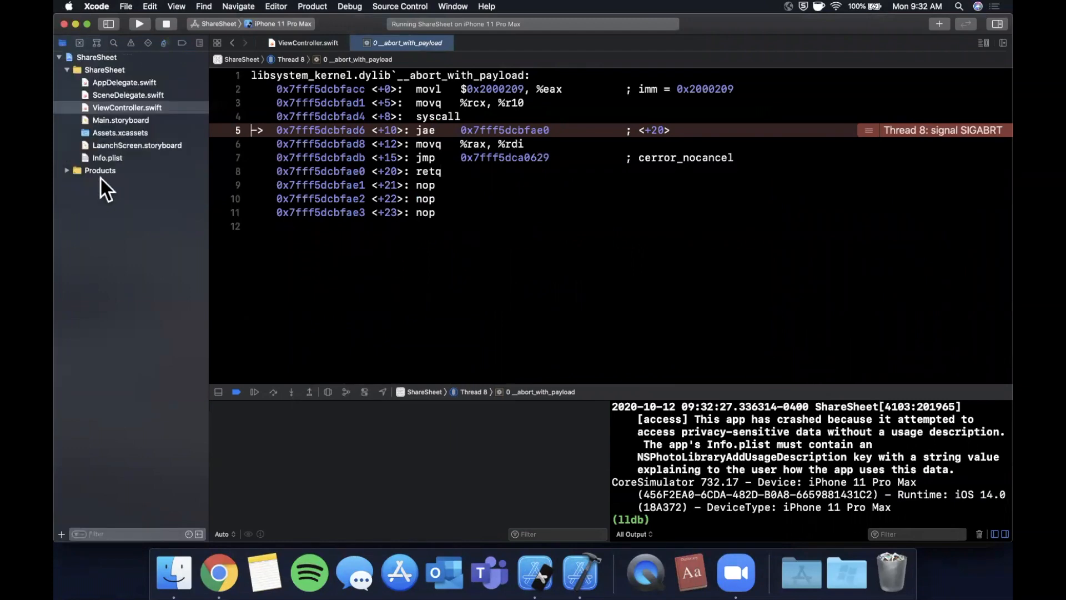
# Step: Add a Photo Library Additions usage description to Info.plist asking to please allow access
pyautogui.click(107, 157)
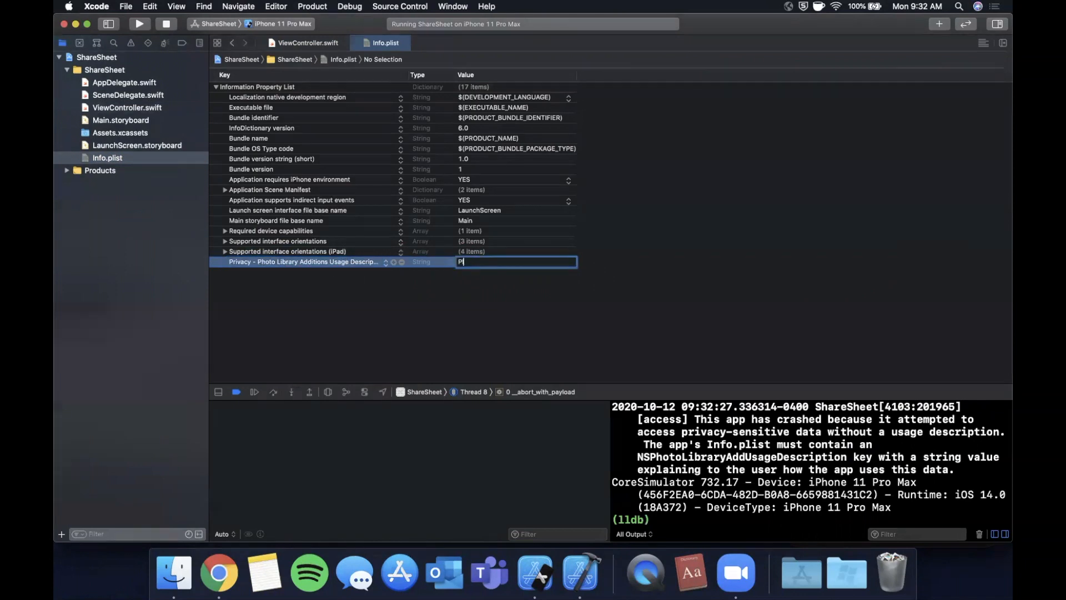
pyautogui.write('lease allow access to save')
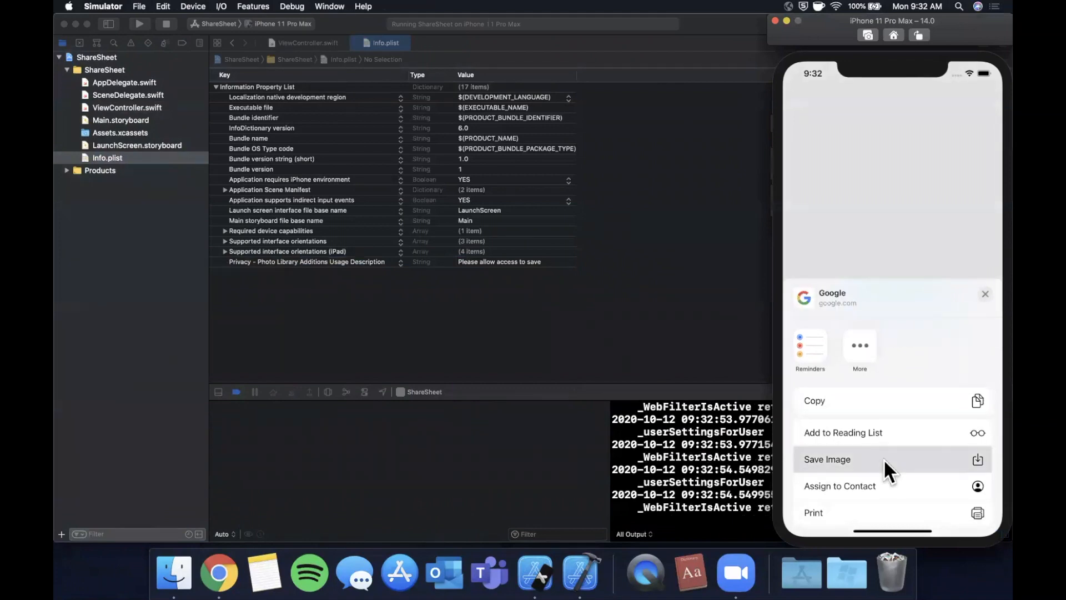
# Step: Save the bell image, allow photo access, and confirm it appears in Photos after dismissing the intro tips
pyautogui.click(827, 459)
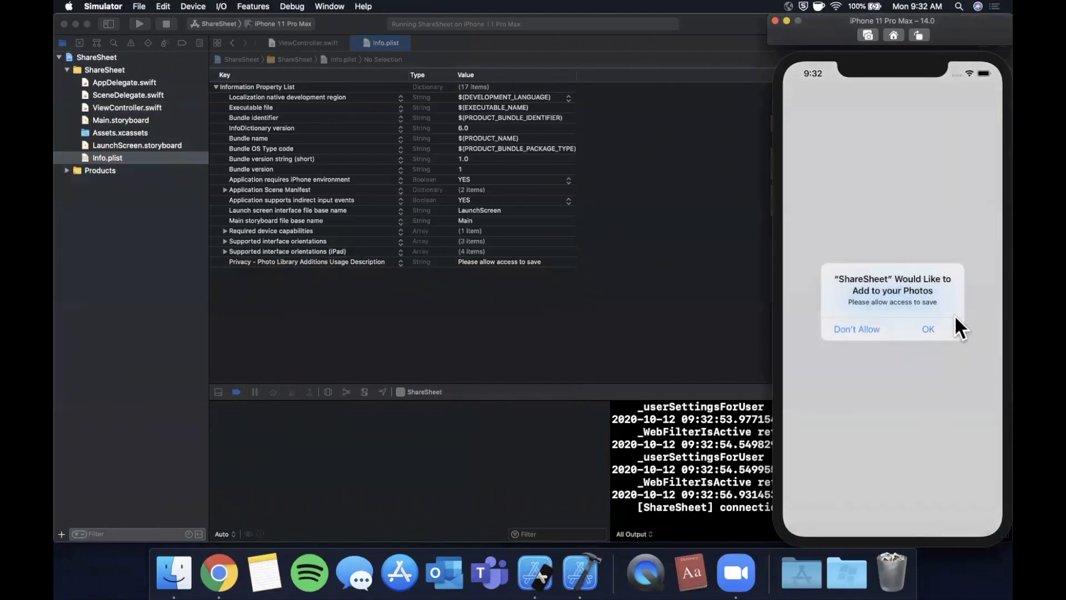
pyautogui.click(927, 329)
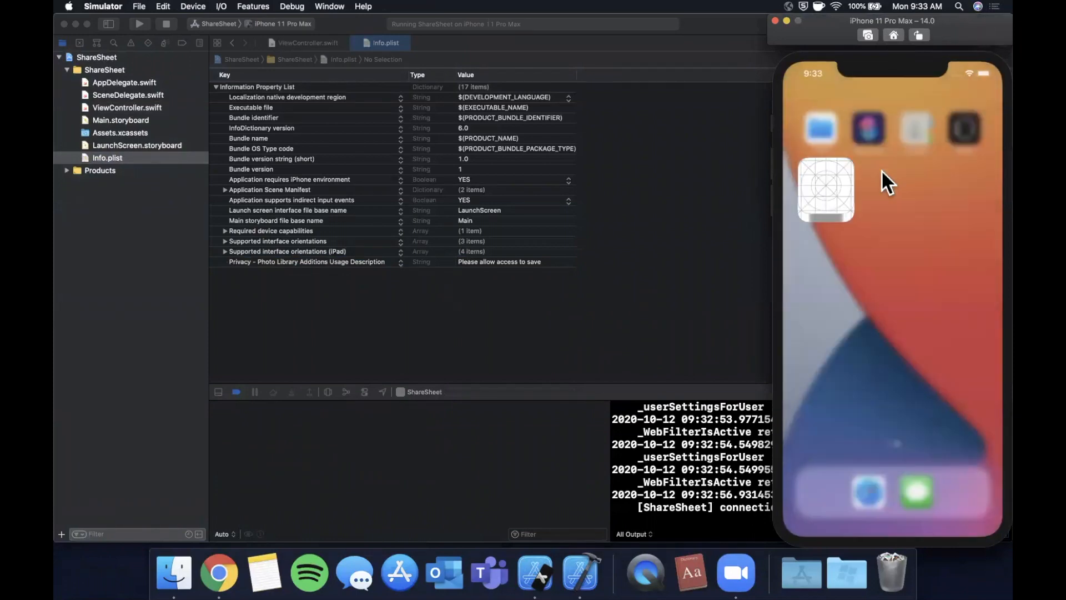
pyautogui.click(826, 190)
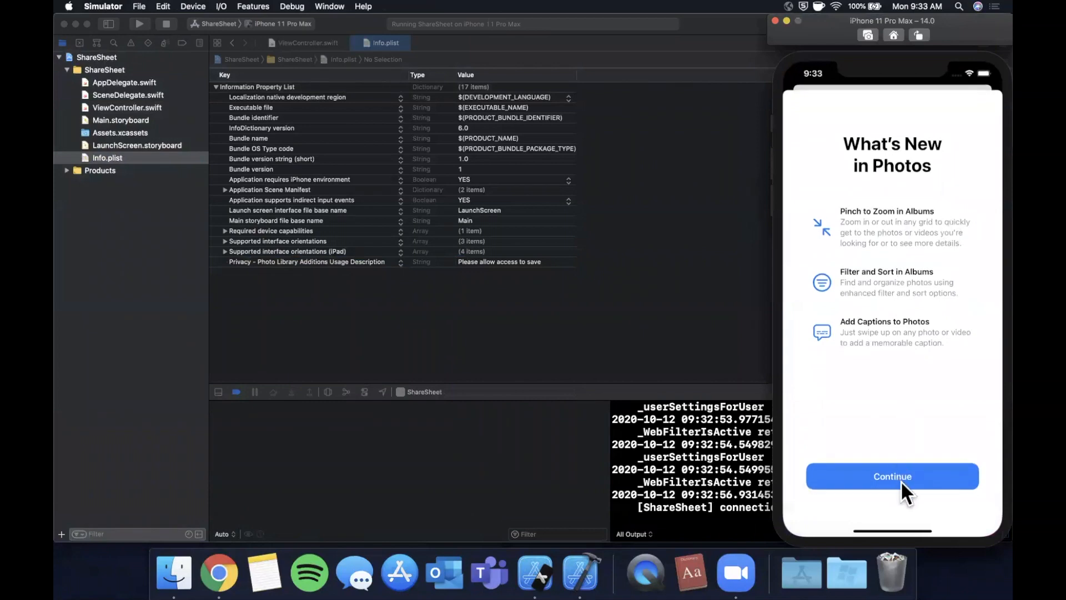
pyautogui.click(892, 476)
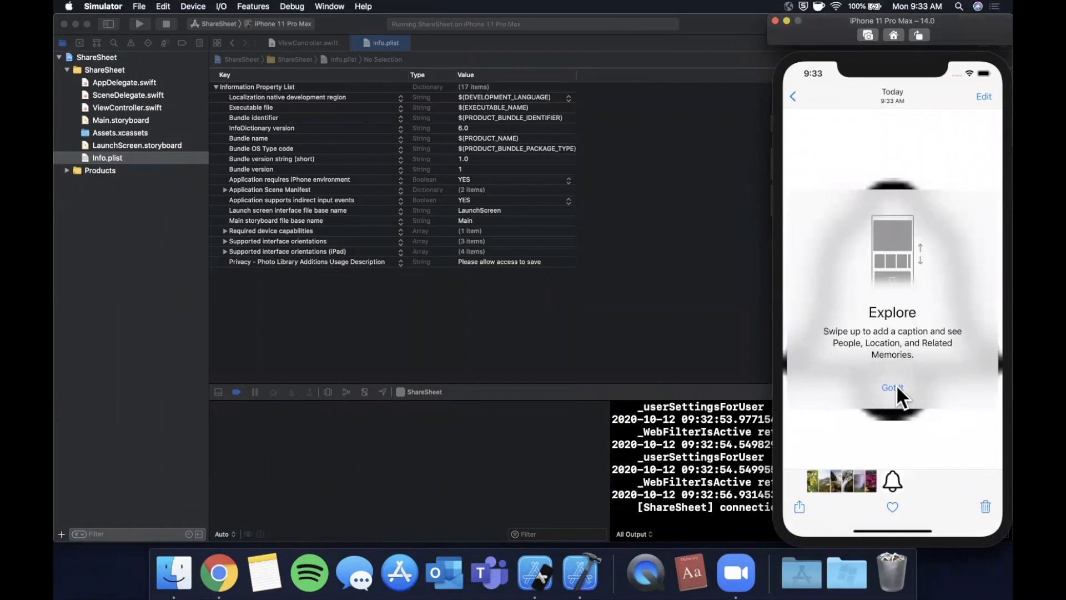
pyautogui.click(892, 388)
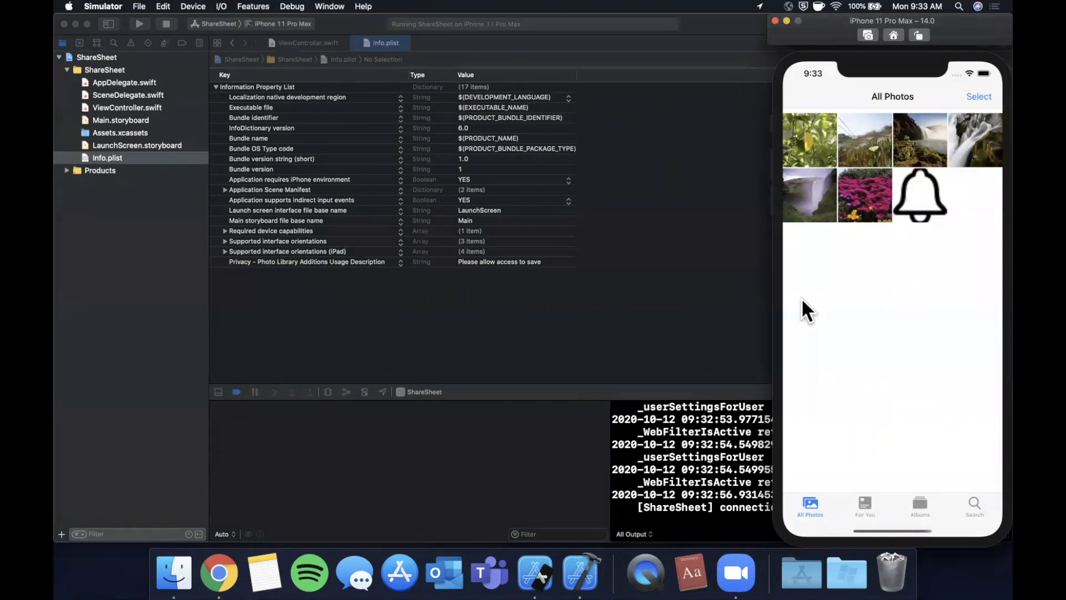
pyautogui.moveTo(853, 287)
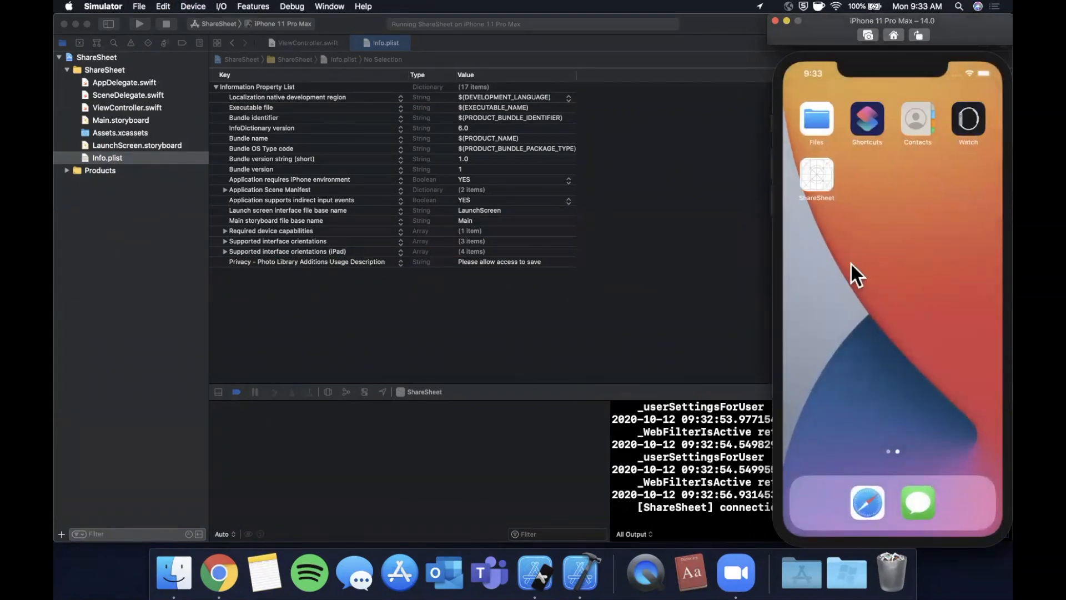
pyautogui.click(816, 175)
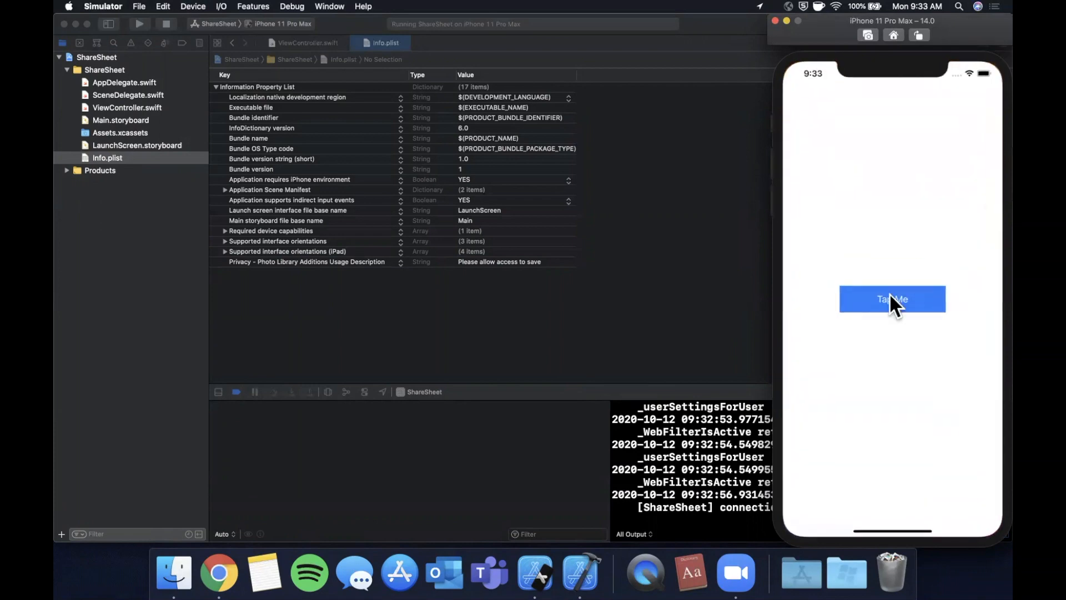
pyautogui.click(892, 299)
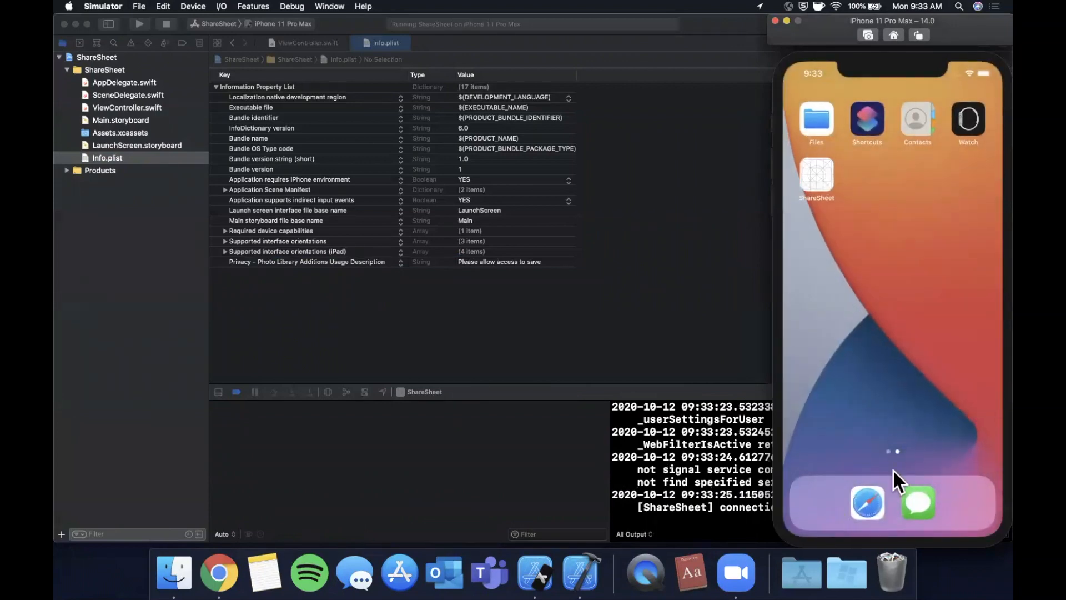
pyautogui.click(866, 503)
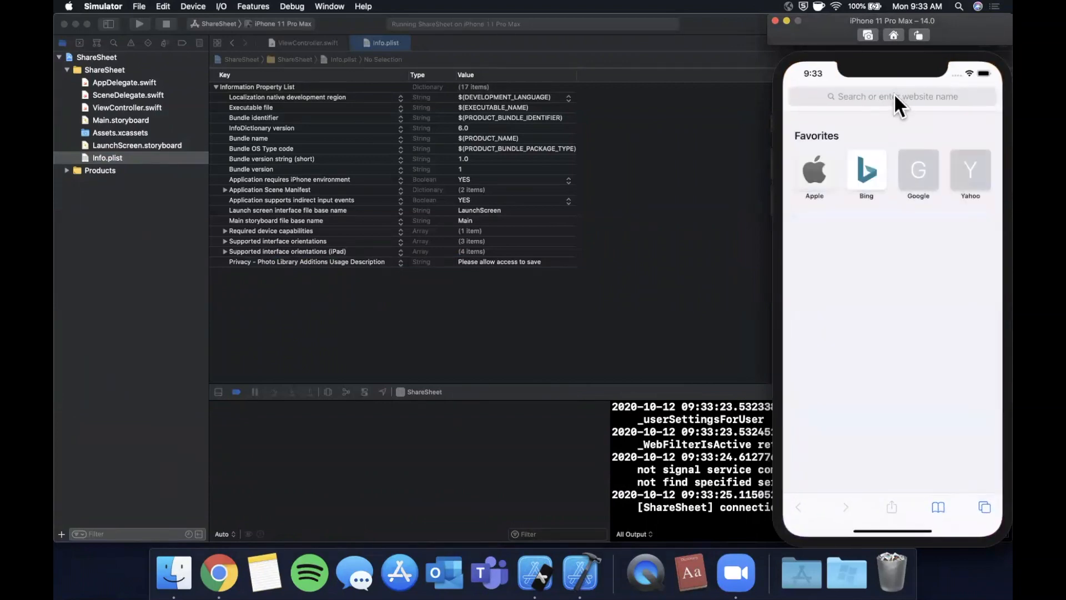
pyautogui.write('https://www.google.com')
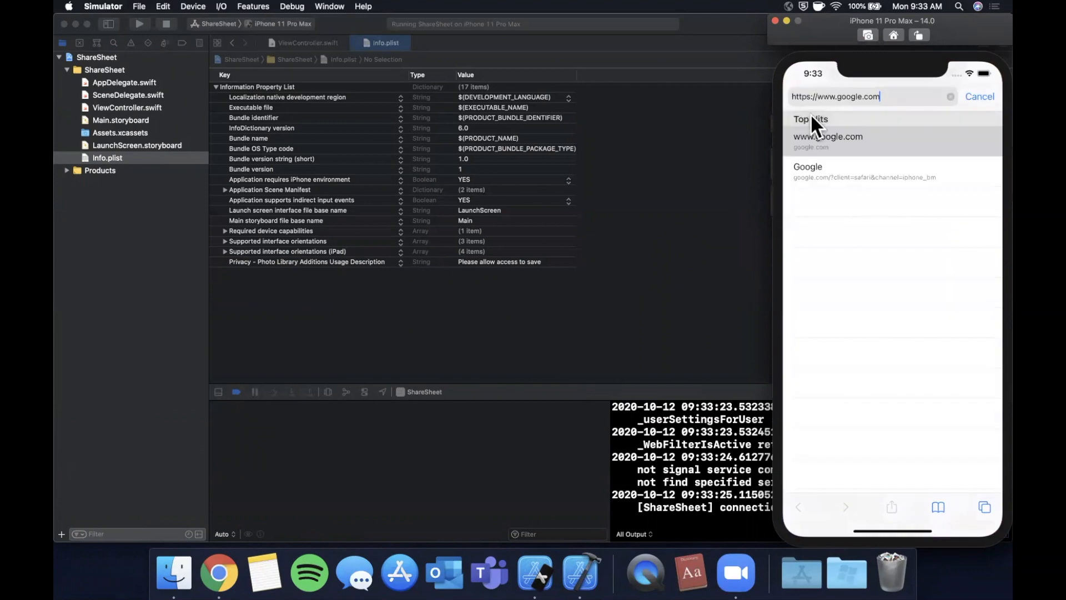
pyautogui.click(864, 95)
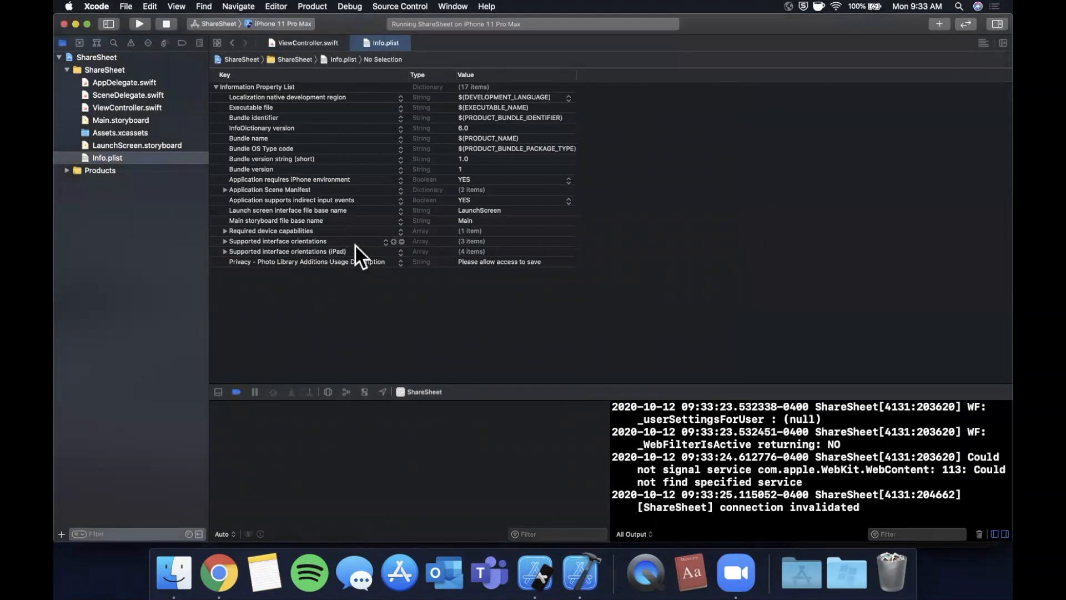
# Step: Switch the run destination to iPad Pro (11-inch) (2nd generation) and return to ViewController.swift
pyautogui.click(167, 23)
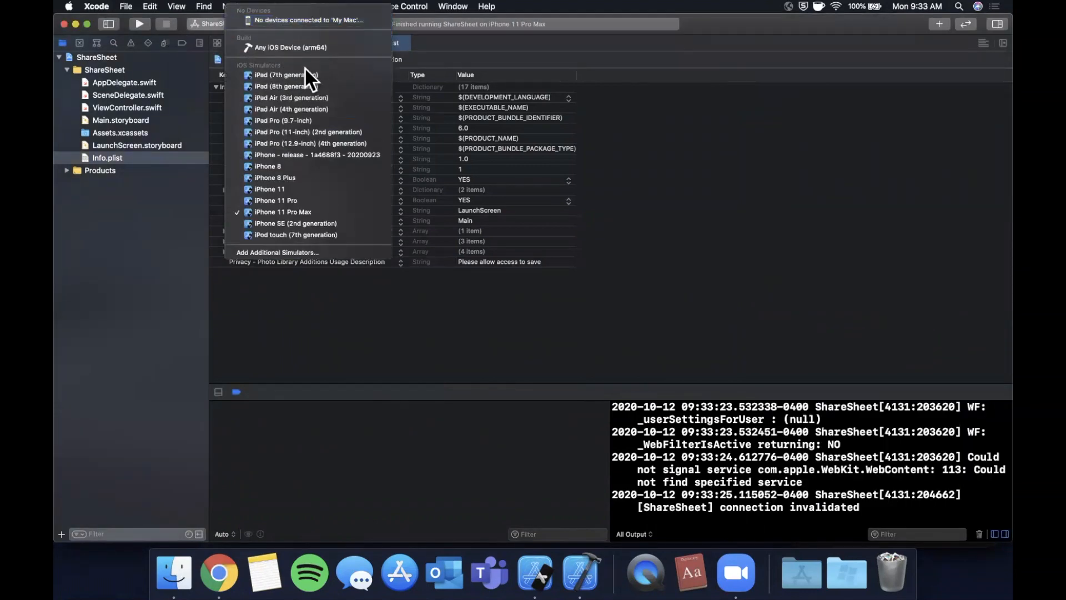
pyautogui.moveTo(268, 166)
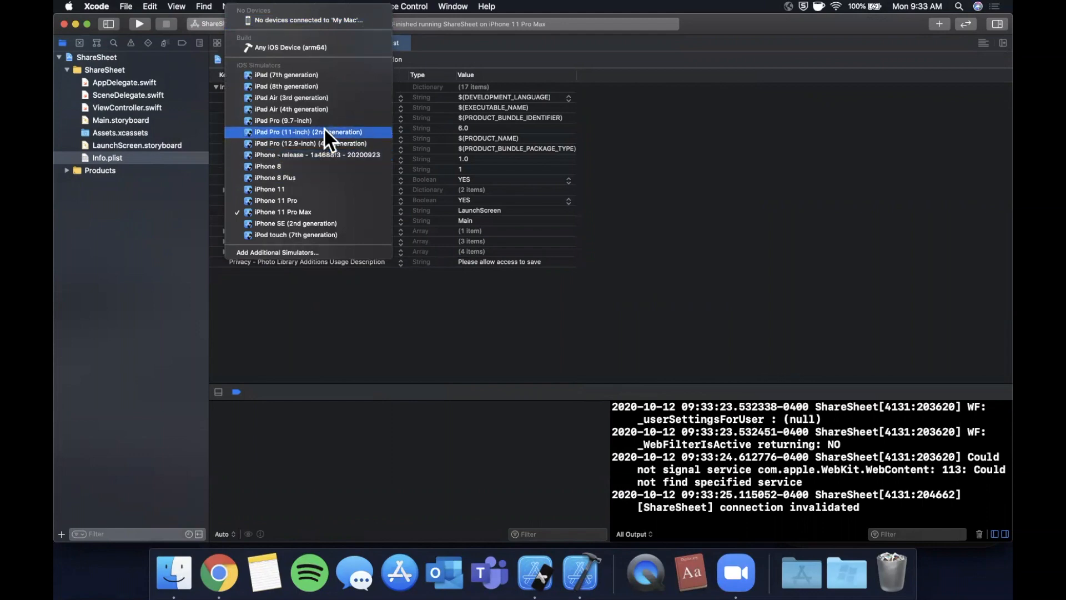
pyautogui.click(309, 132)
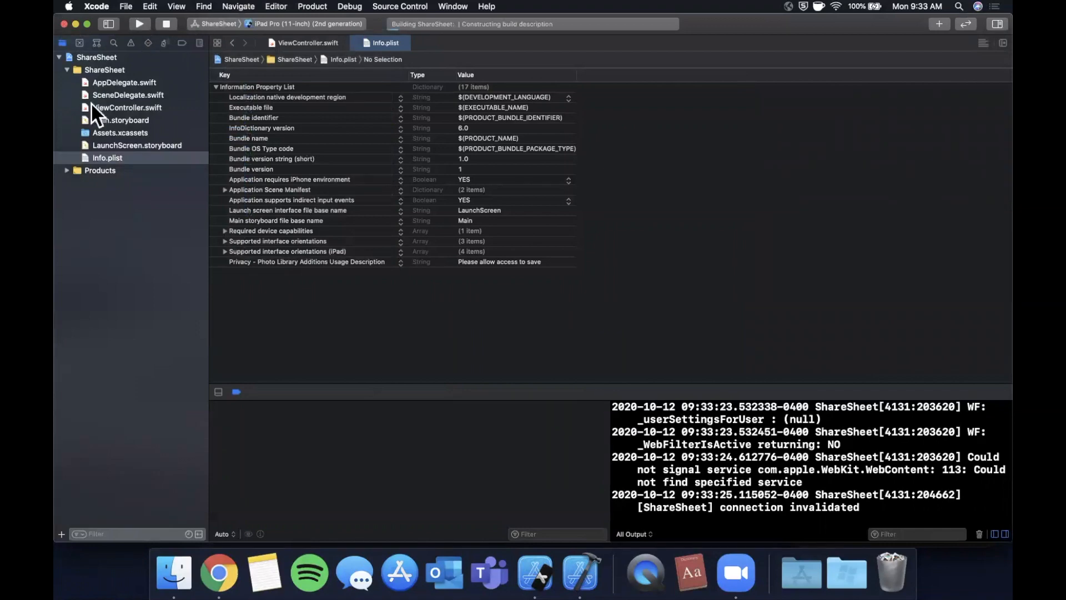
pyautogui.click(127, 108)
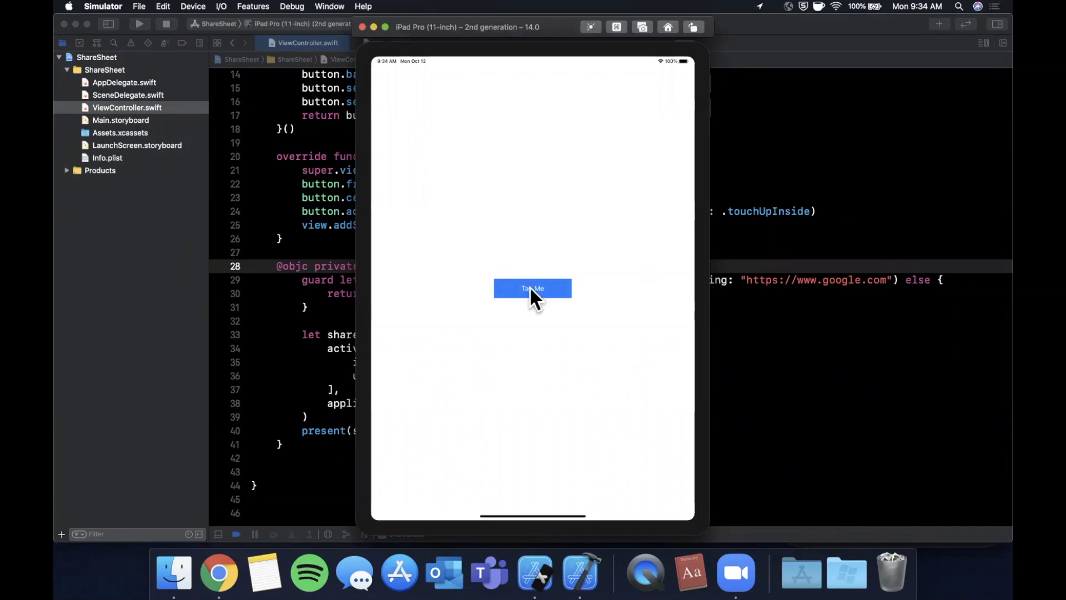
# Step: Tap Tap Me on the iPad simulator, hit the popover crash, and stop the run
pyautogui.click(532, 288)
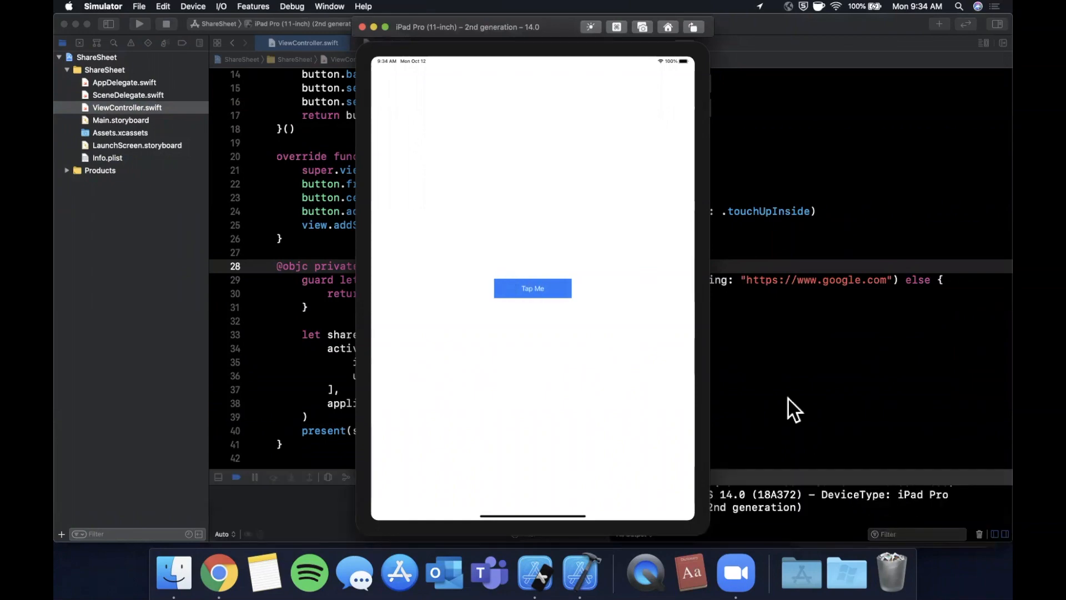
pyautogui.click(532, 289)
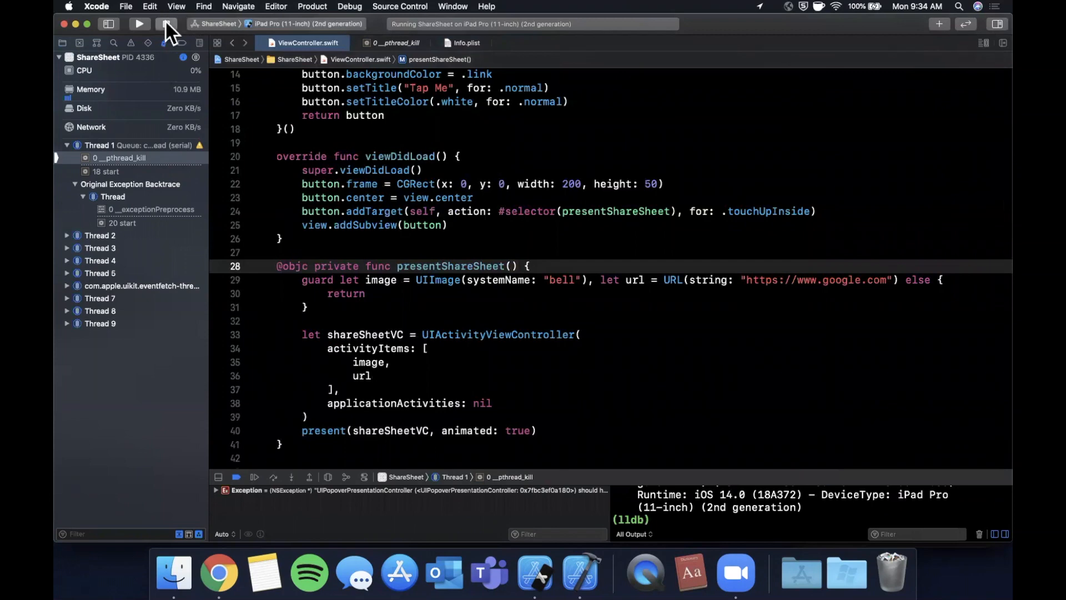
pyautogui.click(165, 23)
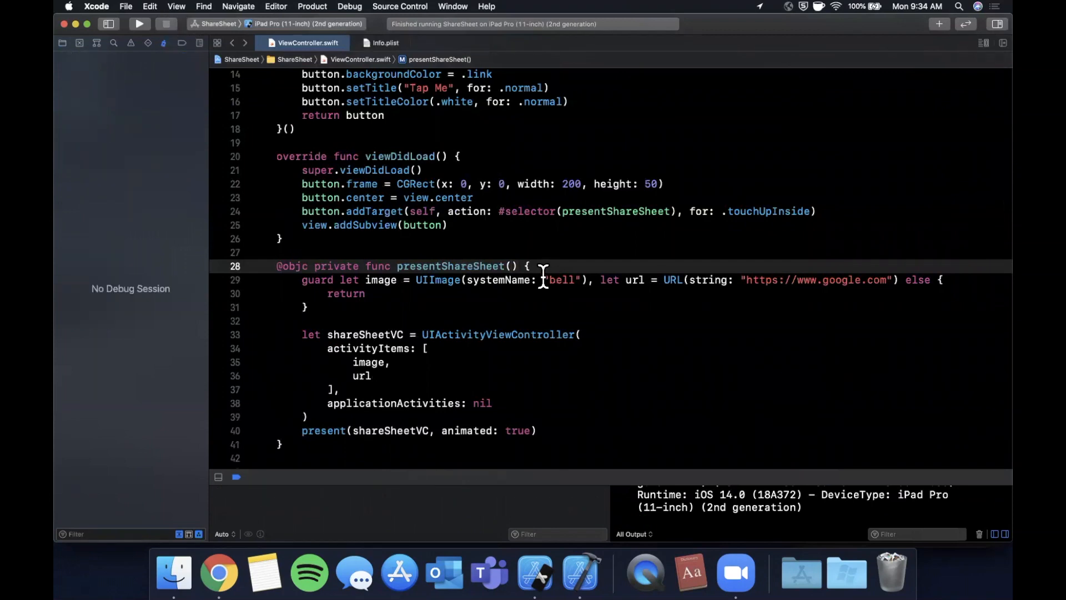
# Step: Give presentShareSheet a UIButton sender and set the popover's sourceView to sender and sourceRect to sender.frame
pyautogui.write('_ sender:')
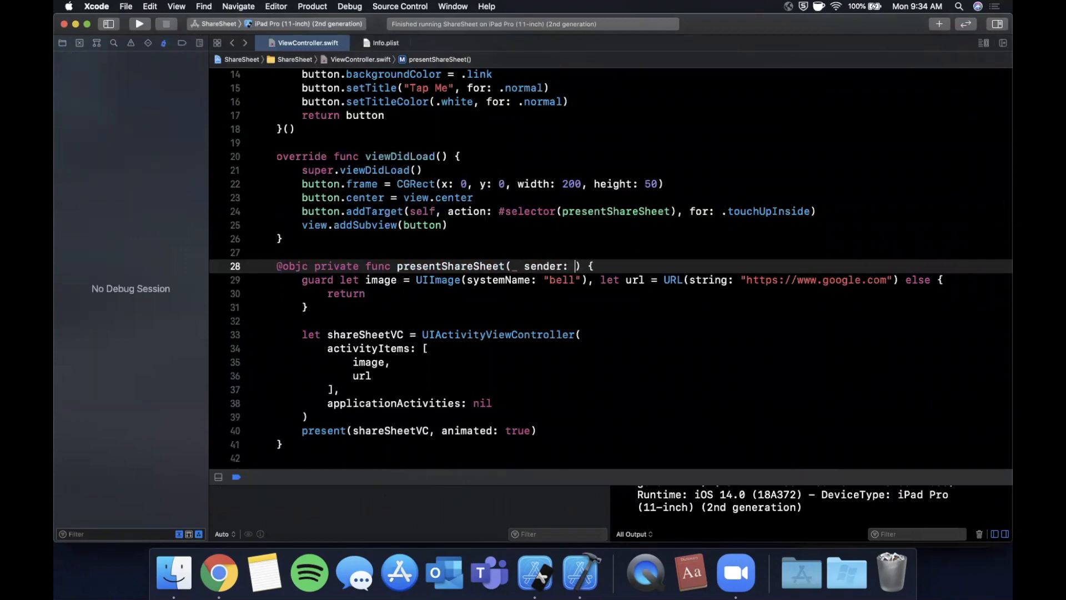
pyautogui.write('UIButton')
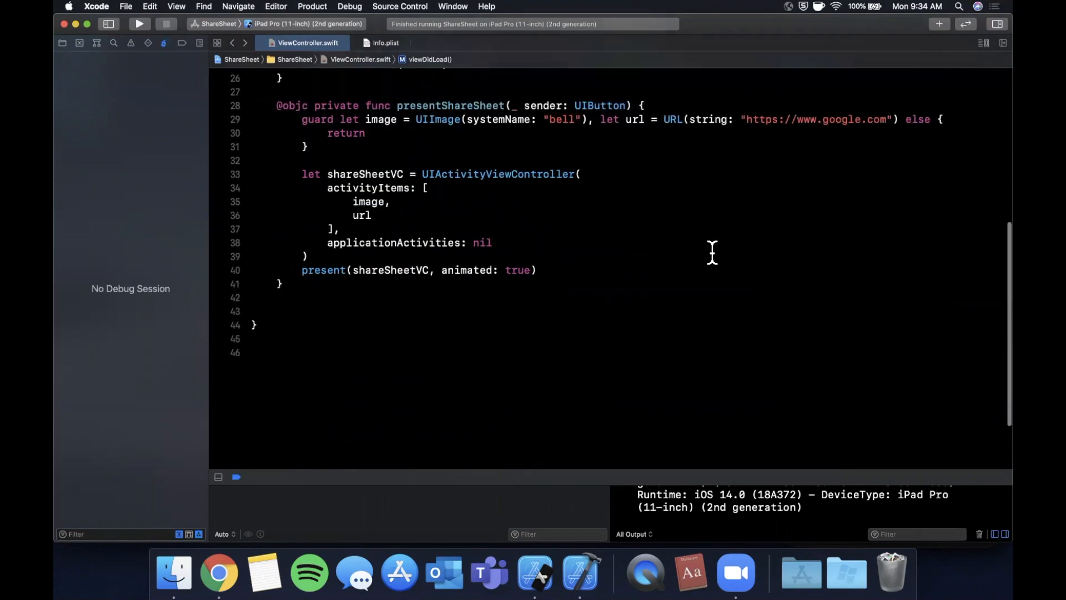
pyautogui.write('shareSheetVC.popov')
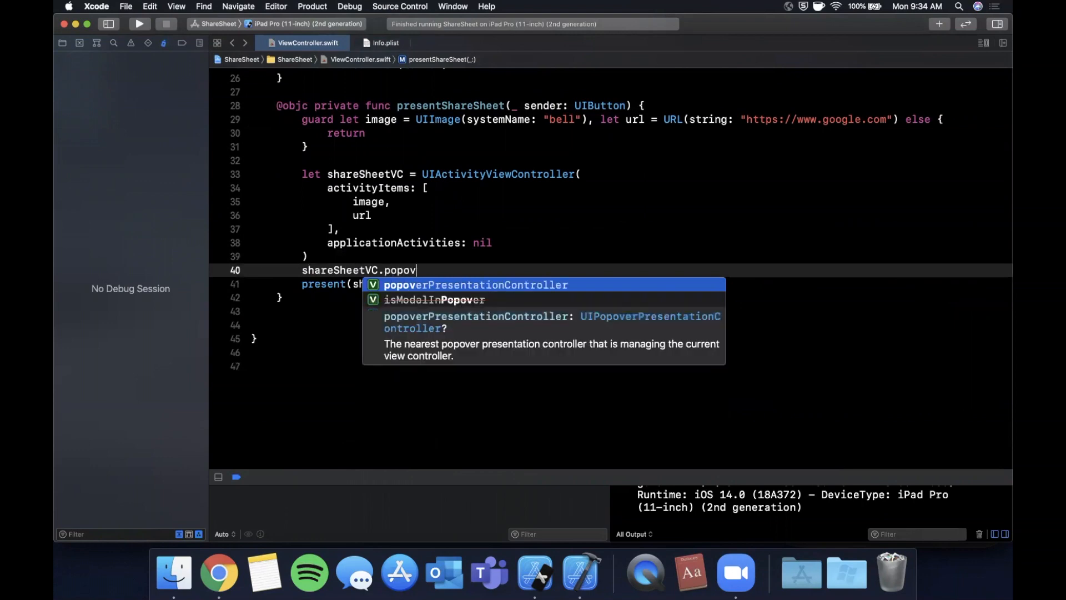
pyautogui.write('erPresentationController')
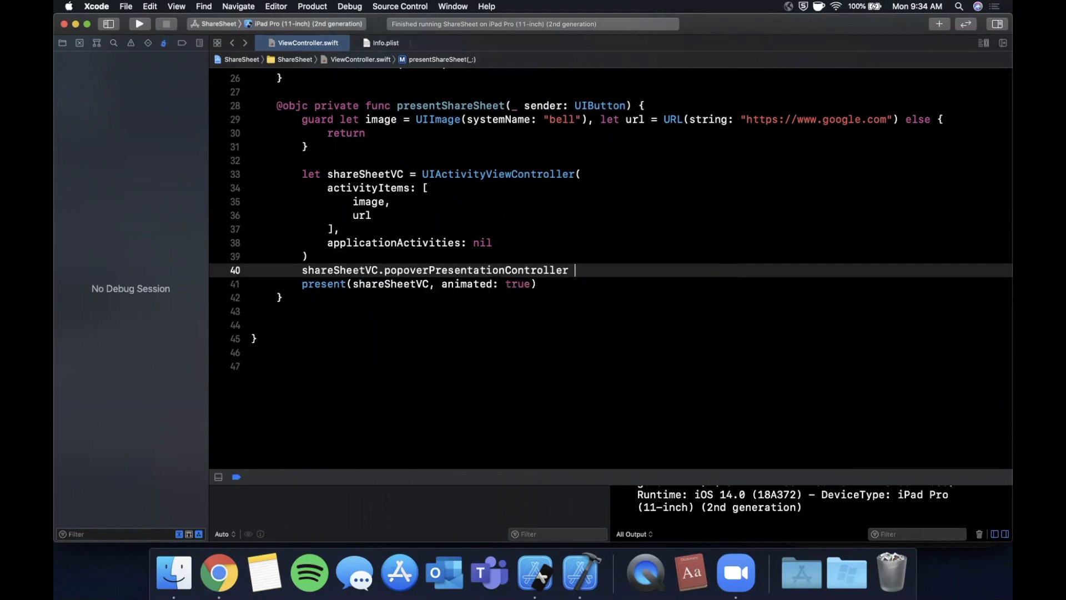
pyautogui.write('.sourceView = sender')
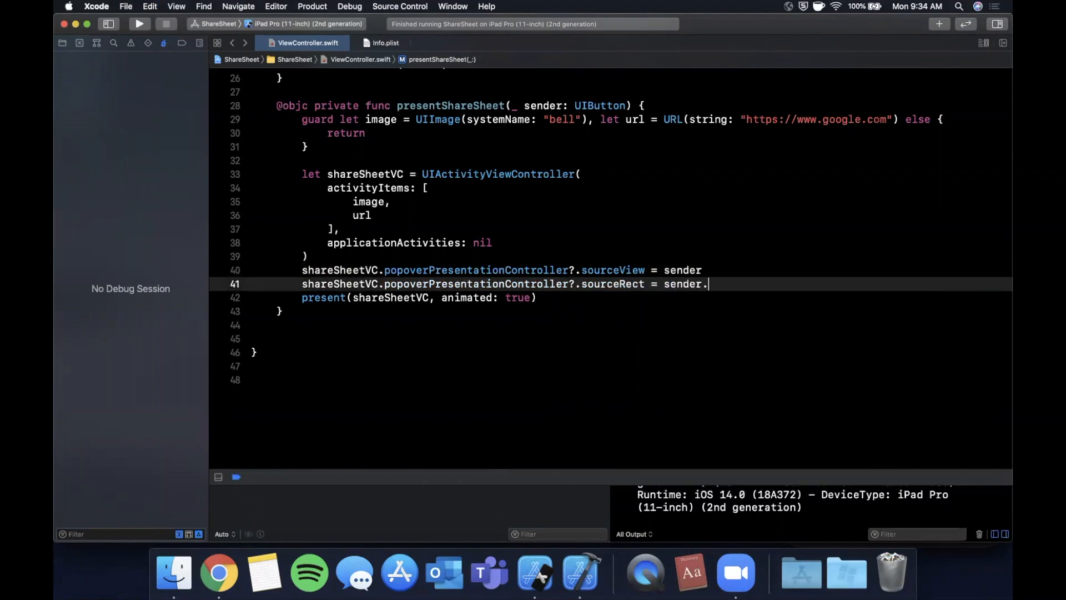
pyautogui.write('b')
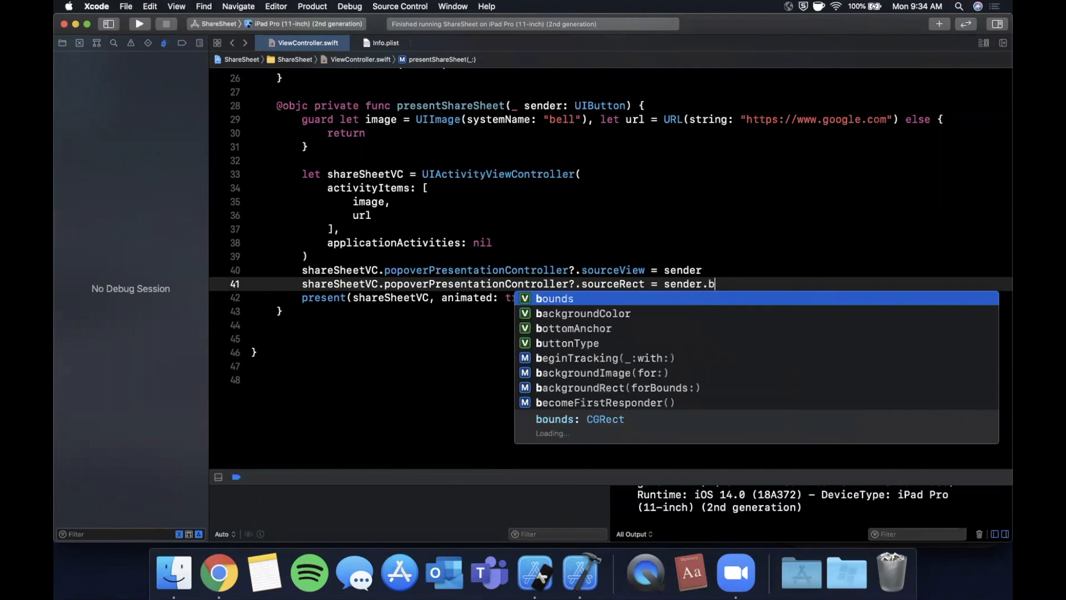
pyautogui.write('frame')
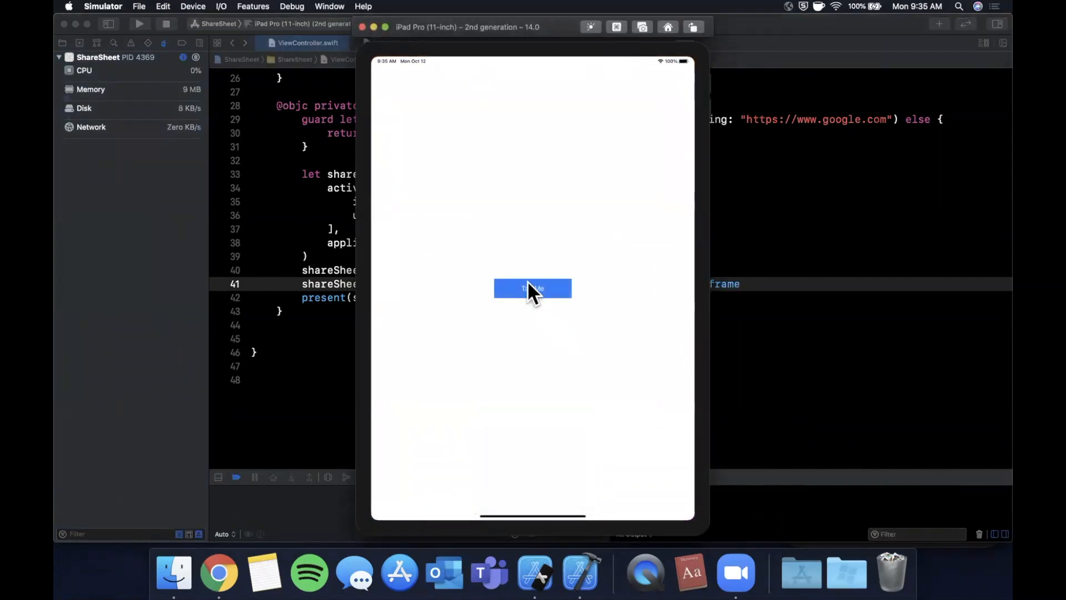
pyautogui.click(532, 288)
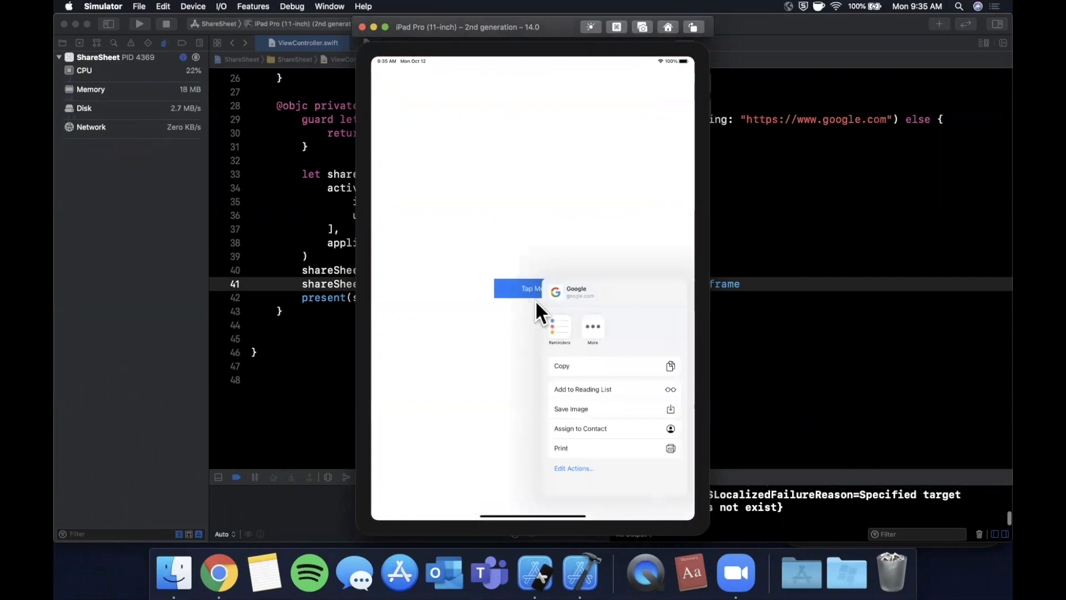
pyautogui.moveTo(585, 483)
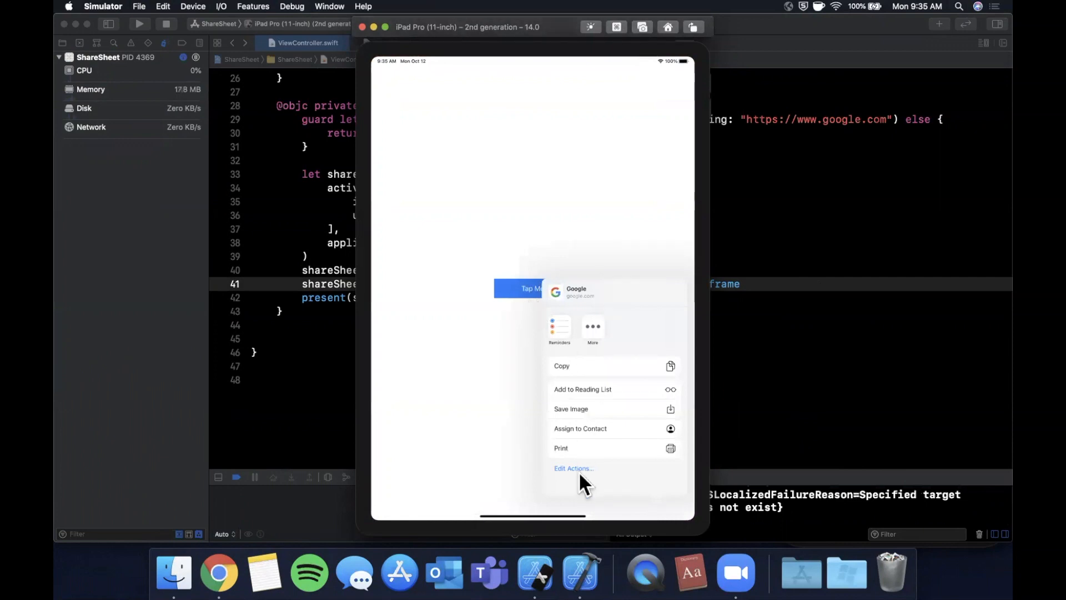
pyautogui.moveTo(570, 374)
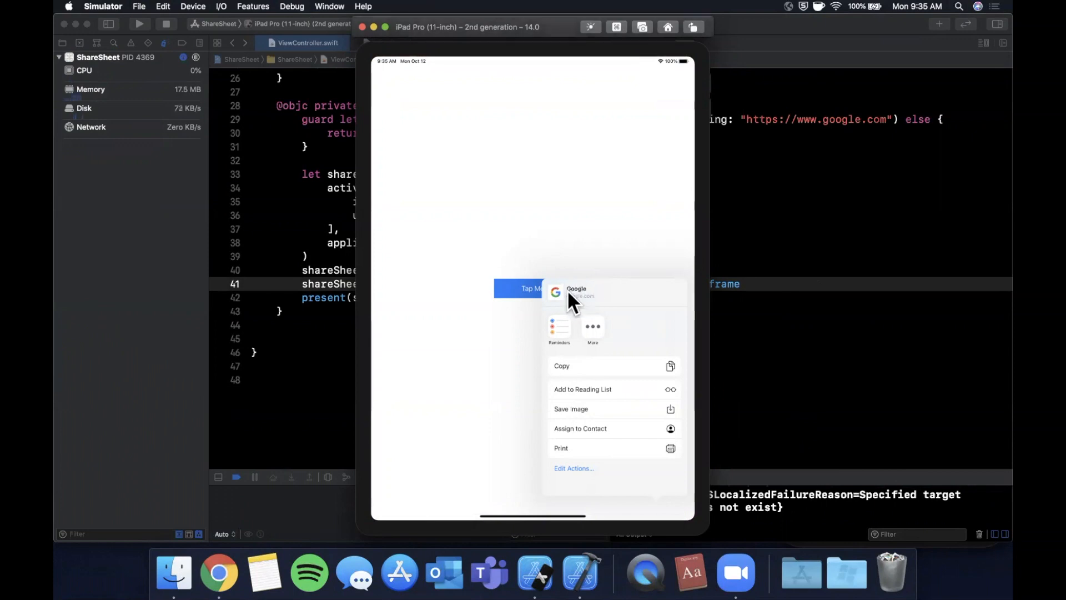
pyautogui.moveTo(604, 320)
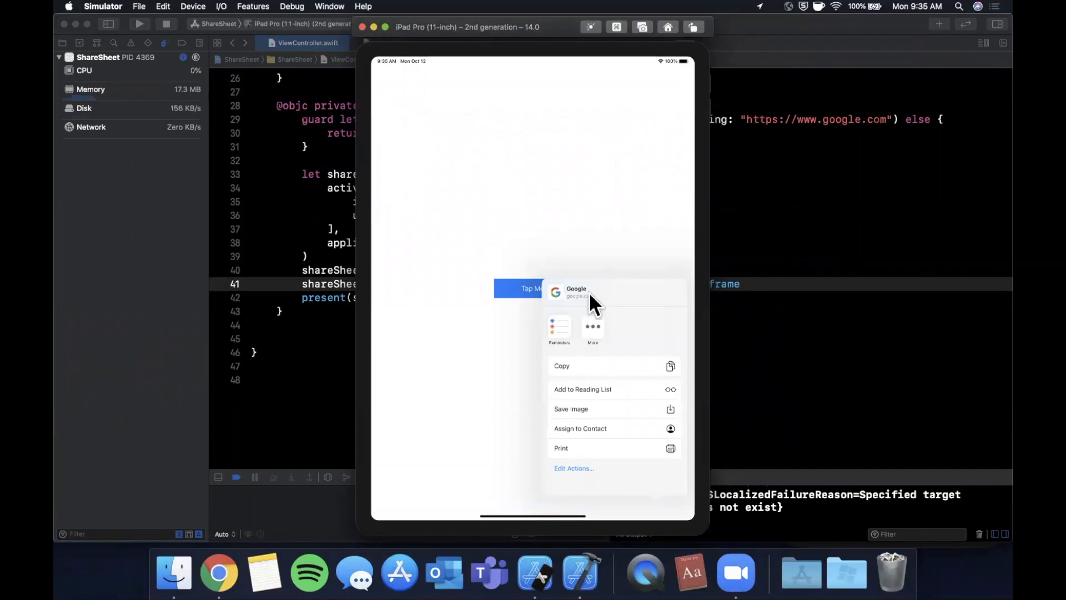
pyautogui.click(586, 140)
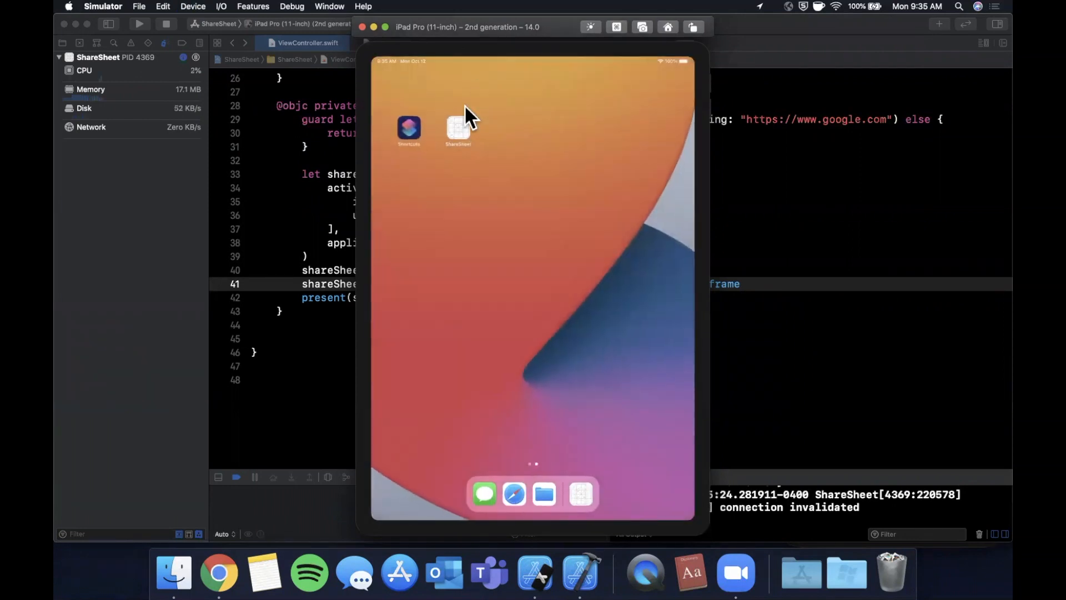
pyautogui.click(459, 129)
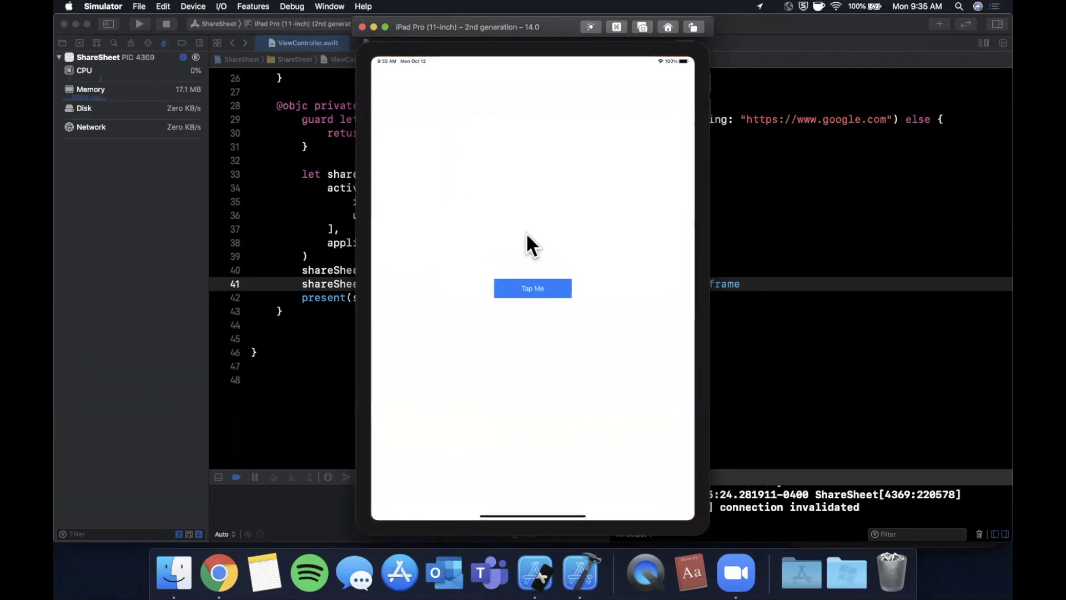
# Step: With centering commented out, open the share popover from the top-left Tap Me button on the iPad
pyautogui.click(532, 287)
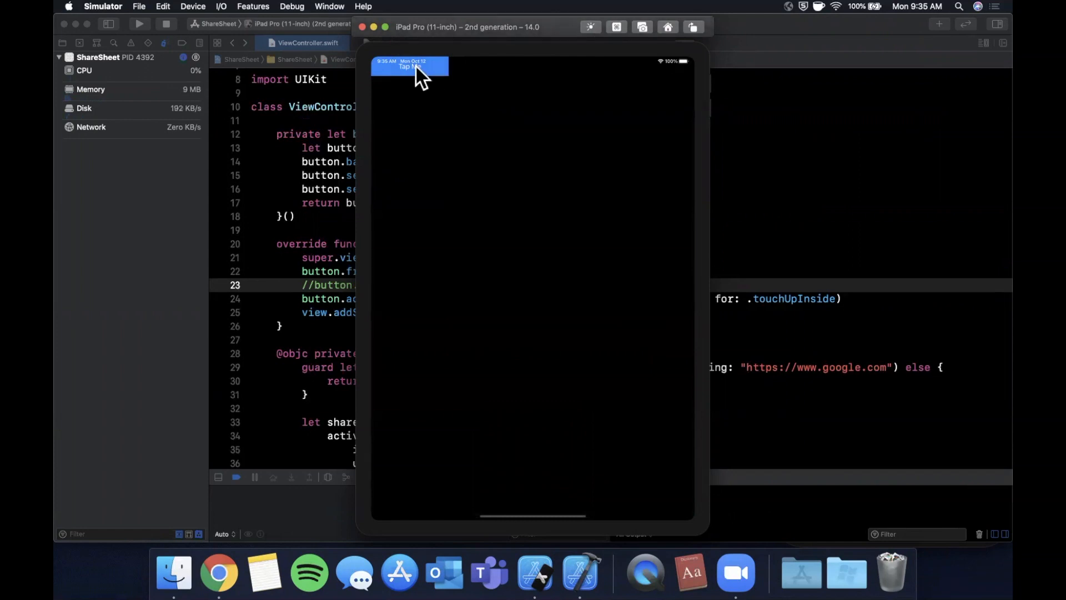
pyautogui.click(410, 65)
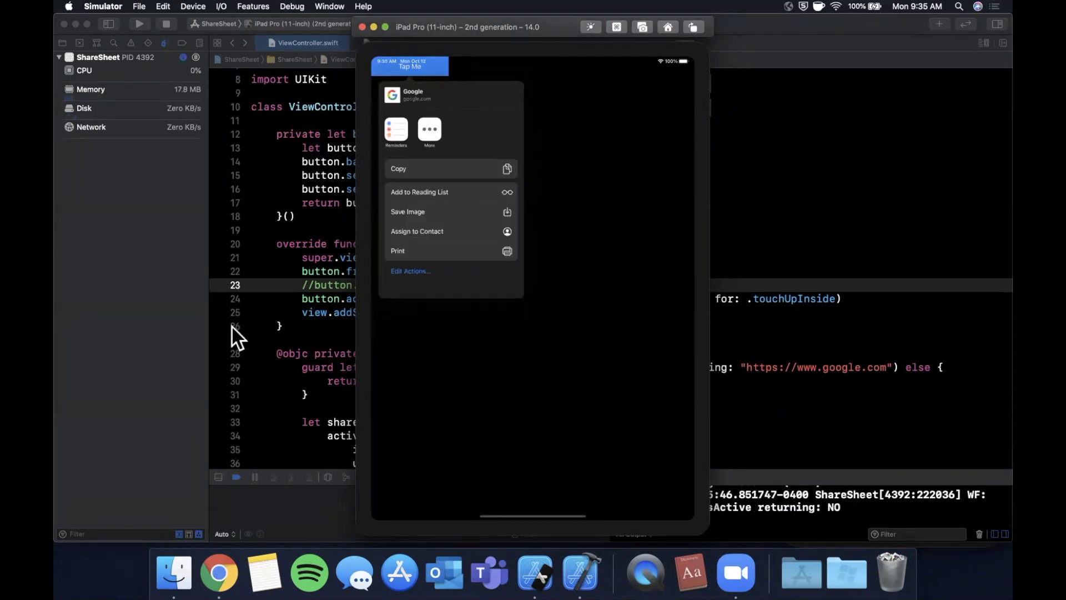
pyautogui.scroll(-3)
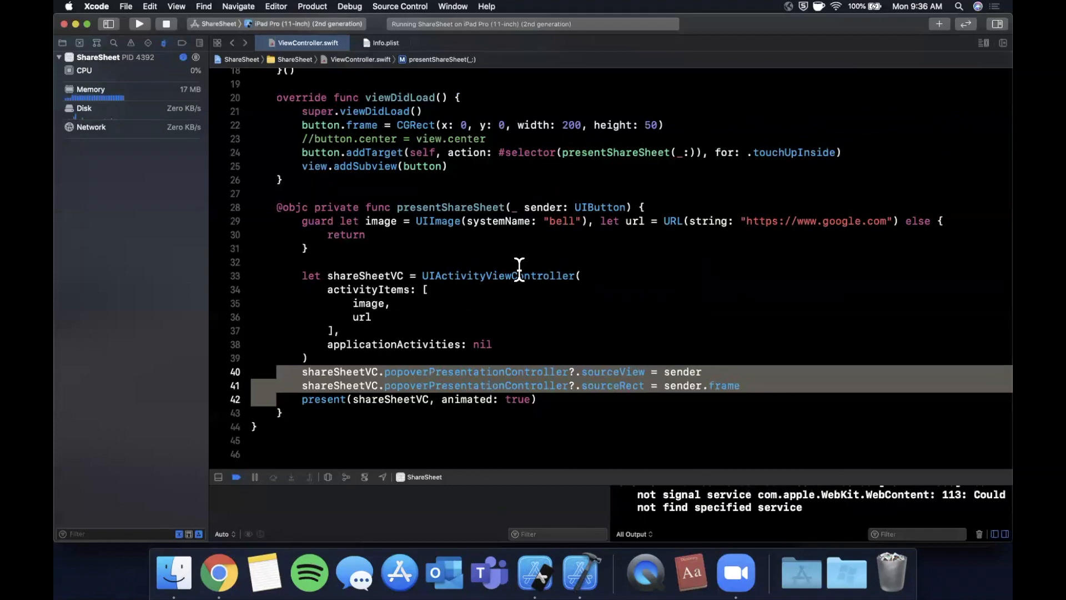
pyautogui.moveTo(364, 320)
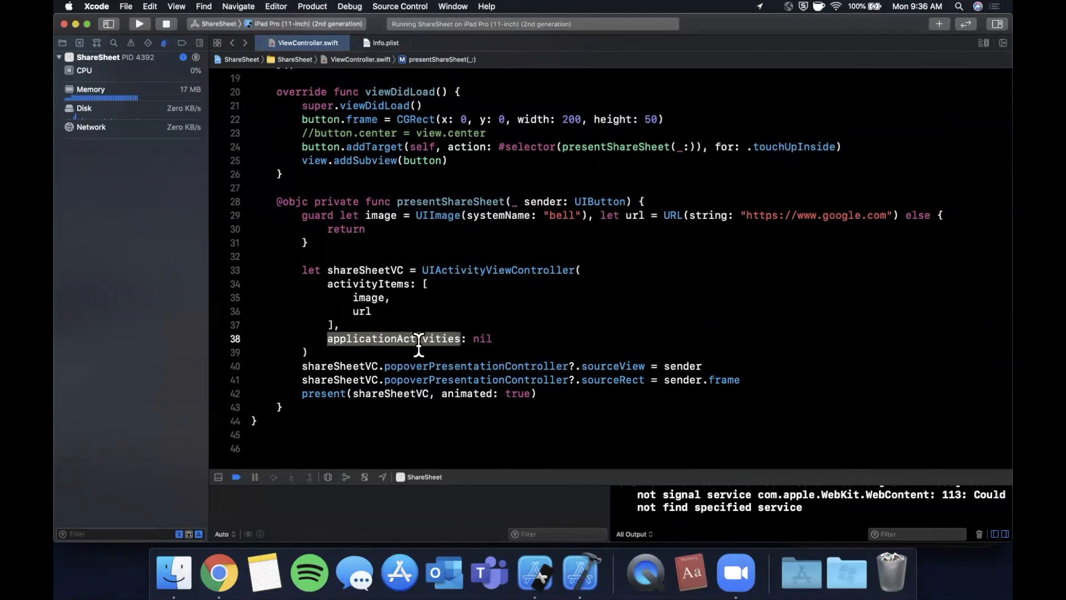
# Step: Add an '// iPad Support' comment above the sourceView/sourceRect lines
pyautogui.write('//')
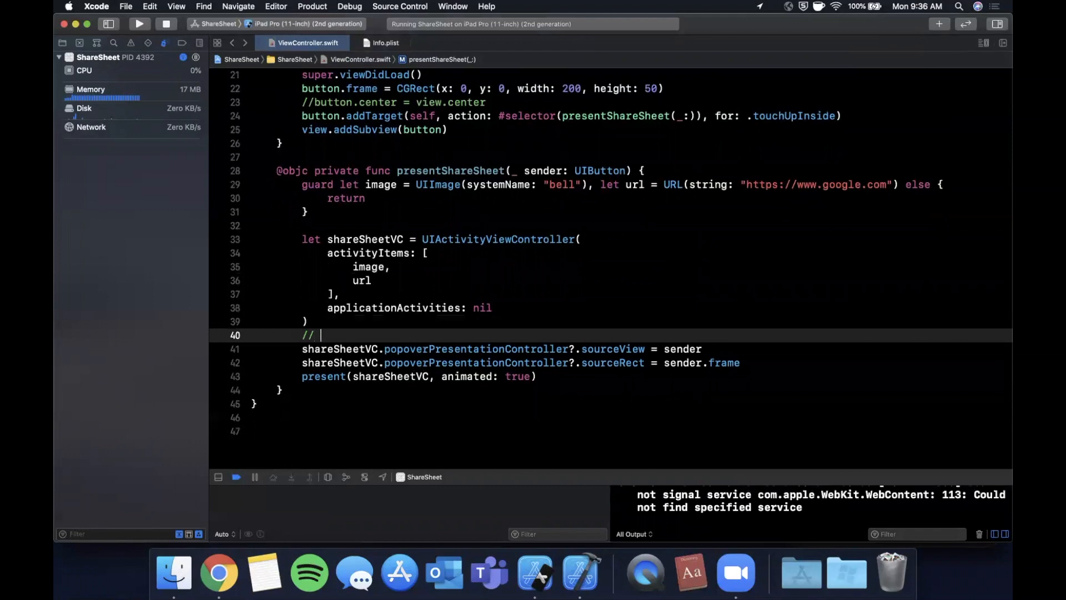
pyautogui.write('iPad SUpport')
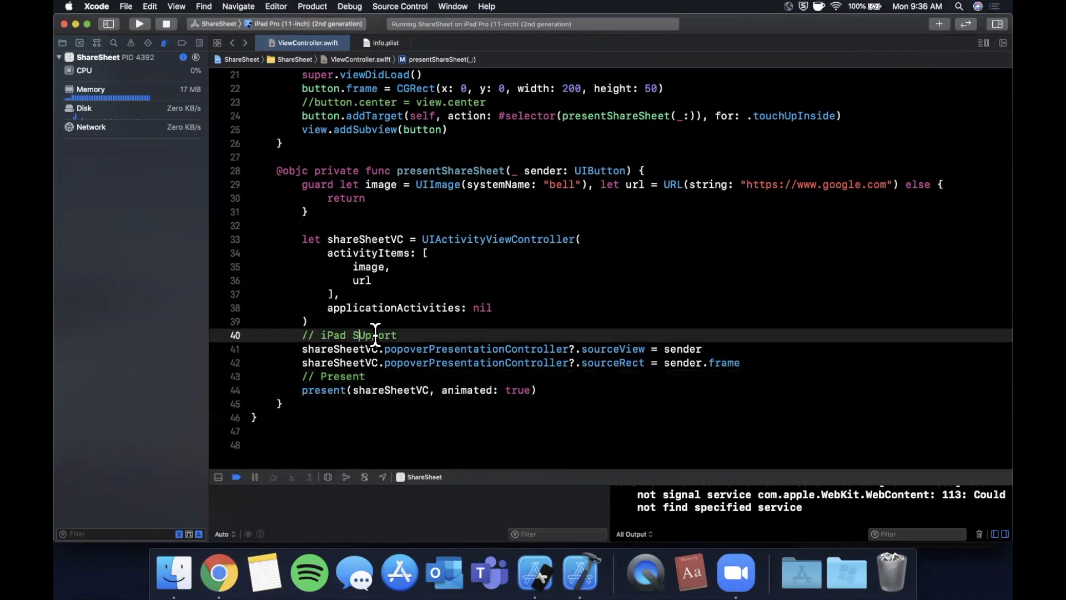
pyautogui.scroll(-3)
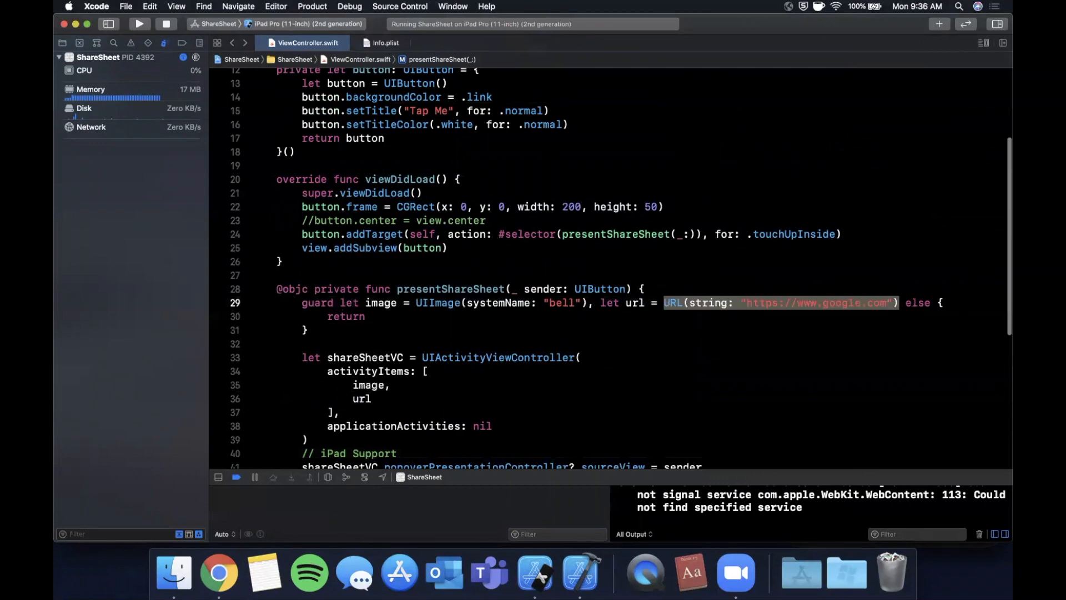
pyautogui.press('delete')
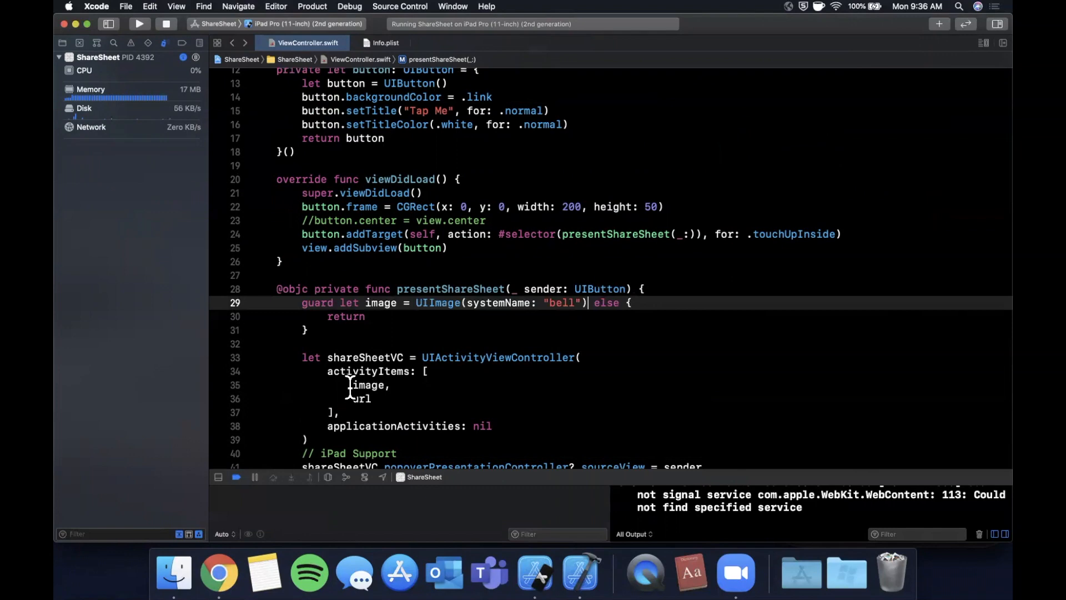
pyautogui.write('URL(string: "https://www.google.com")')
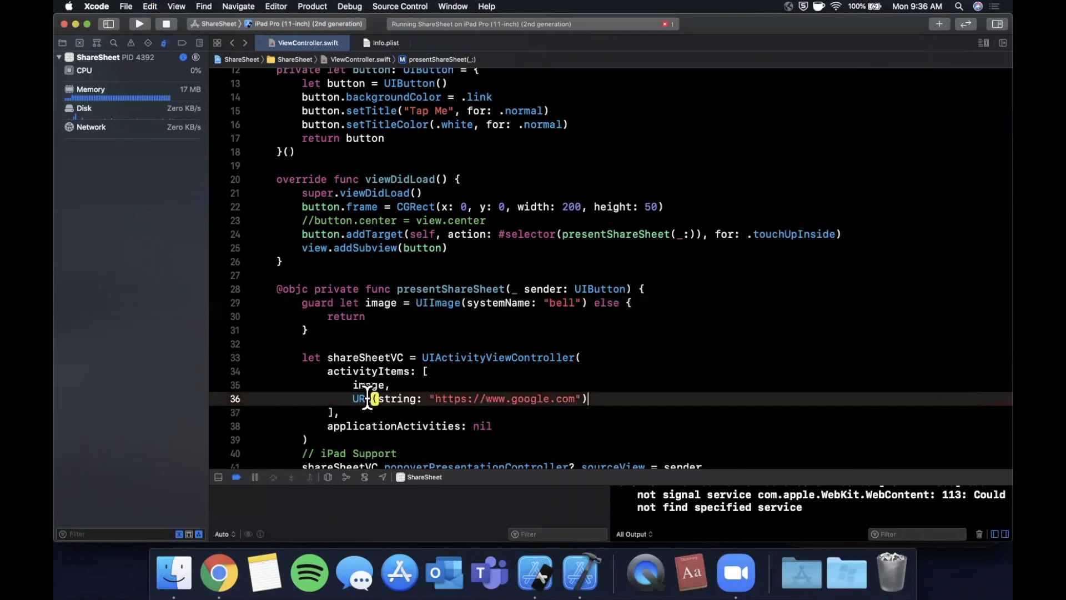
pyautogui.click(139, 23)
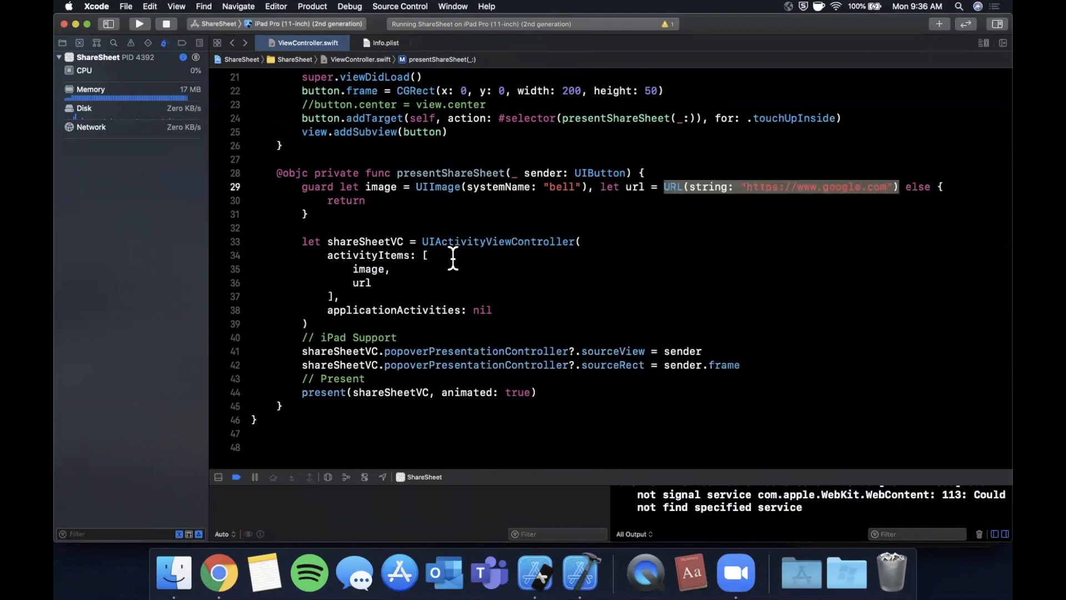
pyautogui.click(452, 255)
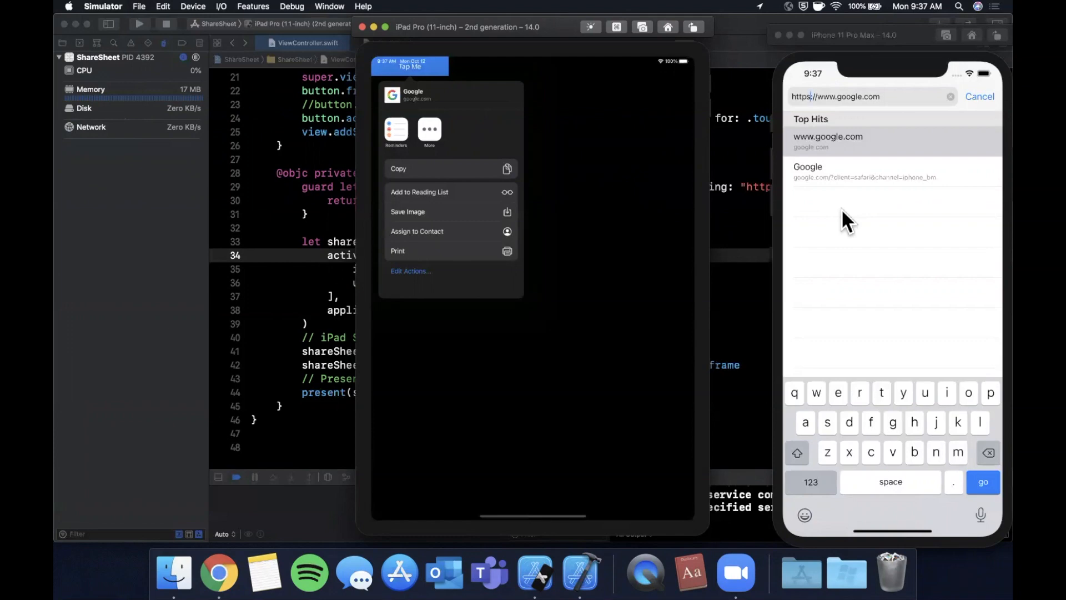
pyautogui.moveTo(551, 169)
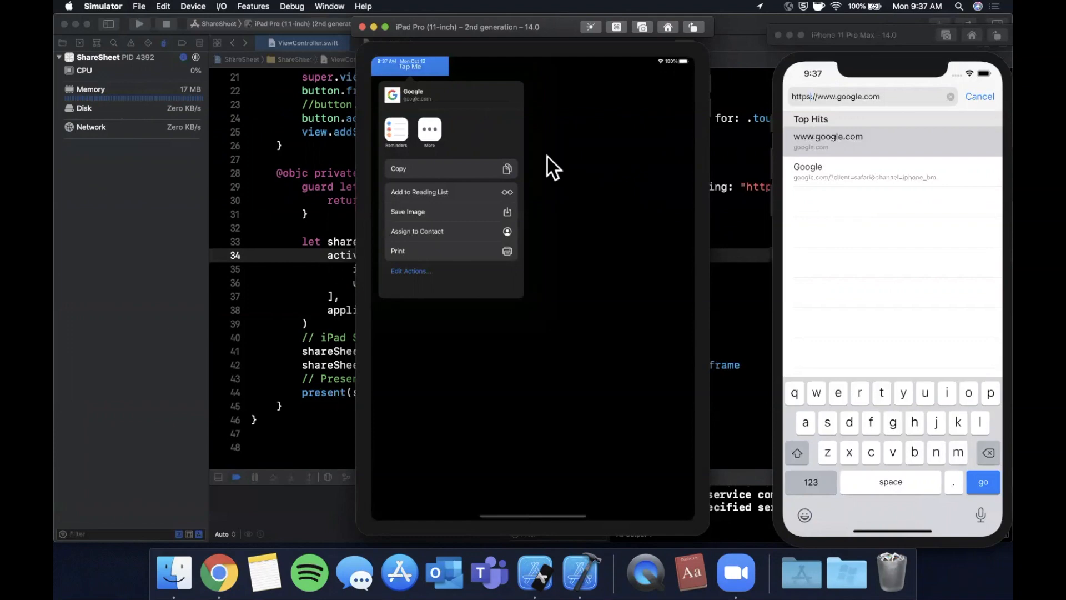